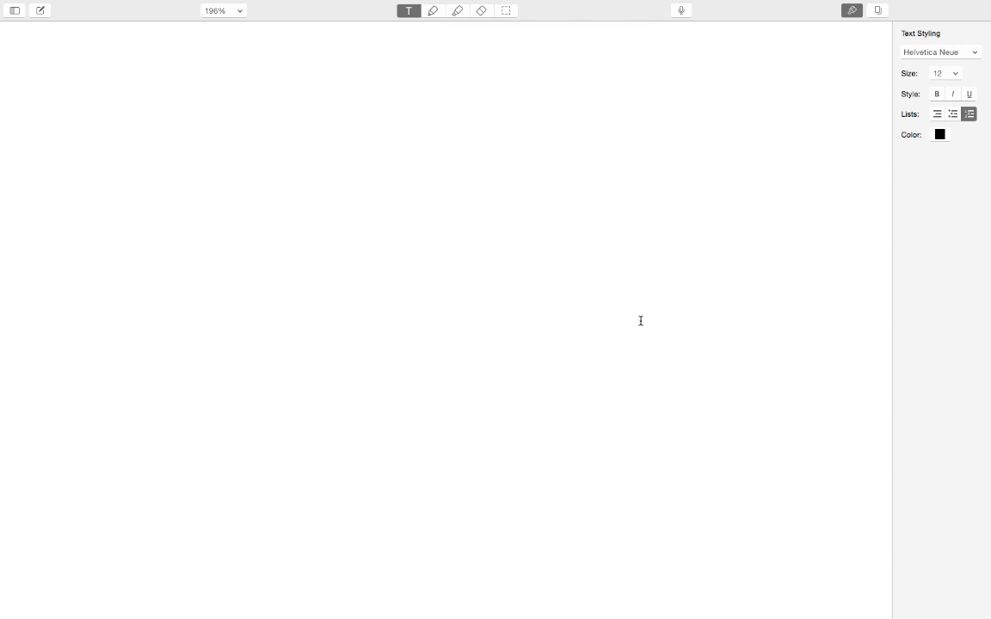
{"action": "mouse_move", "coordinate": [108, 74]}
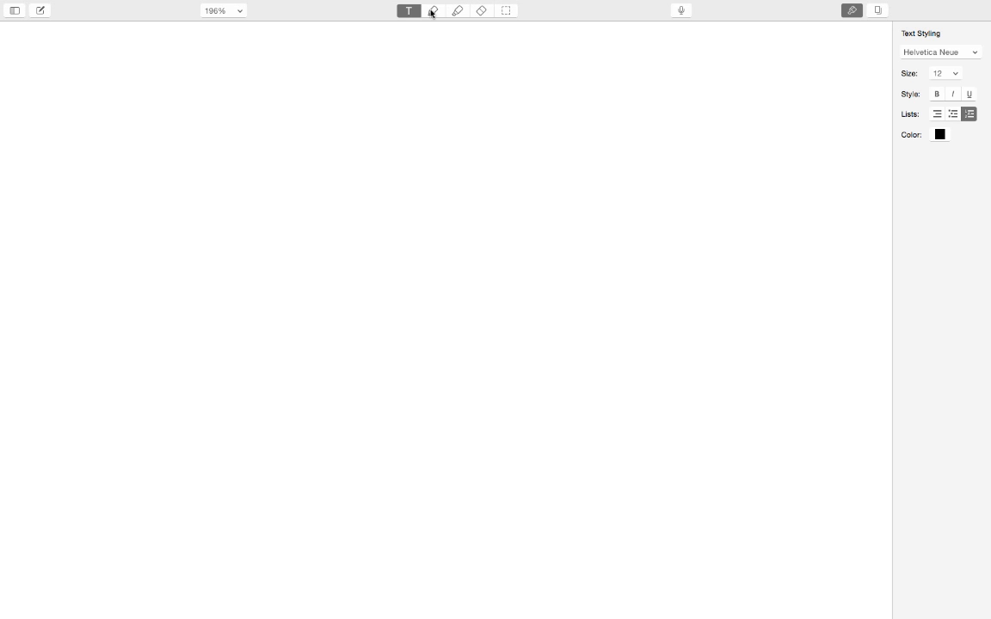
Draw both reservoirs, the channel walls labelled nm–μm, and the liquid surfaces.
{"action": "left_click", "coordinate": [434, 11]}
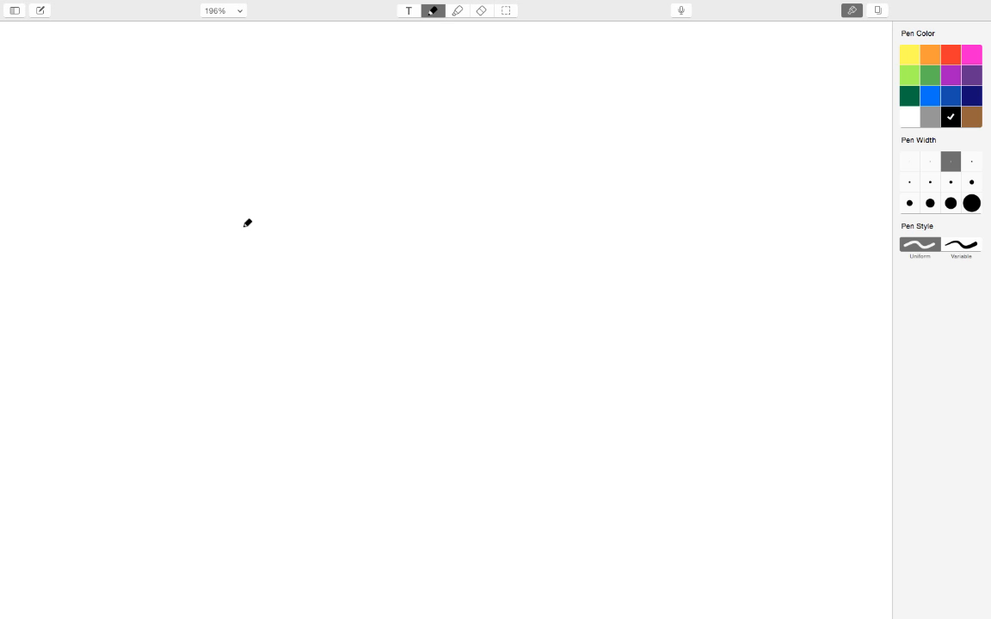
{"action": "left_click_drag", "start_coordinate": [234, 215], "coordinate": [297, 373]}
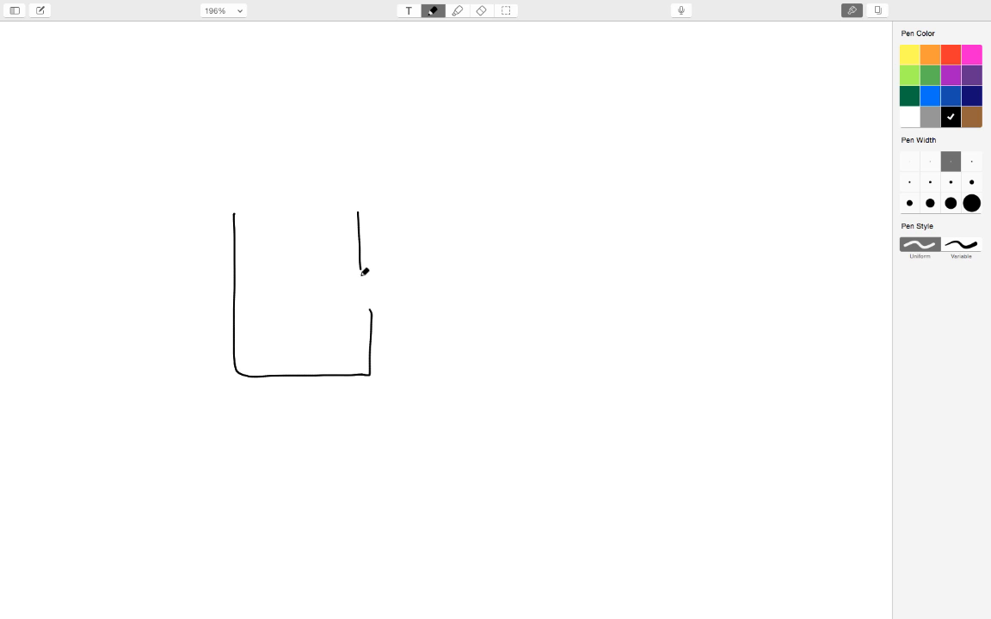
{"action": "left_click_drag", "start_coordinate": [578, 213], "coordinate": [578, 292]}
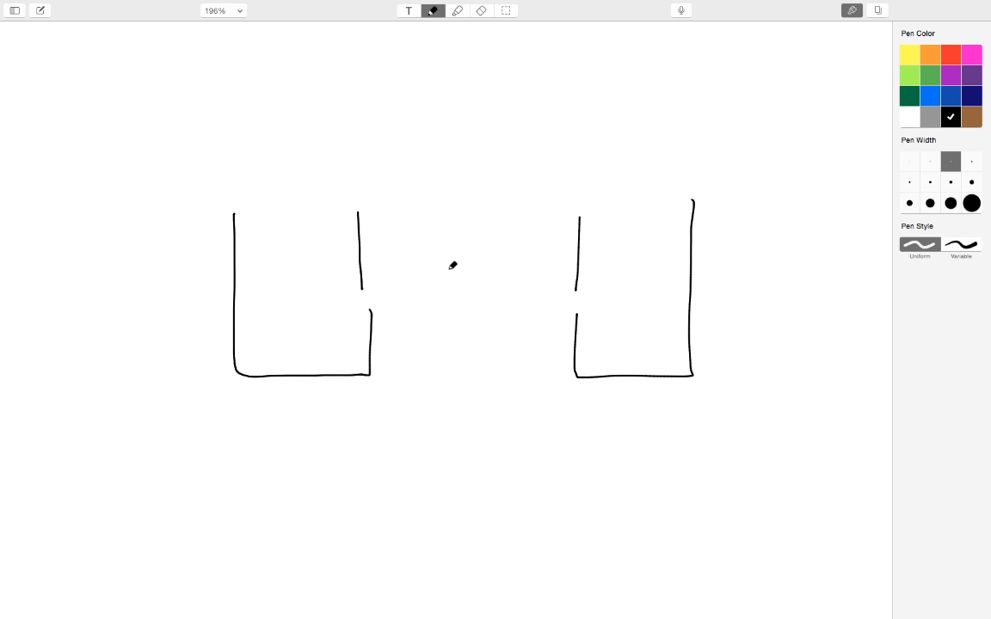
{"action": "left_click_drag", "start_coordinate": [362, 291], "coordinate": [588, 287]}
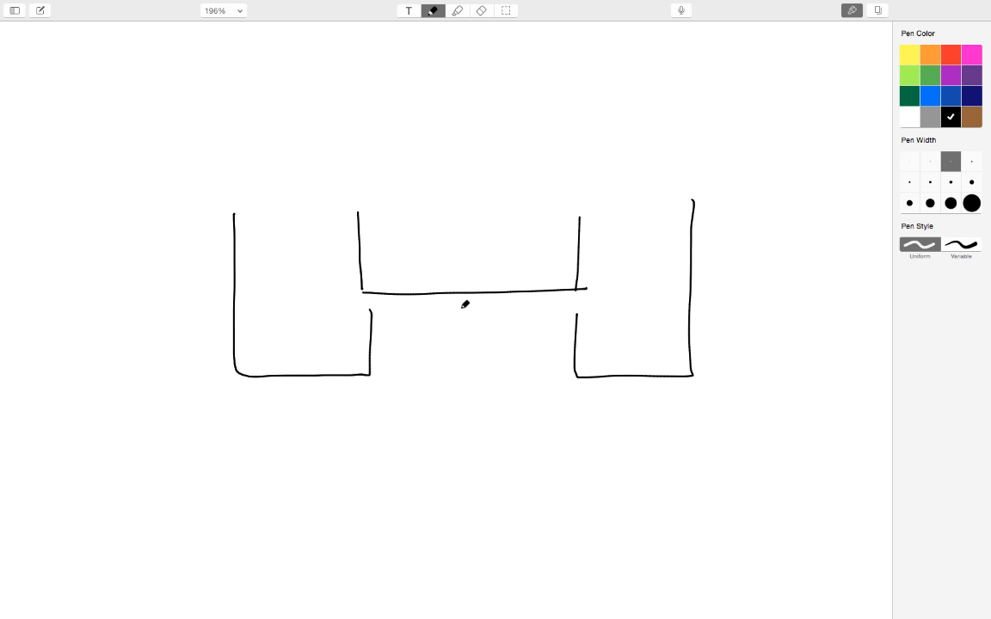
{"action": "left_click_drag", "start_coordinate": [363, 313], "coordinate": [581, 308]}
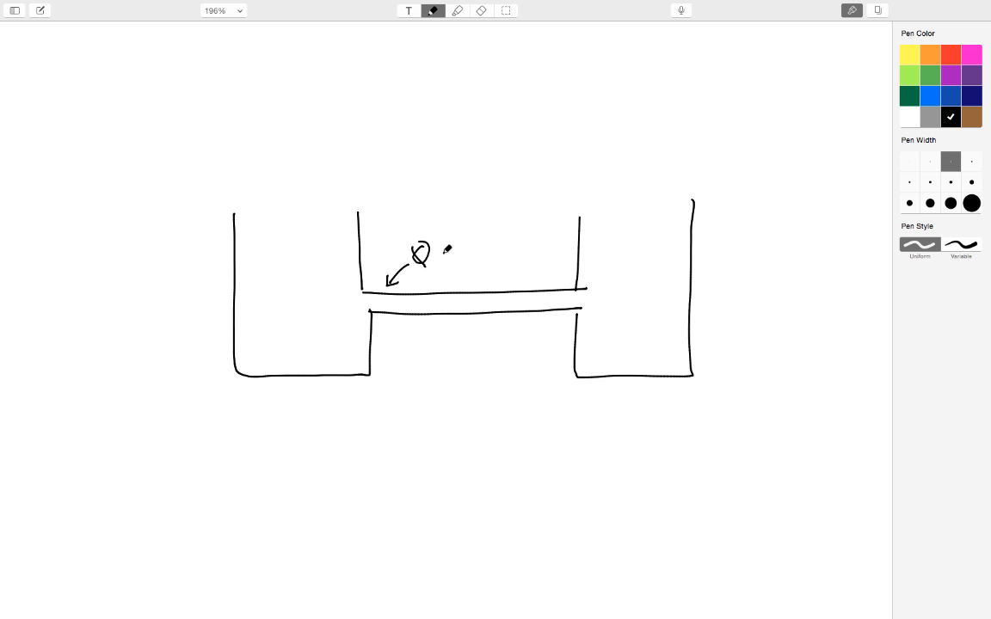
{"action": "left_click_drag", "start_coordinate": [448, 241], "coordinate": [538, 237]}
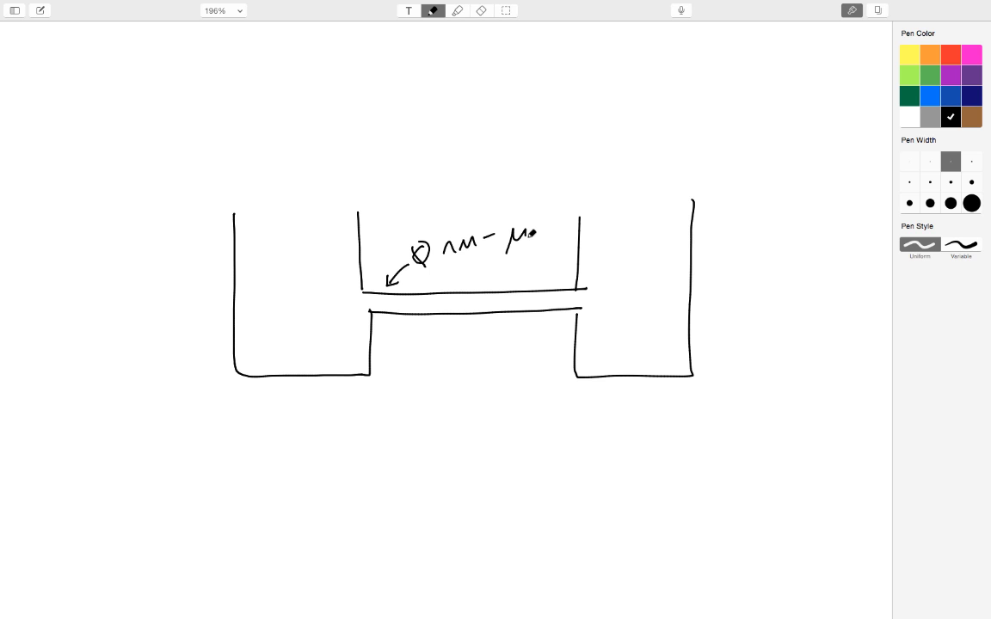
{"action": "left_click_drag", "start_coordinate": [517, 232], "coordinate": [559, 241]}
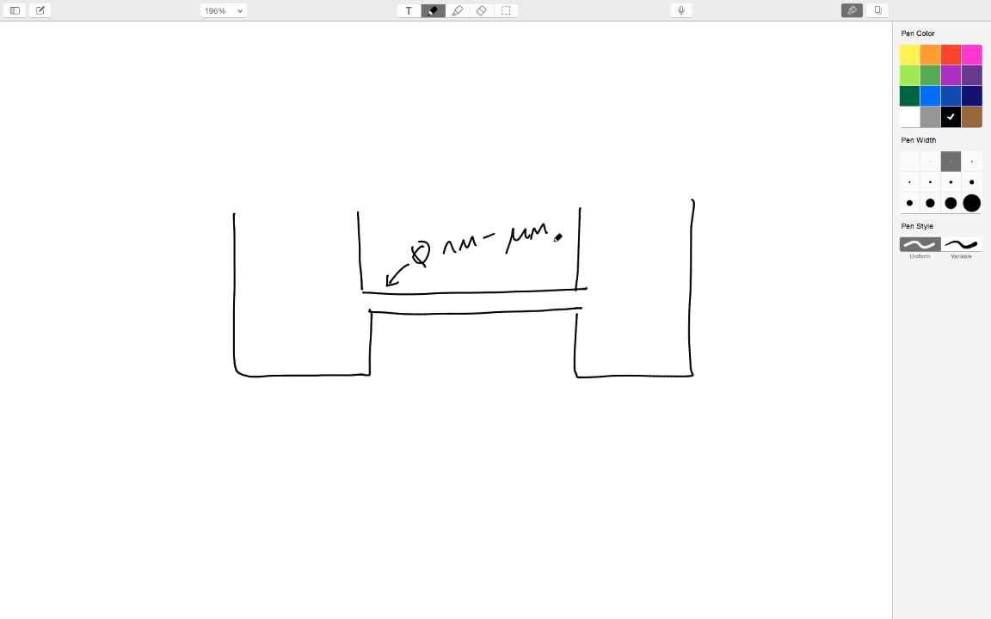
{"action": "left_click_drag", "start_coordinate": [585, 233], "coordinate": [610, 219]}
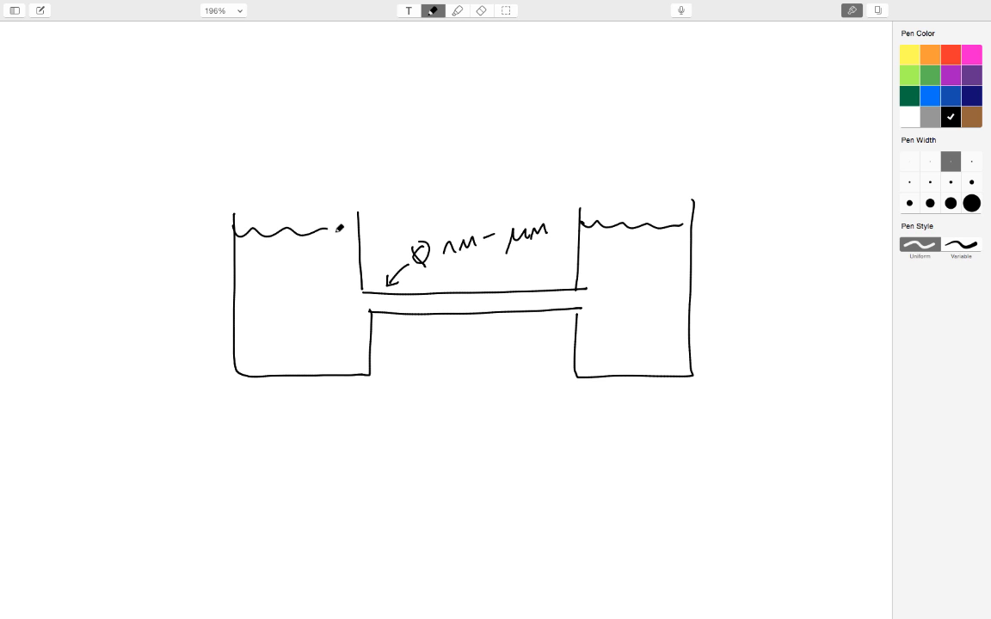
Add electrode wires, a battery, the E > 1 kV/cm label and a blue flow arrow.
{"action": "left_click_drag", "start_coordinate": [295, 123], "coordinate": [295, 279]}
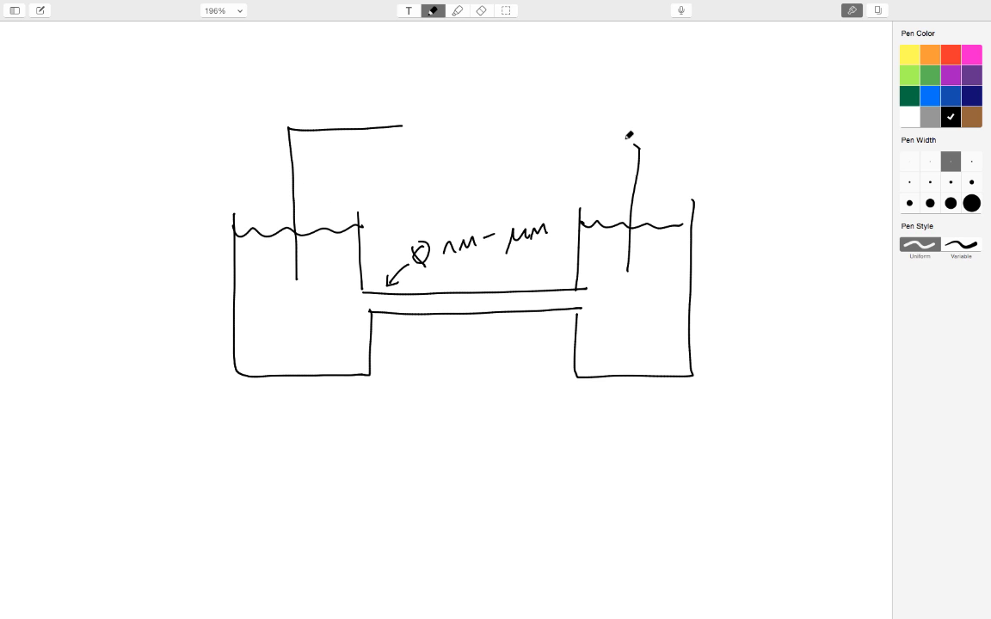
{"action": "left_click_drag", "start_coordinate": [633, 137], "coordinate": [529, 136]}
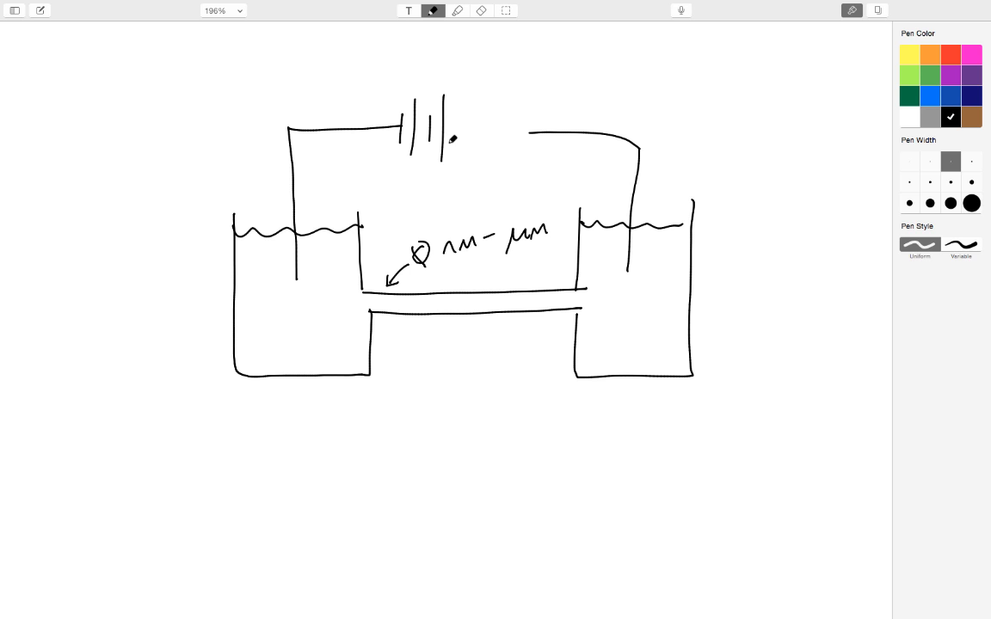
{"action": "left_click_drag", "start_coordinate": [447, 135], "coordinate": [530, 131]}
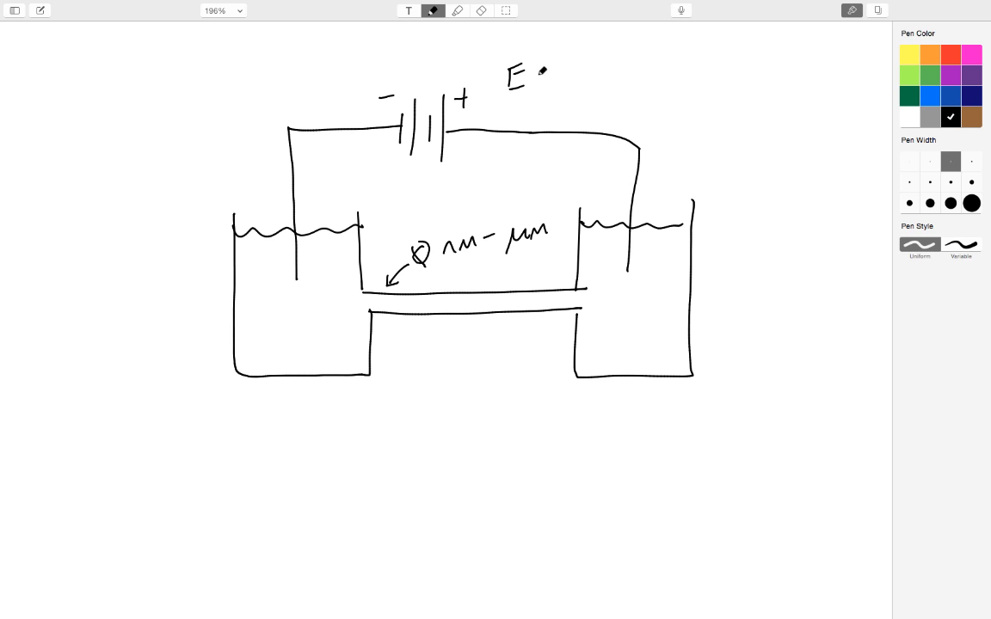
{"action": "left_click_drag", "start_coordinate": [538, 73], "coordinate": [554, 68]}
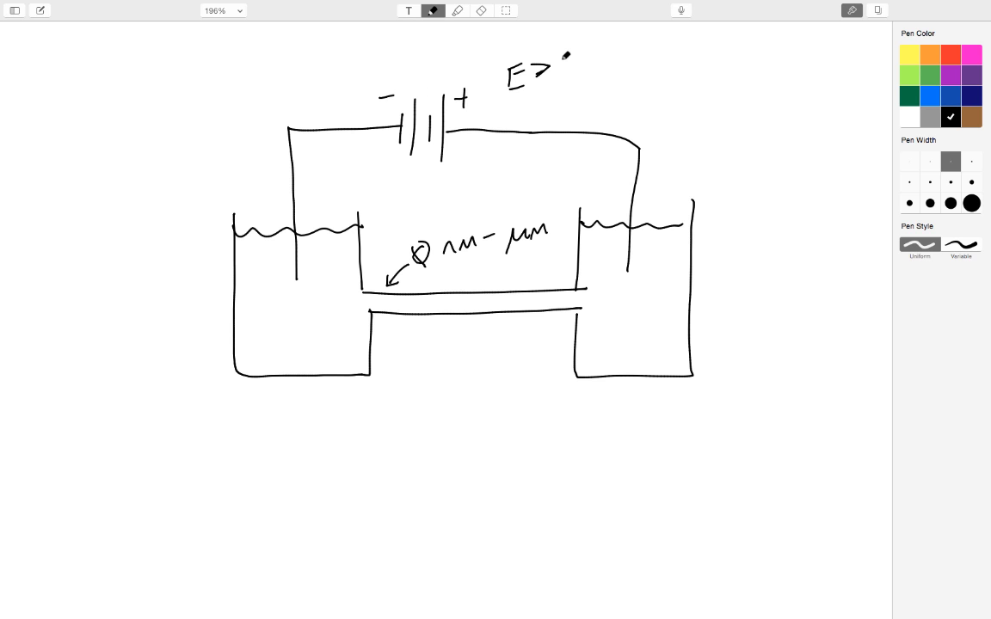
{"action": "left_click_drag", "start_coordinate": [568, 69], "coordinate": [598, 69]}
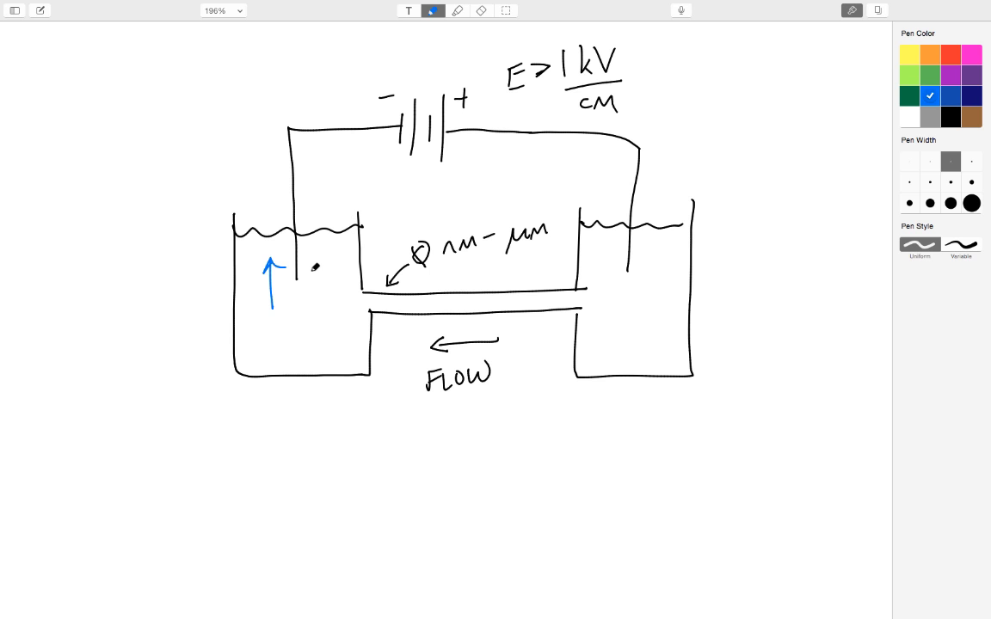
{"action": "left_click_drag", "start_coordinate": [609, 243], "coordinate": [612, 288]}
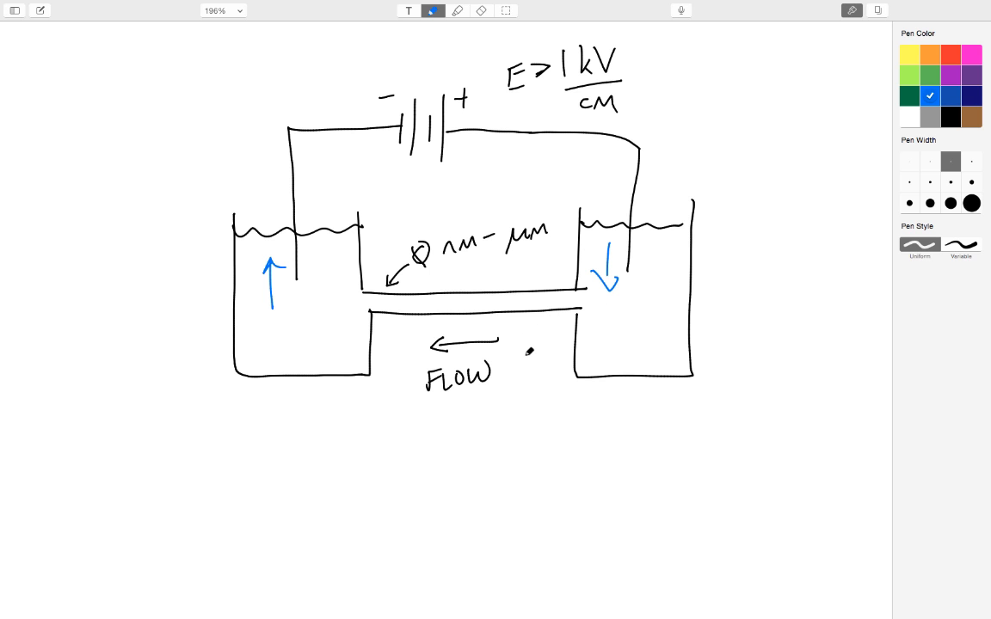
Scroll down to the 'Why do we see flow?' list of Electrophoresis and Electroosmosis.
{"action": "scroll", "scroll_direction": "down", "scroll_amount": 3}
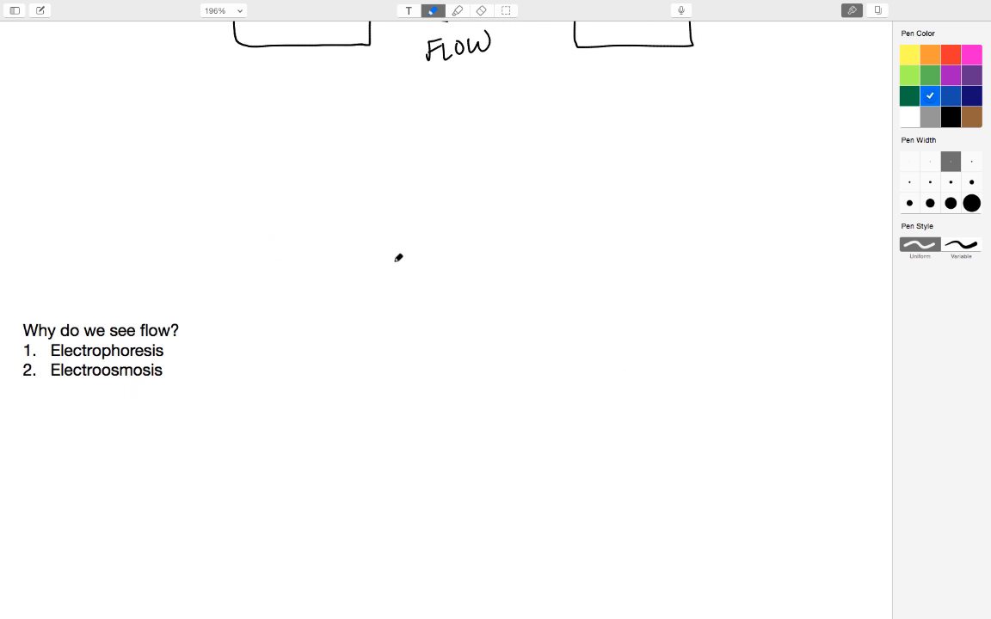
{"action": "mouse_move", "coordinate": [179, 350]}
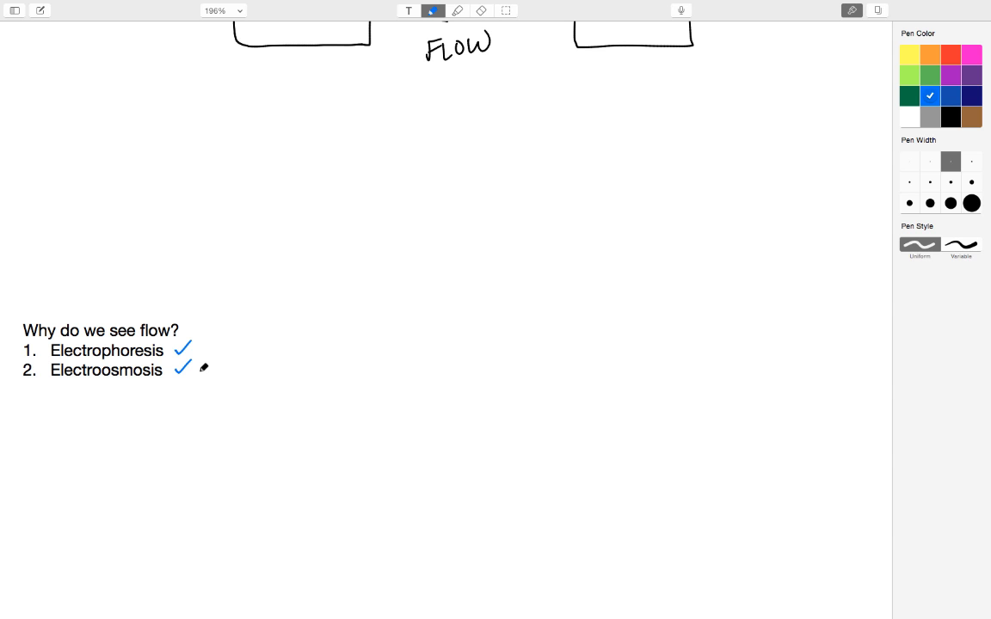
{"action": "scroll", "scroll_direction": "down", "scroll_amount": 3}
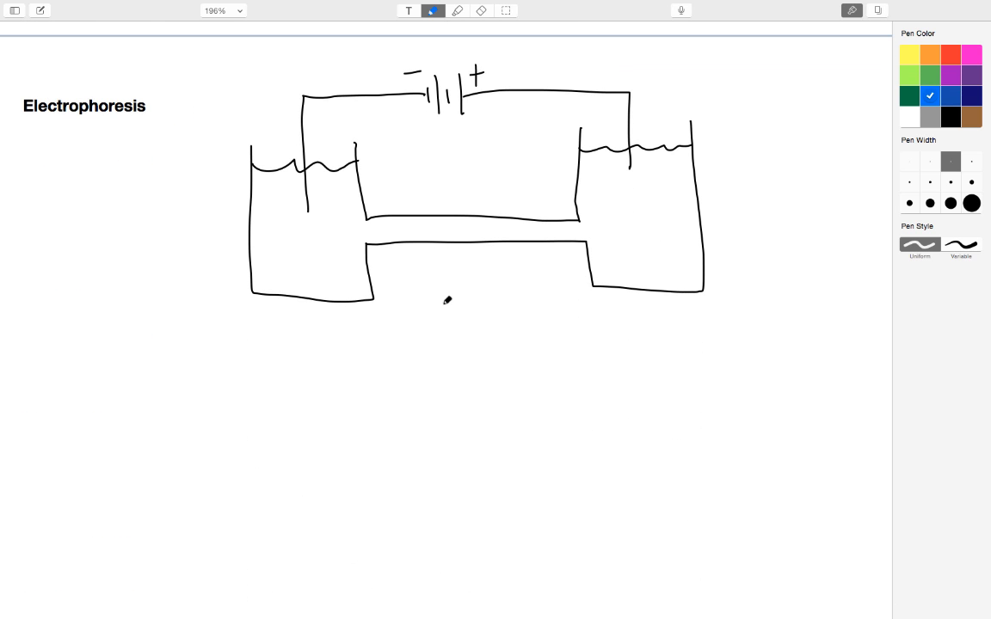
{"action": "mouse_move", "coordinate": [334, 215]}
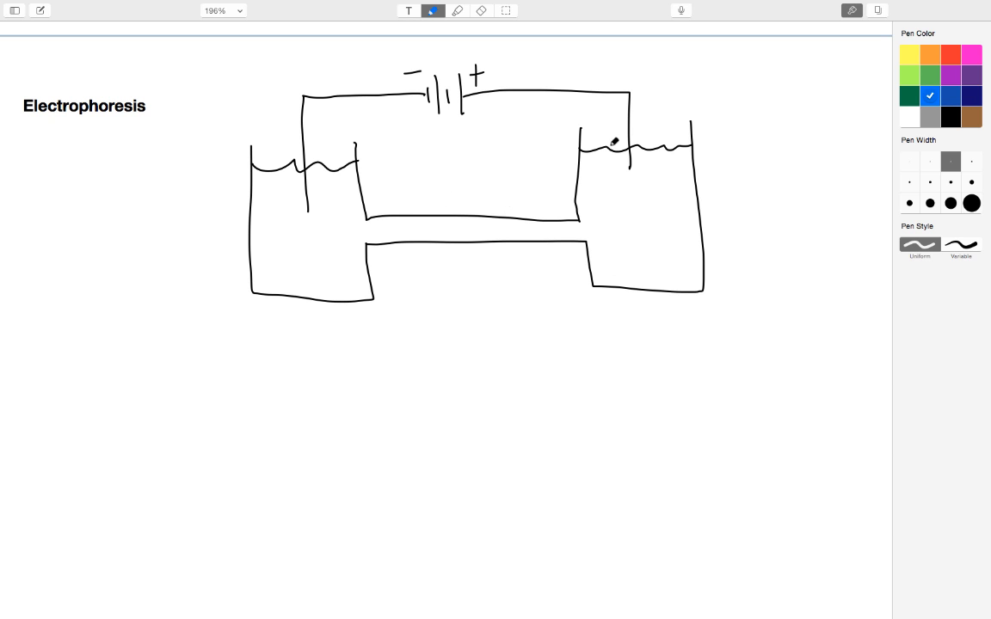
{"action": "mouse_move", "coordinate": [564, 189]}
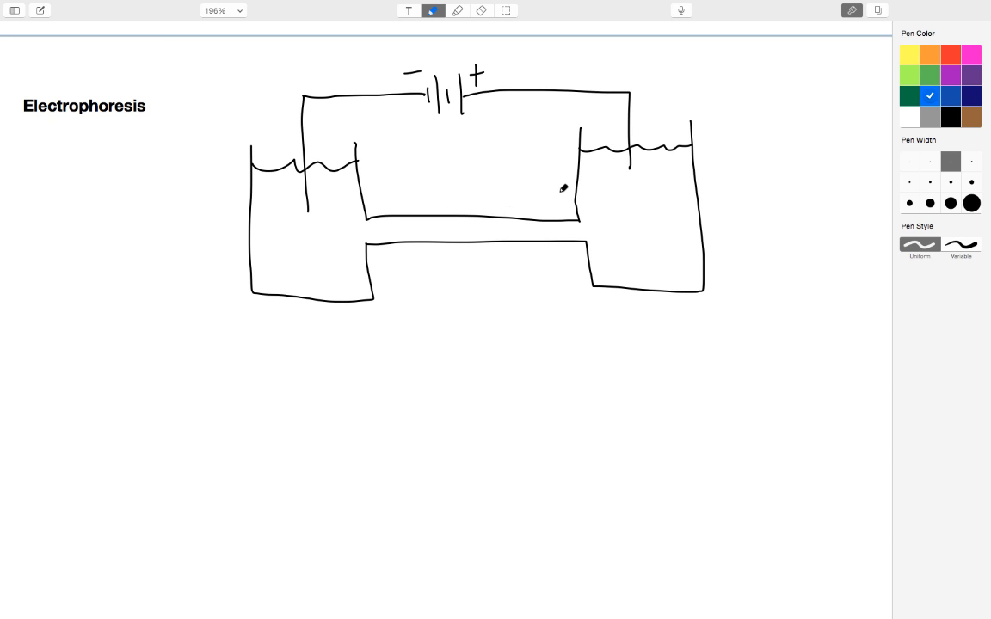
{"action": "mouse_move", "coordinate": [534, 172]}
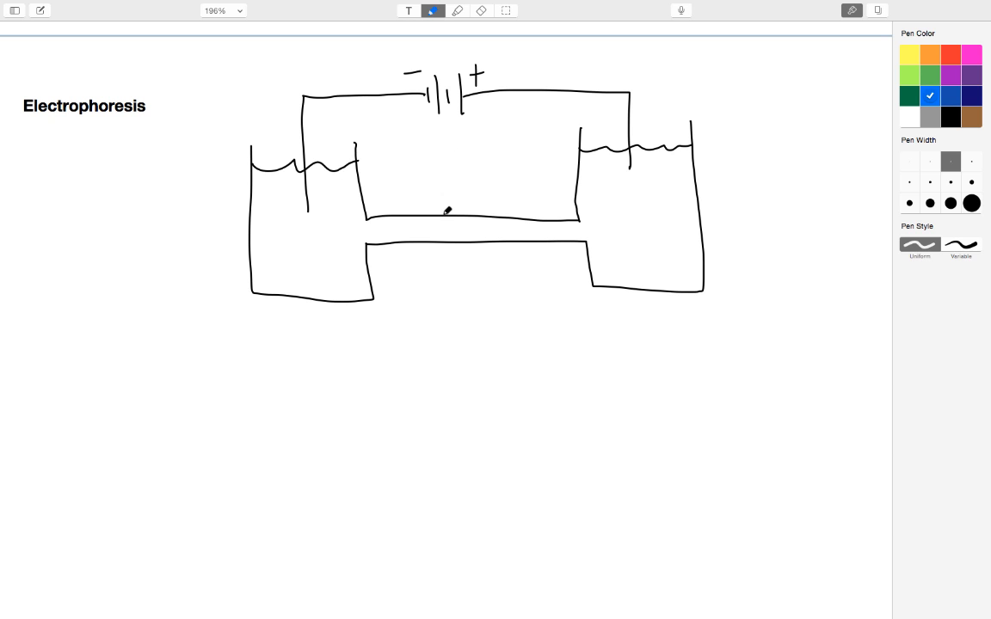
Outline a channel section in blue and draw the enlarged section's upper and lower walls.
{"action": "left_click_drag", "start_coordinate": [439, 209], "coordinate": [486, 252]}
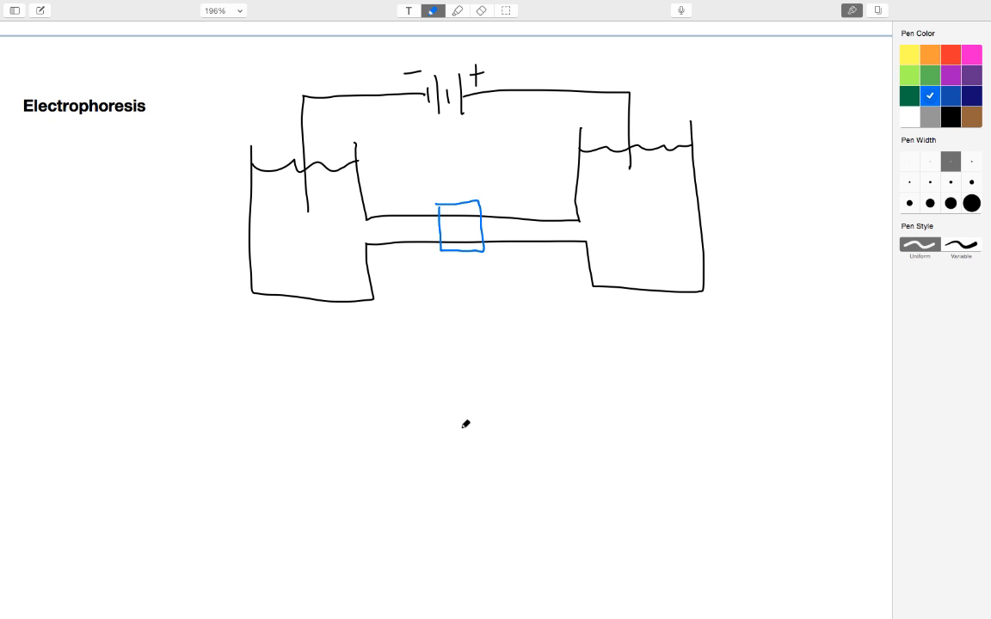
{"action": "mouse_move", "coordinate": [386, 369]}
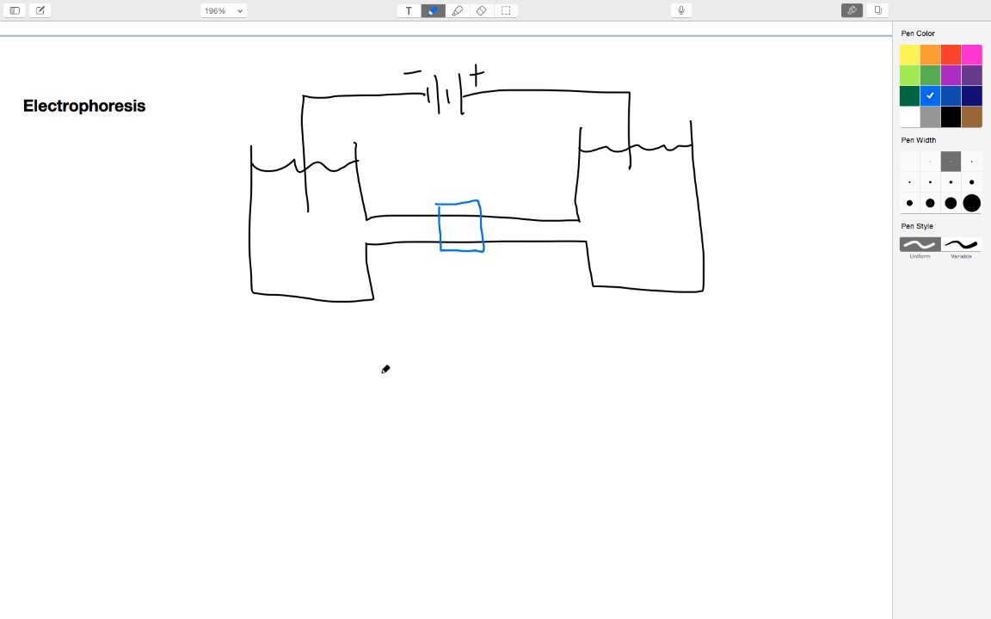
{"action": "left_click_drag", "start_coordinate": [363, 363], "coordinate": [582, 350]}
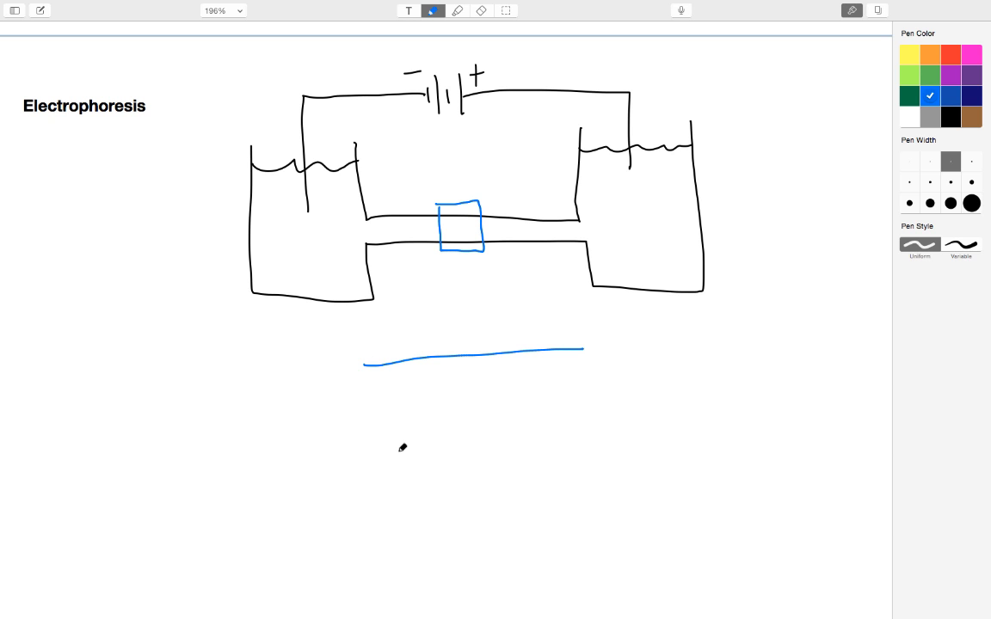
{"action": "left_click_drag", "start_coordinate": [394, 470], "coordinate": [628, 452]}
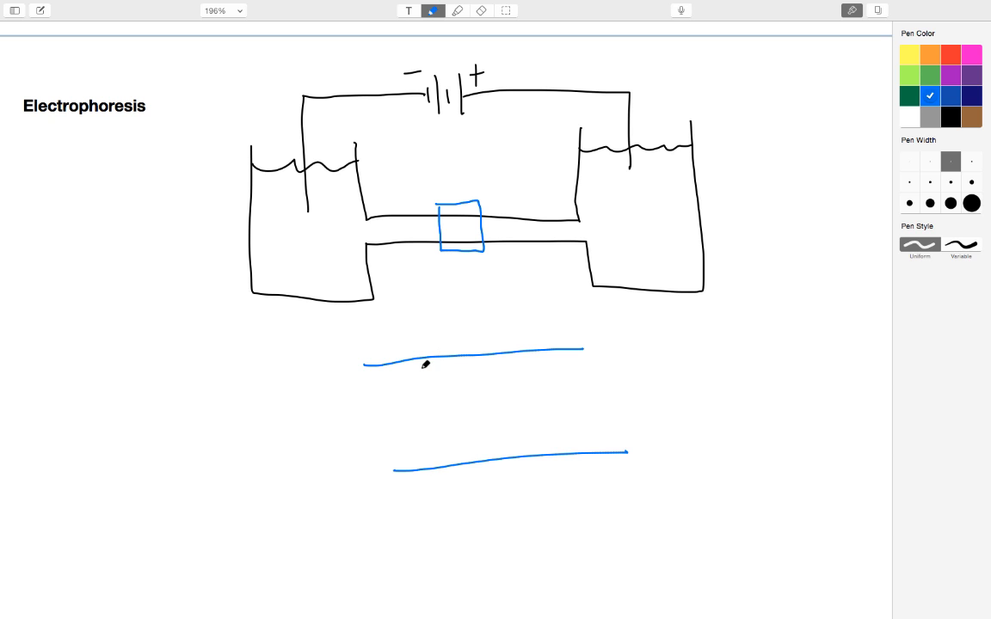
{"action": "mouse_move", "coordinate": [514, 357]}
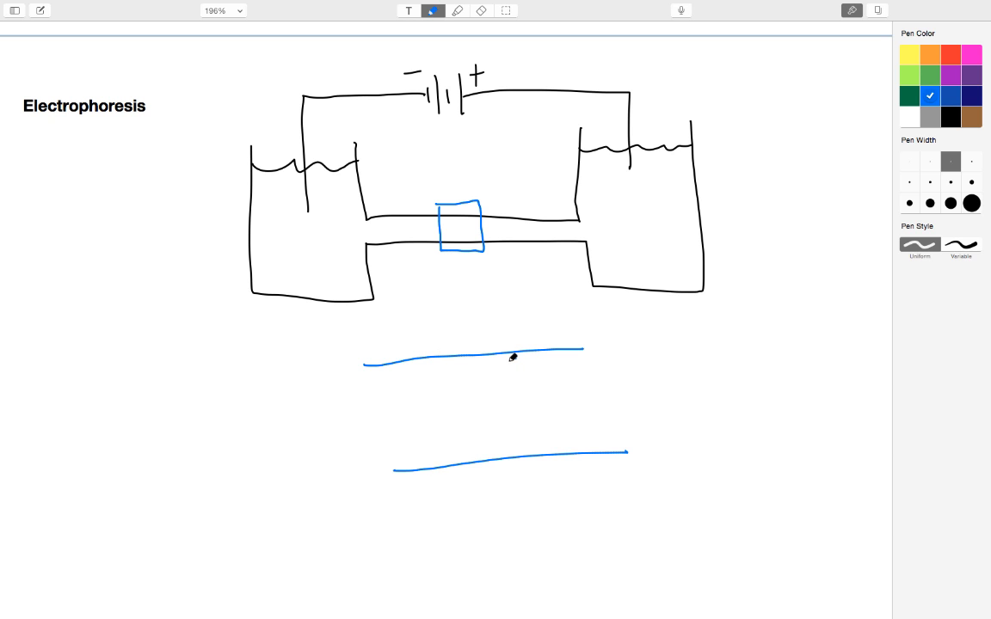
Draw circled positive ions moving left and negative ions moving right between the walls.
{"action": "left_click_drag", "start_coordinate": [513, 357], "coordinate": [520, 368]}
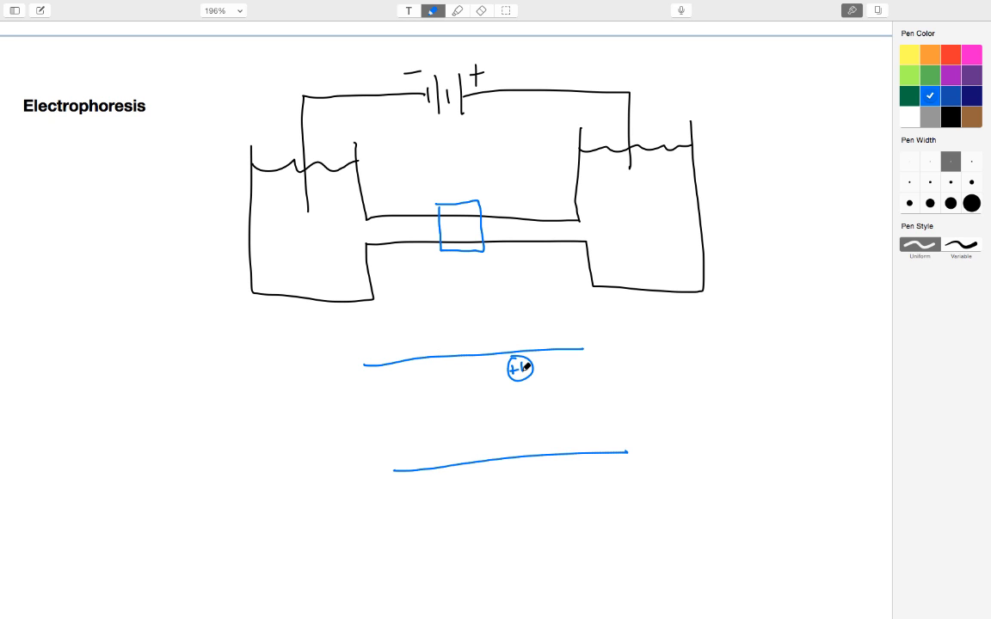
{"action": "left_click_drag", "start_coordinate": [507, 391], "coordinate": [533, 413]}
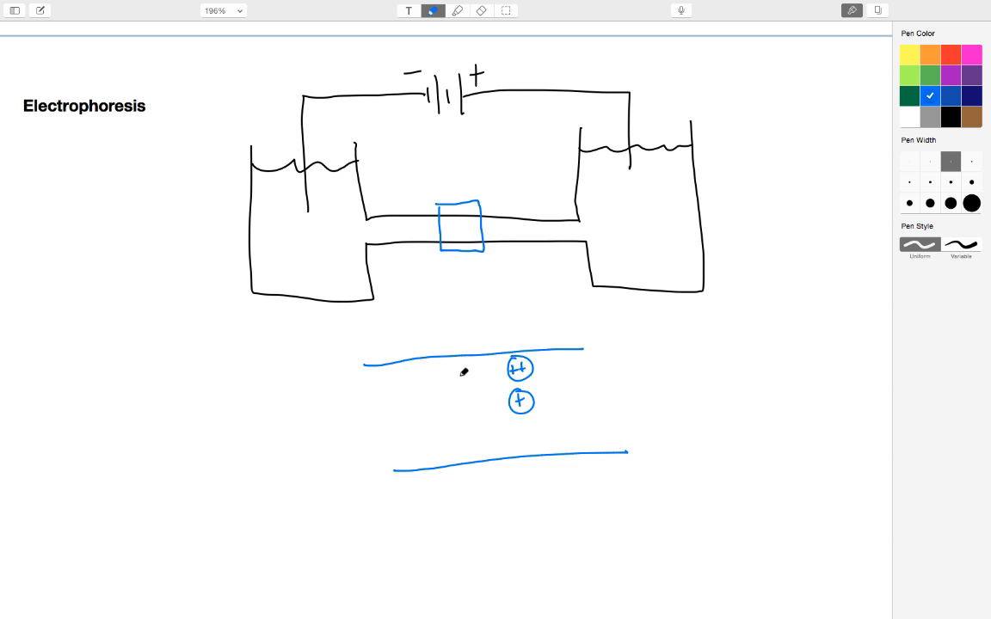
{"action": "left_click_drag", "start_coordinate": [508, 370], "coordinate": [447, 376]}
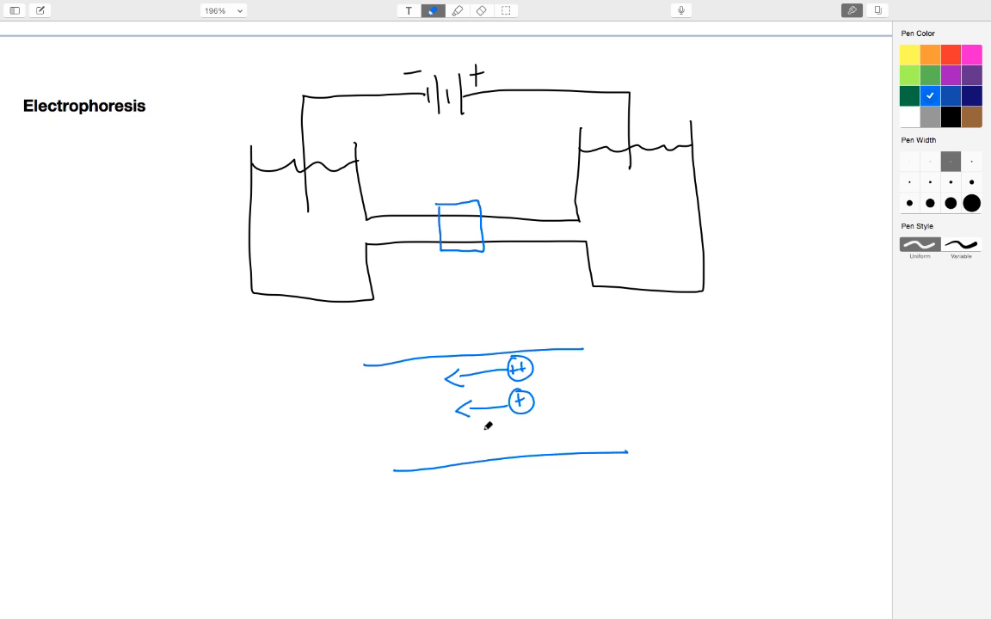
{"action": "left_click_drag", "start_coordinate": [460, 435], "coordinate": [521, 430]}
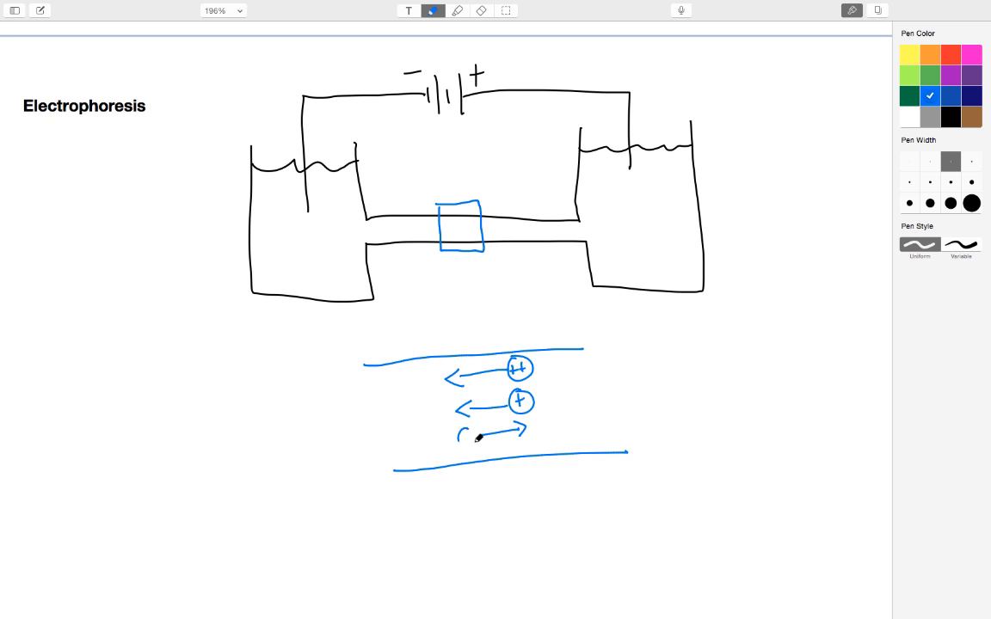
{"action": "left_click_drag", "start_coordinate": [458, 430], "coordinate": [473, 452]}
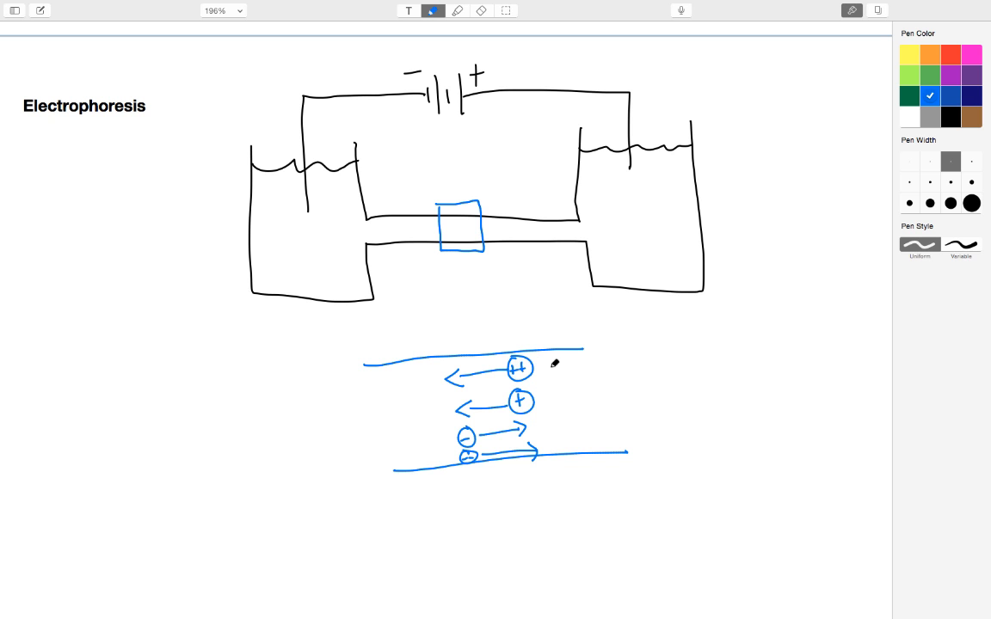
{"action": "mouse_move", "coordinate": [526, 349]}
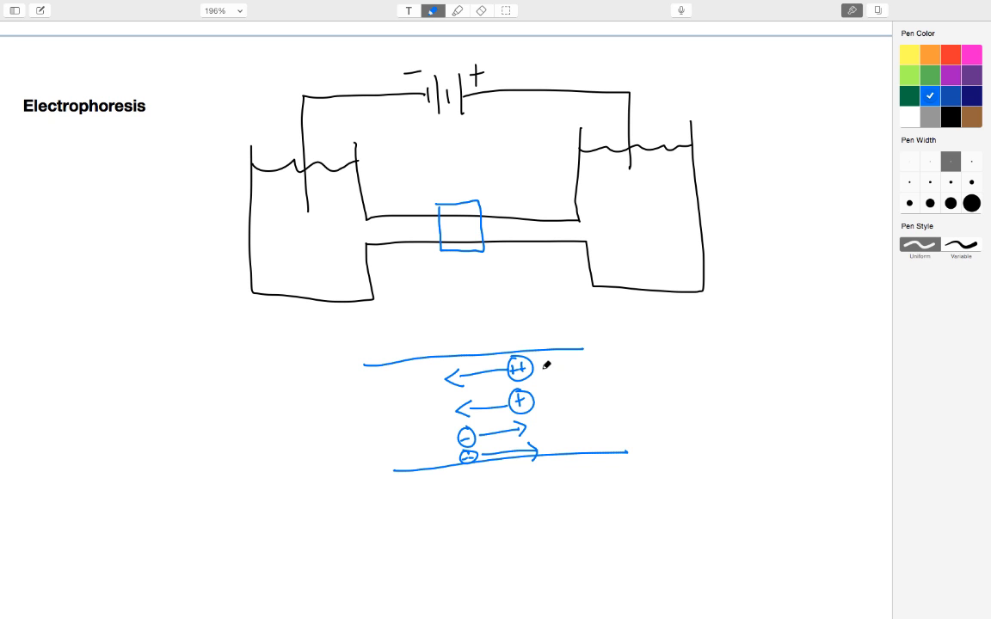
{"action": "mouse_move", "coordinate": [547, 362]}
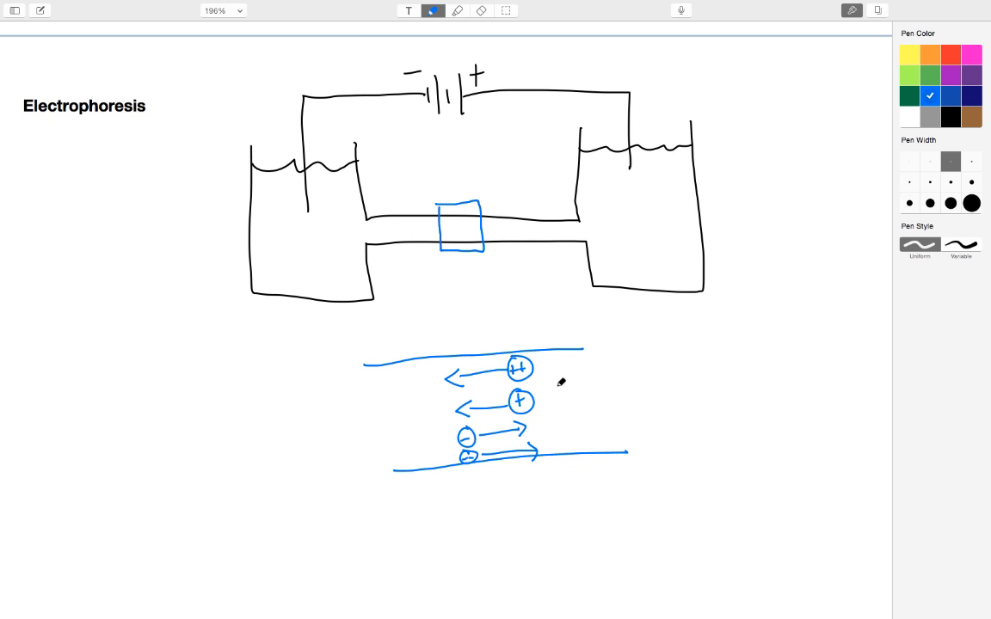
{"action": "mouse_move", "coordinate": [557, 380]}
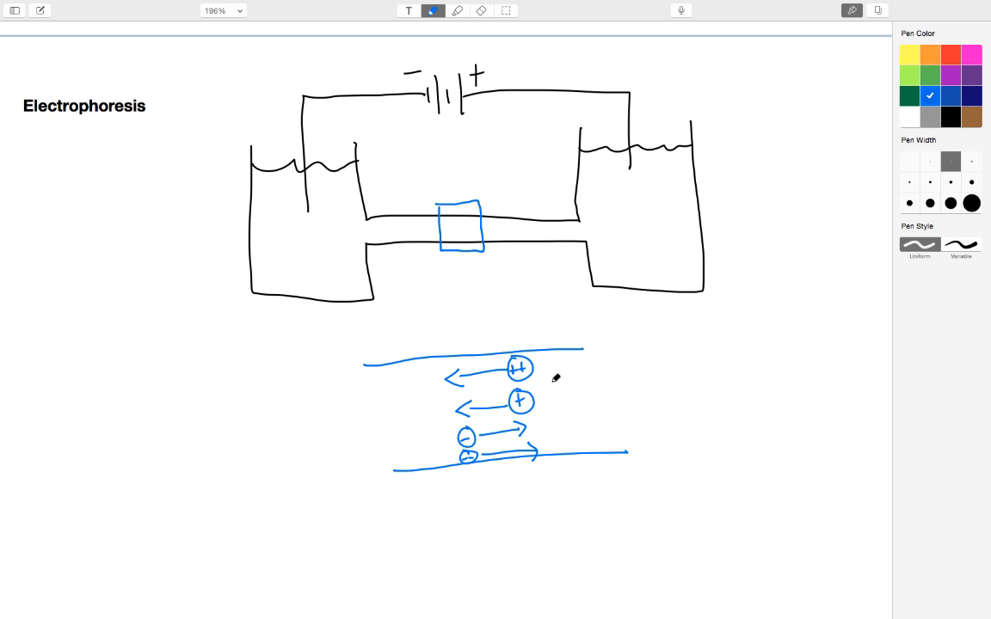
{"action": "mouse_move", "coordinate": [558, 377]}
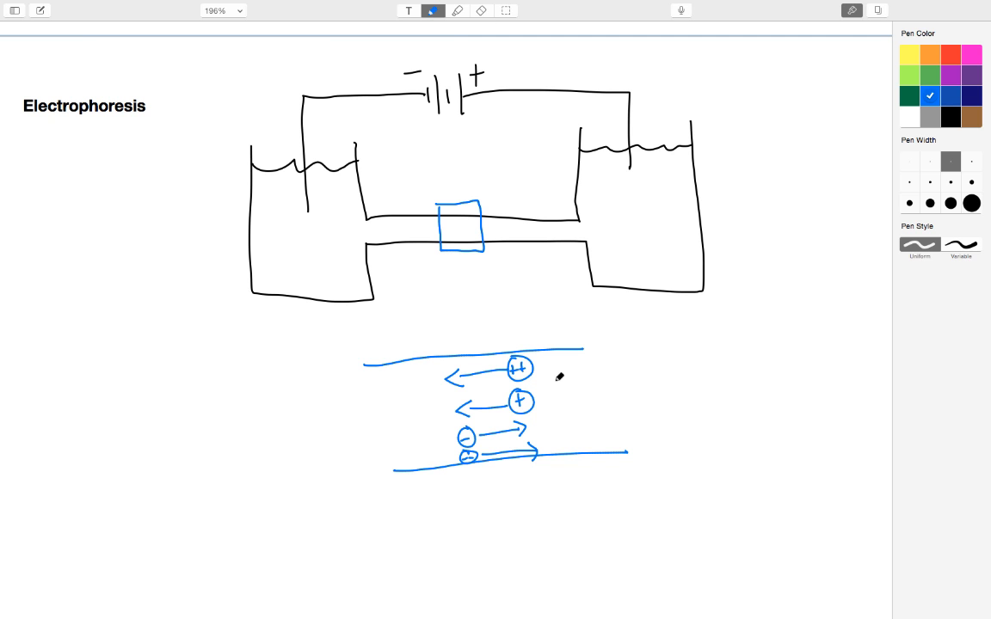
Scroll to the Electrophoresis definition and begin writing 'v_i =' below the velocity sentence.
{"action": "scroll", "scroll_direction": "down", "scroll_amount": 3}
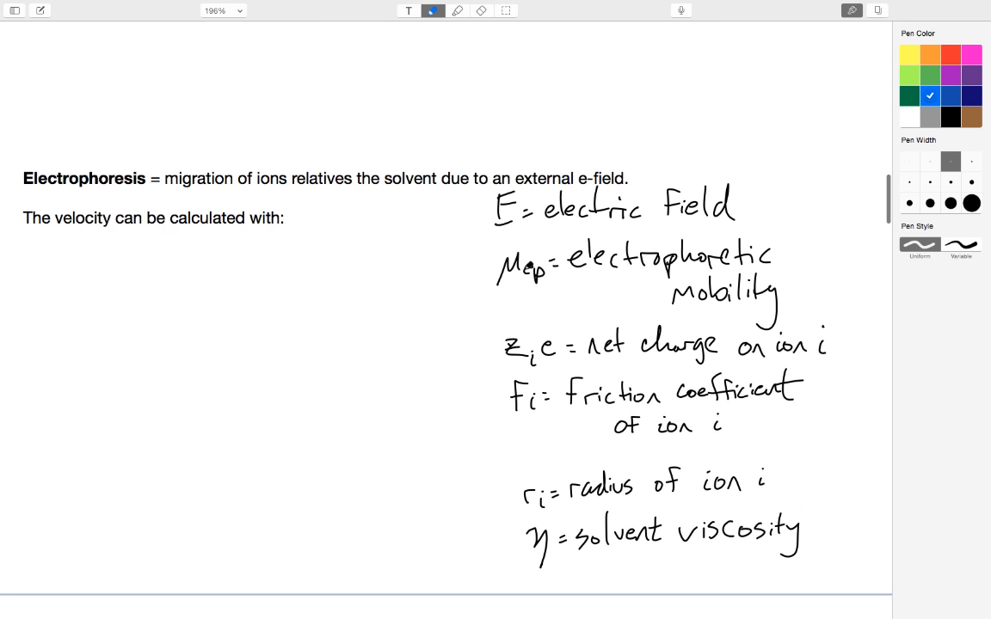
{"action": "scroll", "scroll_direction": "down", "scroll_amount": 3}
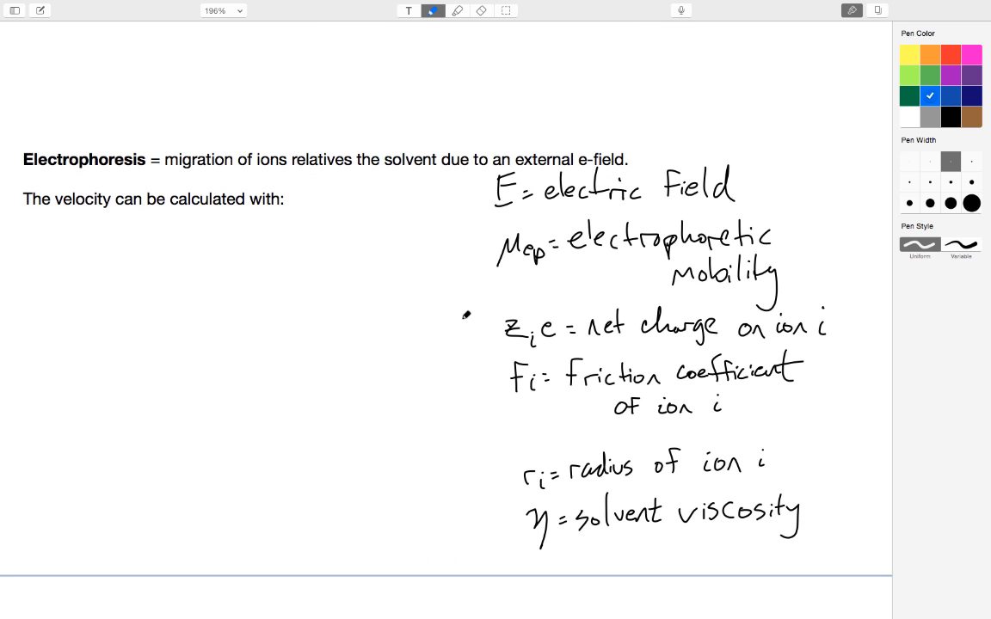
{"action": "mouse_move", "coordinate": [293, 284]}
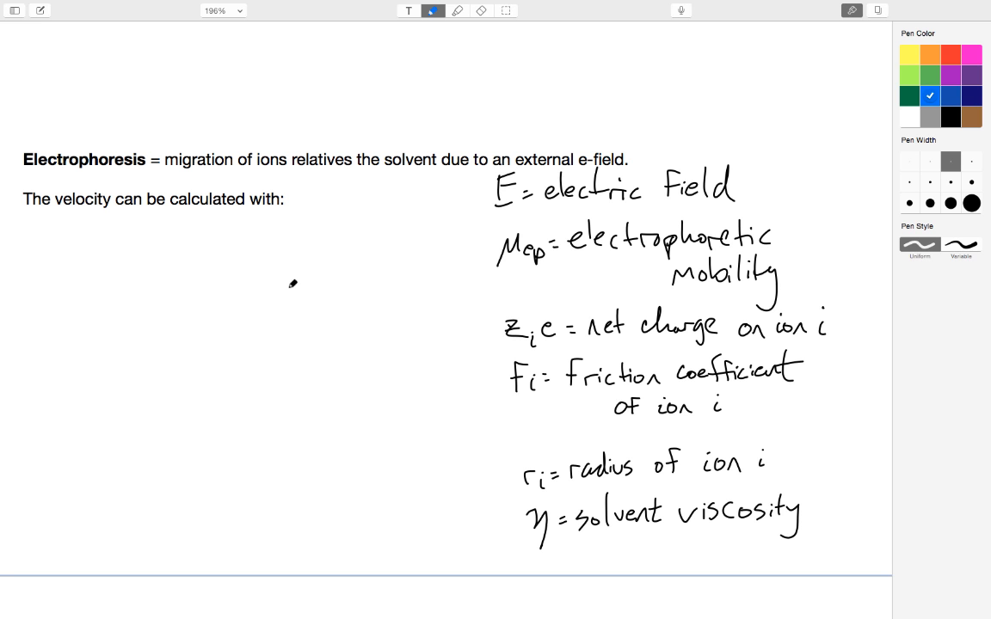
{"action": "mouse_move", "coordinate": [163, 265]}
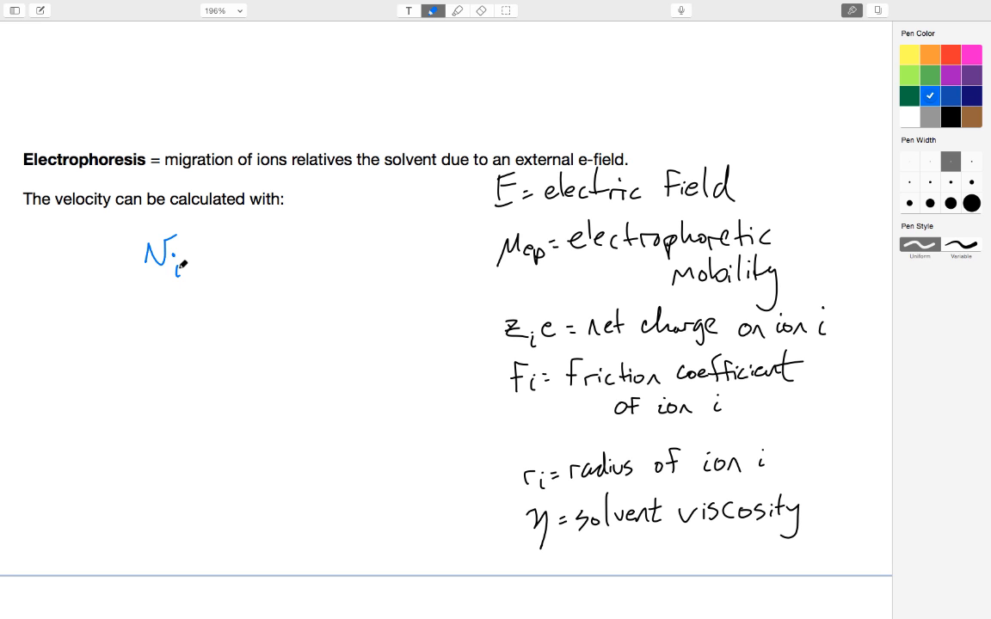
{"action": "left_click_drag", "start_coordinate": [191, 253], "coordinate": [207, 258]}
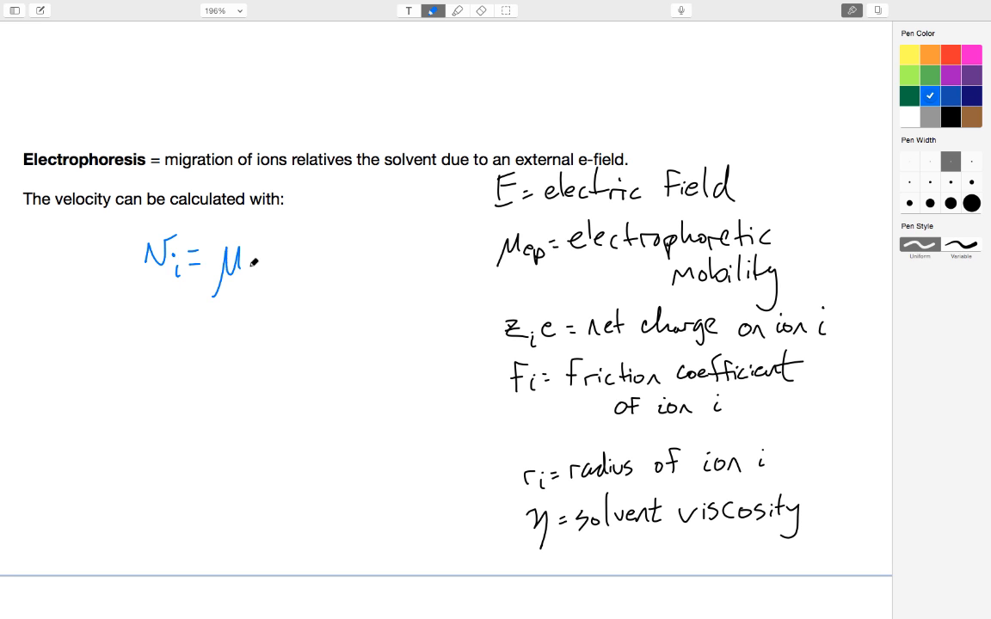
Write μ_ep E after the equals sign and add (kV/cm) beside the electric field entry.
{"action": "left_click_drag", "start_coordinate": [249, 267], "coordinate": [262, 276]}
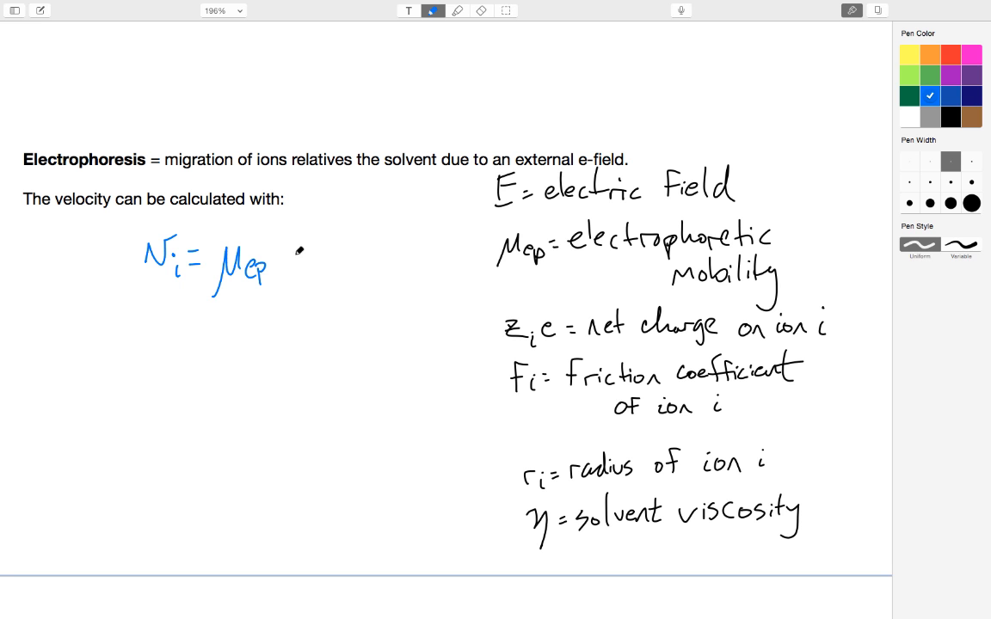
{"action": "left_click_drag", "start_coordinate": [284, 231], "coordinate": [301, 276]}
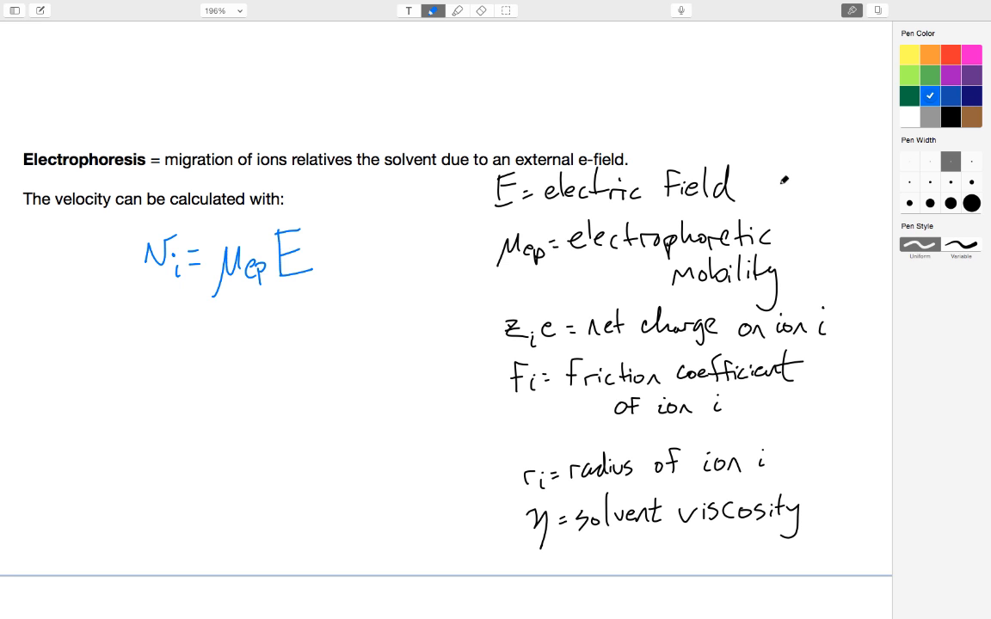
{"action": "left_click_drag", "start_coordinate": [766, 185], "coordinate": [805, 180]}
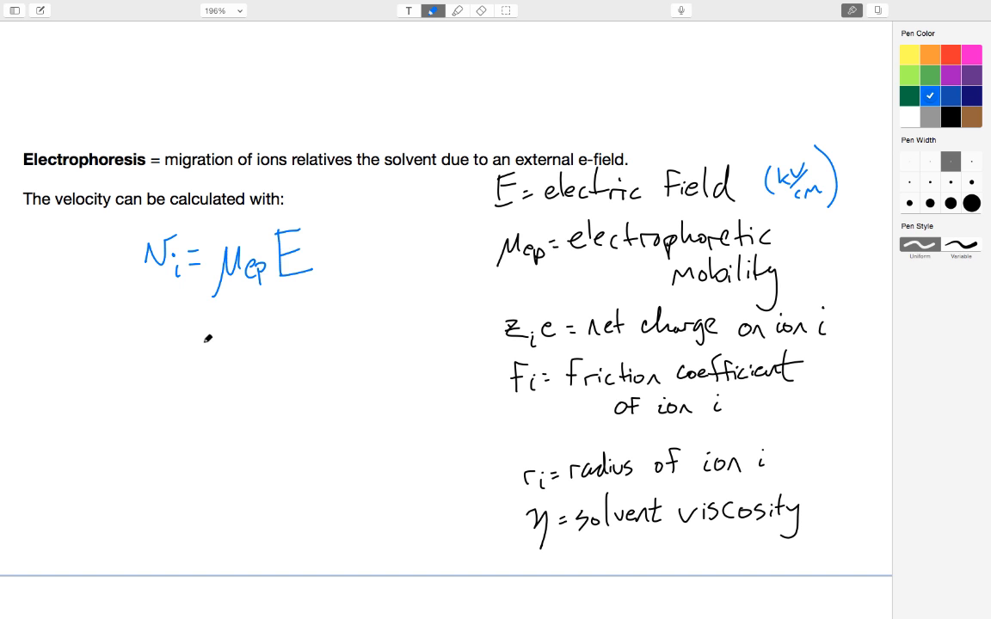
Handwrite μ_ep = z_i e / f_i in blue beneath the velocity equation.
{"action": "left_click_drag", "start_coordinate": [225, 342], "coordinate": [209, 382]}
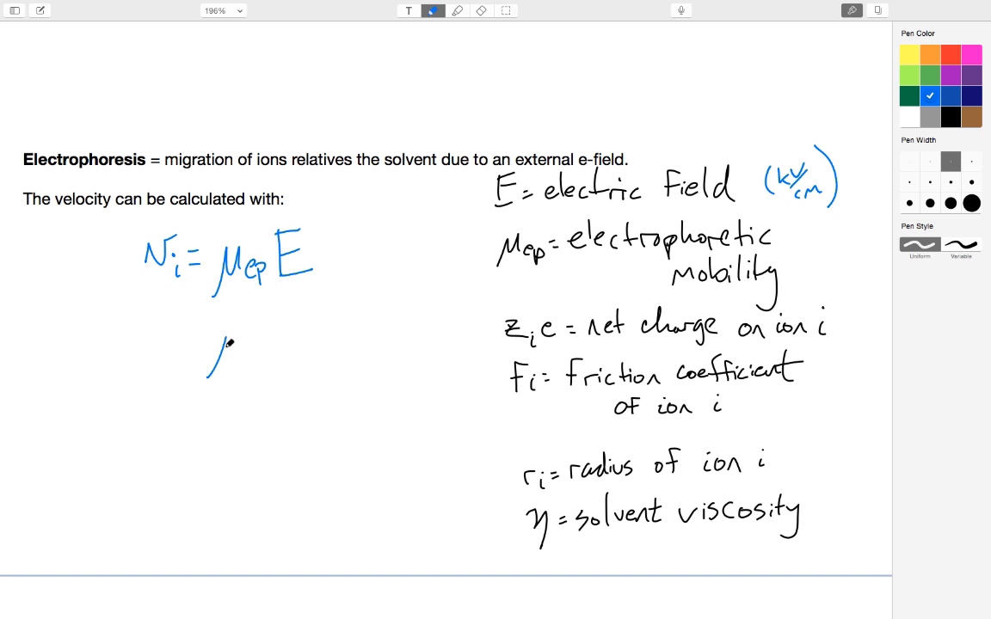
{"action": "left_click_drag", "start_coordinate": [216, 370], "coordinate": [267, 344]}
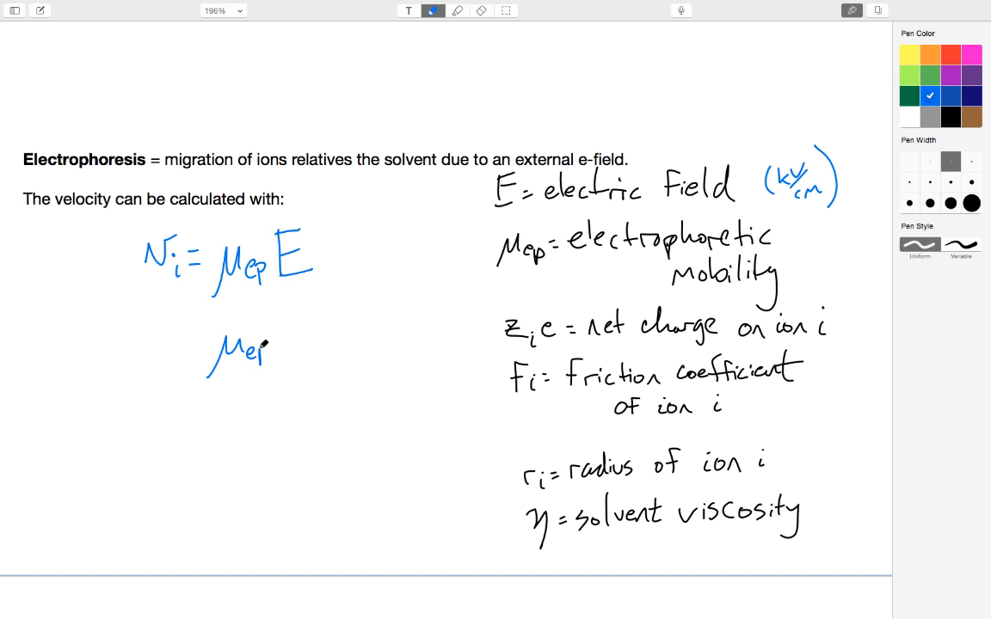
{"action": "left_click_drag", "start_coordinate": [271, 348], "coordinate": [289, 348]}
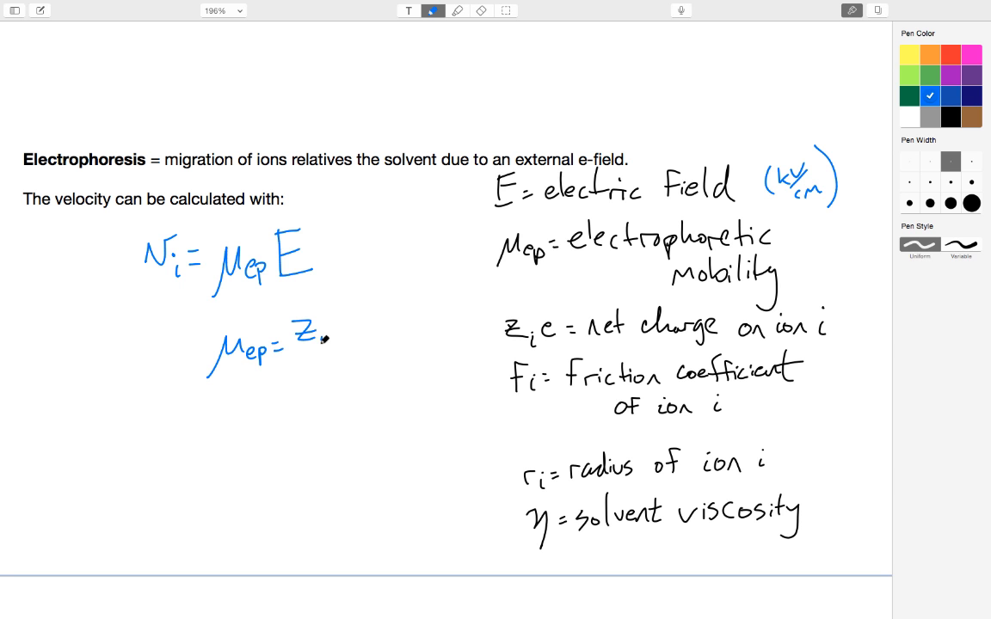
{"action": "left_click_drag", "start_coordinate": [327, 339], "coordinate": [352, 323]}
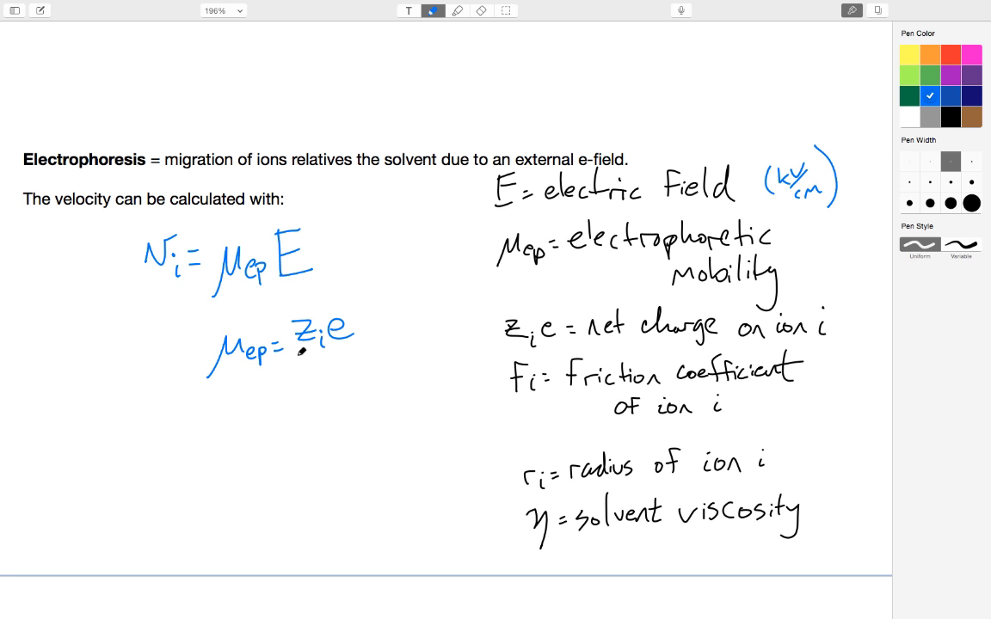
{"action": "left_click_drag", "start_coordinate": [296, 354], "coordinate": [374, 352]}
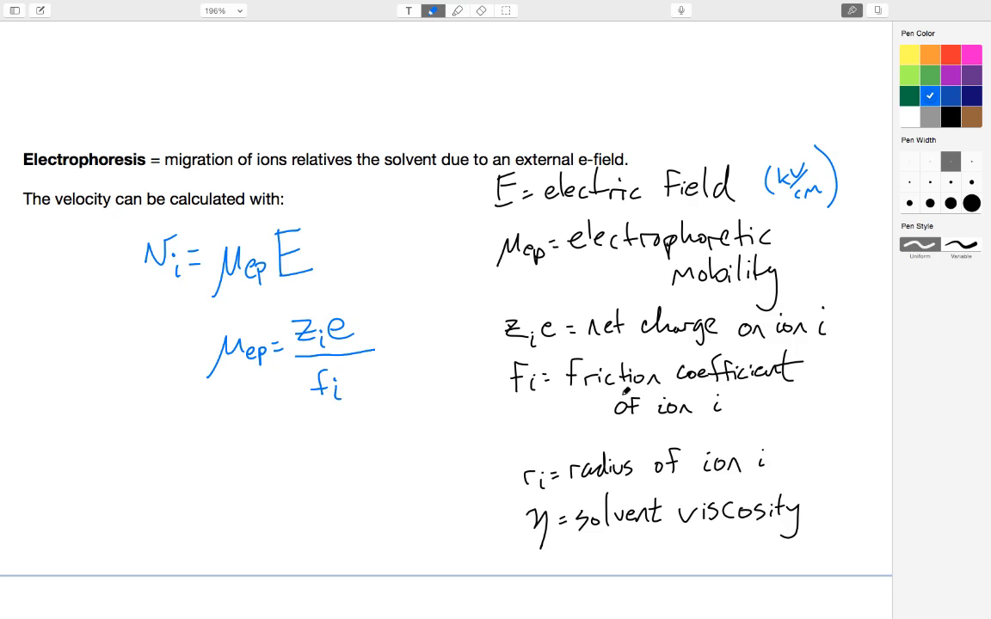
{"action": "mouse_move", "coordinate": [626, 390]}
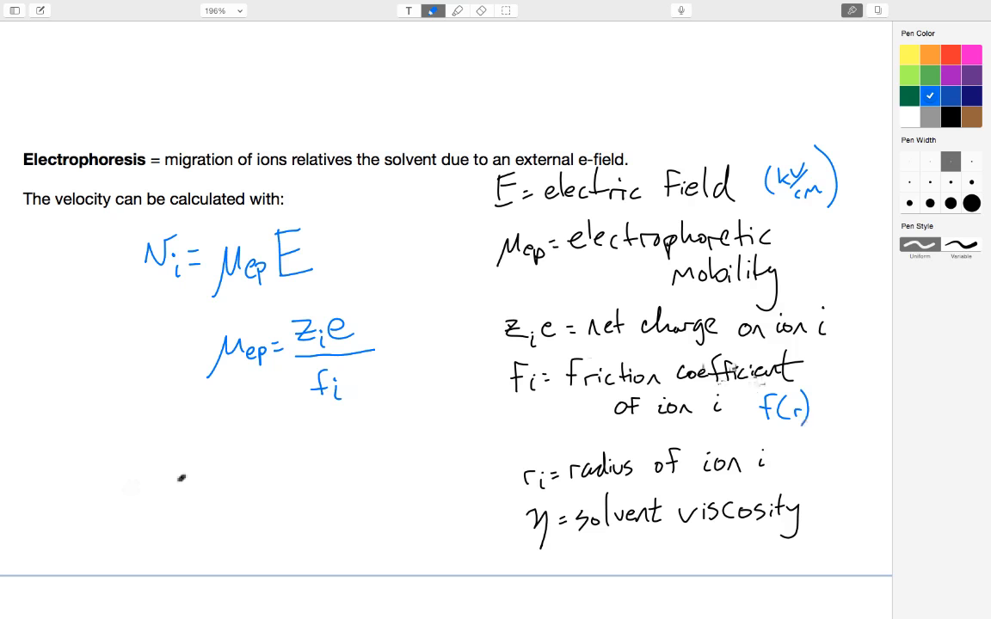
Write f_i = 6π r_i η in blue below the mobility equation.
{"action": "left_click_drag", "start_coordinate": [158, 478], "coordinate": [181, 524]}
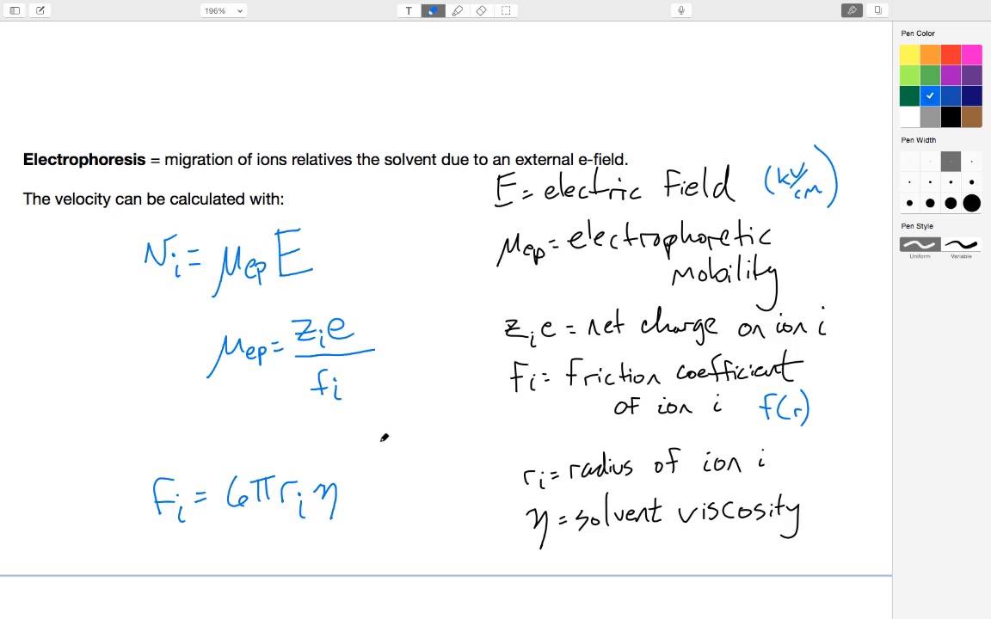
{"action": "mouse_move", "coordinate": [410, 437]}
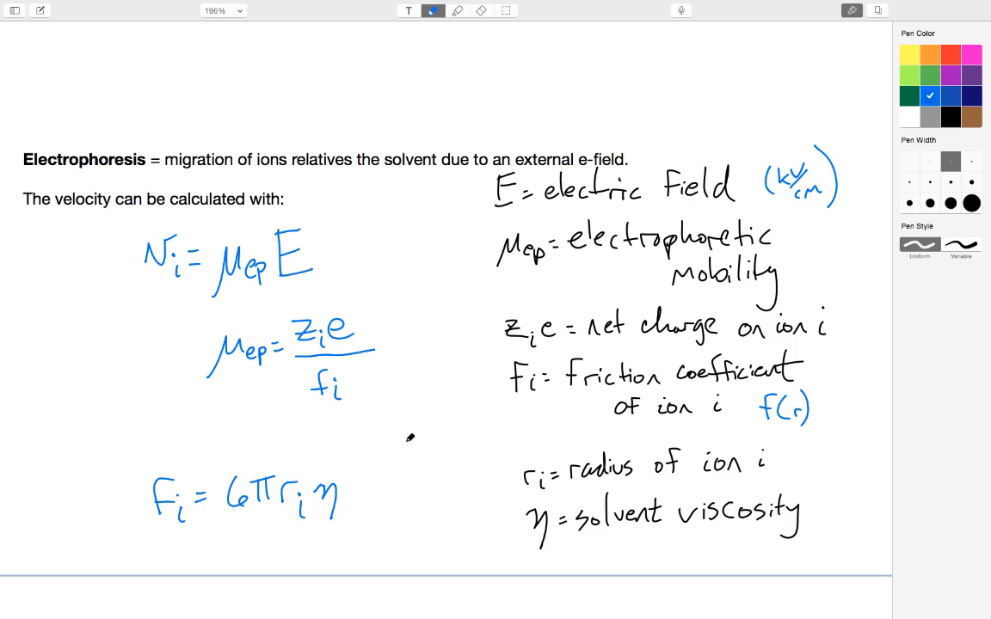
{"action": "mouse_move", "coordinate": [462, 451]}
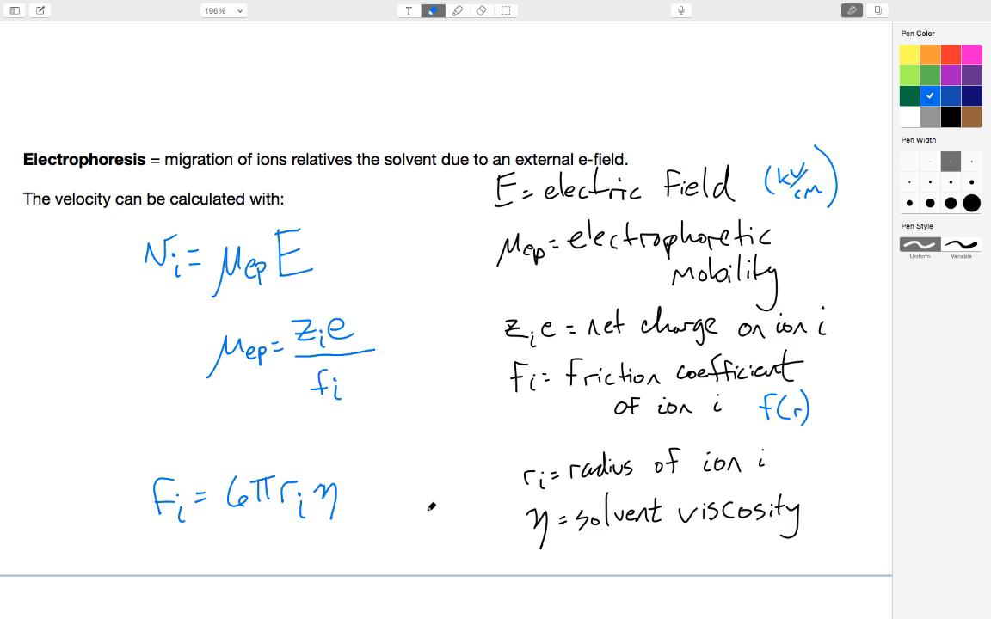
Scroll down to the 'Main points for electrophoresis' page with the channel sketches.
{"action": "scroll", "scroll_direction": "down", "scroll_amount": 3}
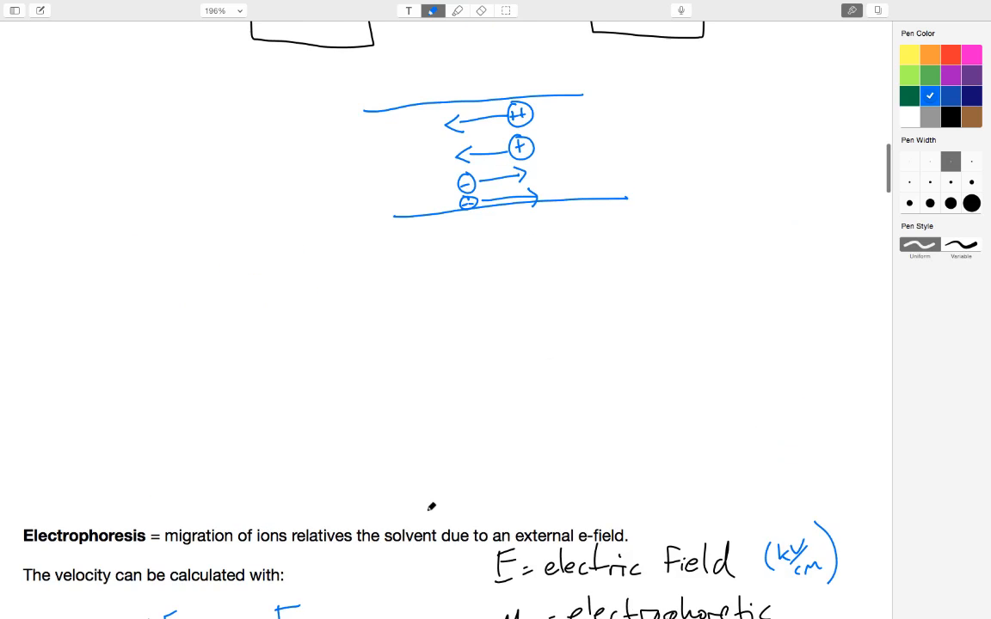
{"action": "scroll", "scroll_direction": "down", "scroll_amount": 3}
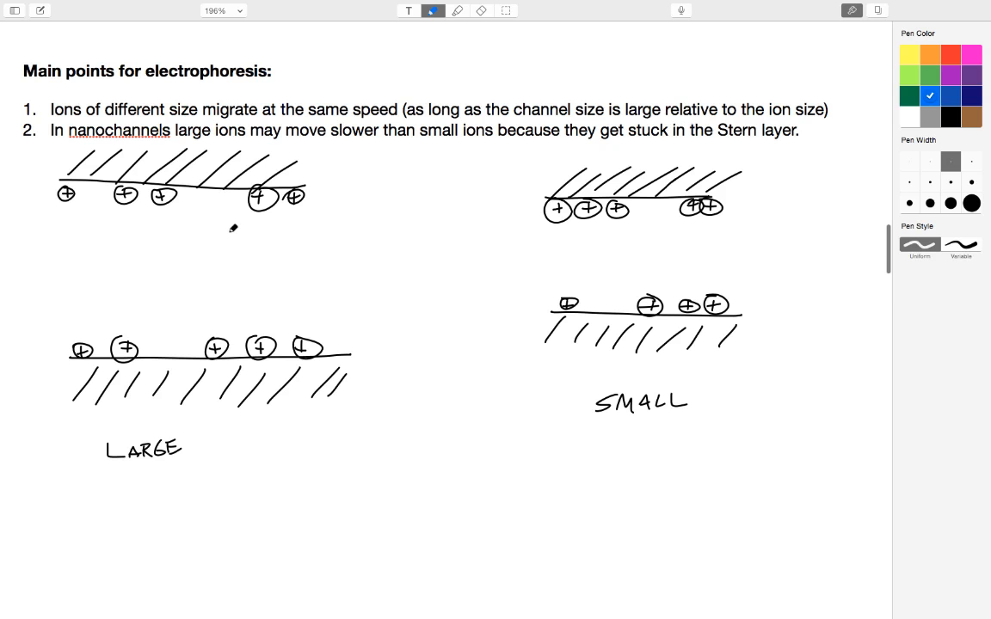
{"action": "mouse_move", "coordinate": [228, 265]}
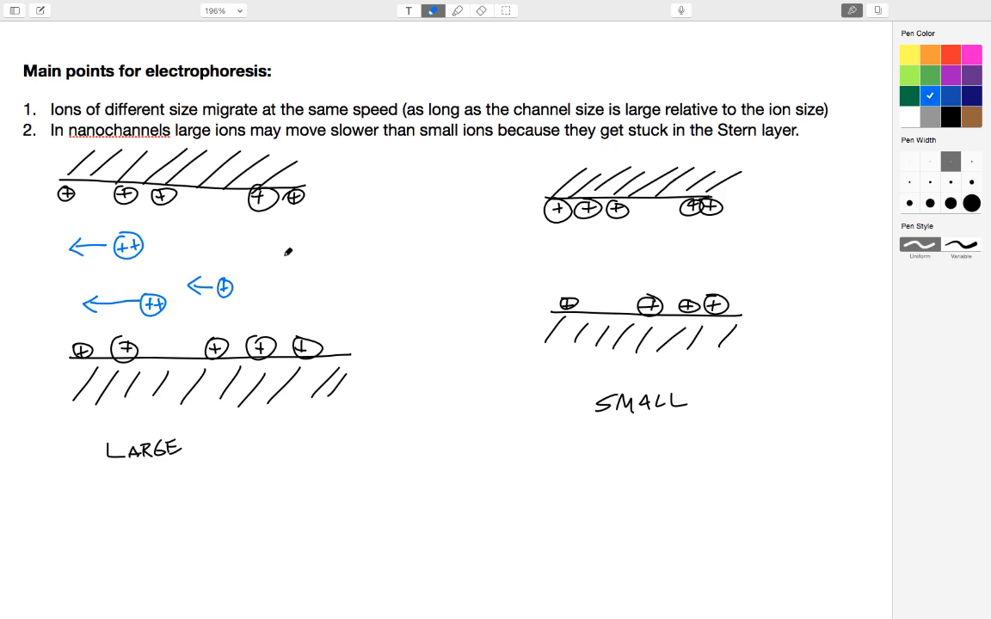
Draw more leftward-moving ions, mark − and + ends, and label the wall ions 'Stern'.
{"action": "left_click_drag", "start_coordinate": [267, 258], "coordinate": [288, 253]}
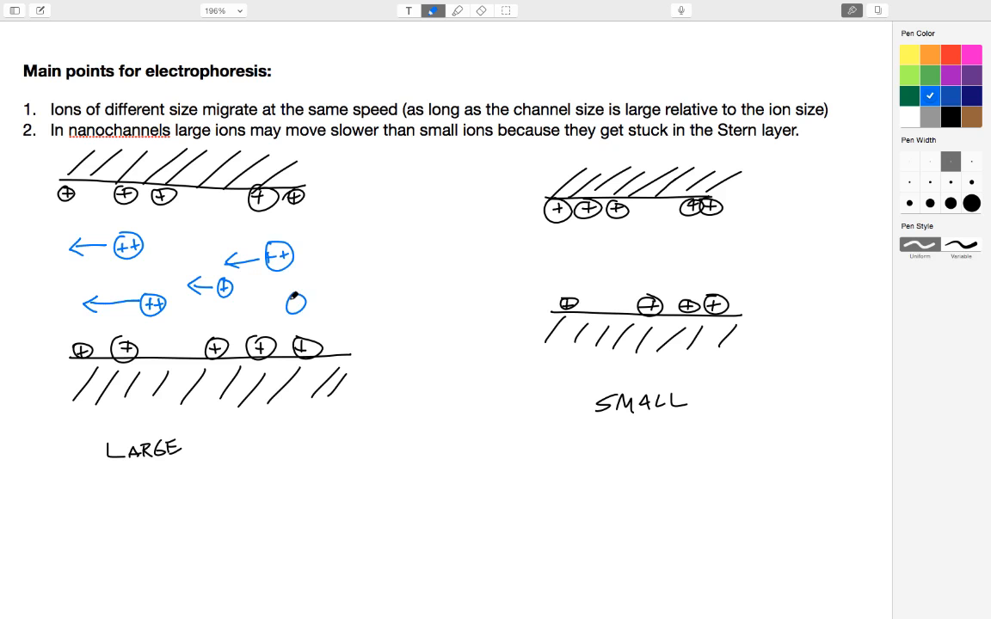
{"action": "left_click_drag", "start_coordinate": [295, 302], "coordinate": [241, 304]}
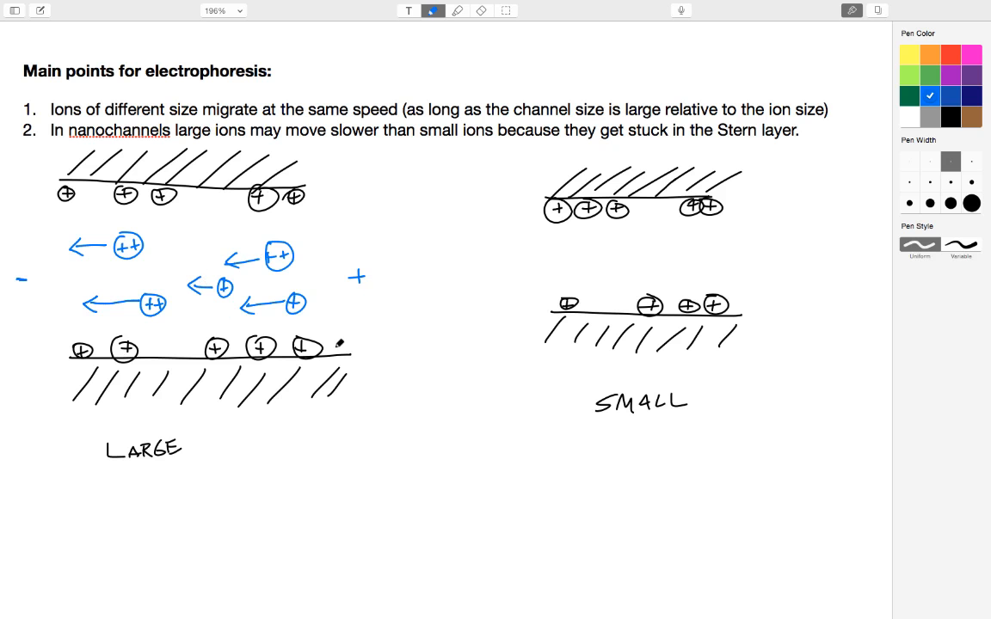
{"action": "left_click_drag", "start_coordinate": [353, 349], "coordinate": [325, 349]}
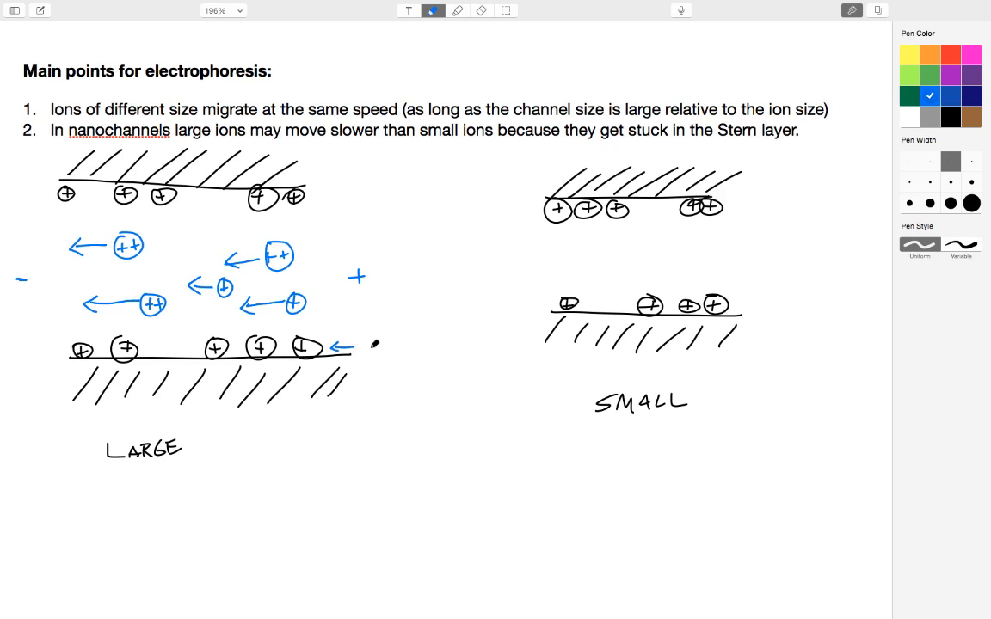
{"action": "left_click_drag", "start_coordinate": [368, 351], "coordinate": [377, 342]}
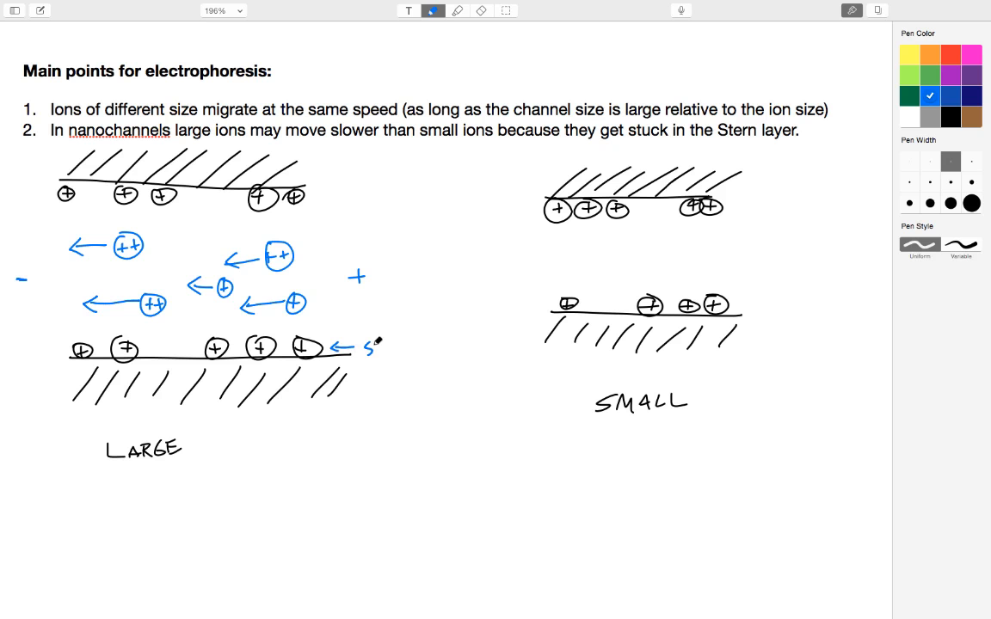
{"action": "type", "text": "Stern"}
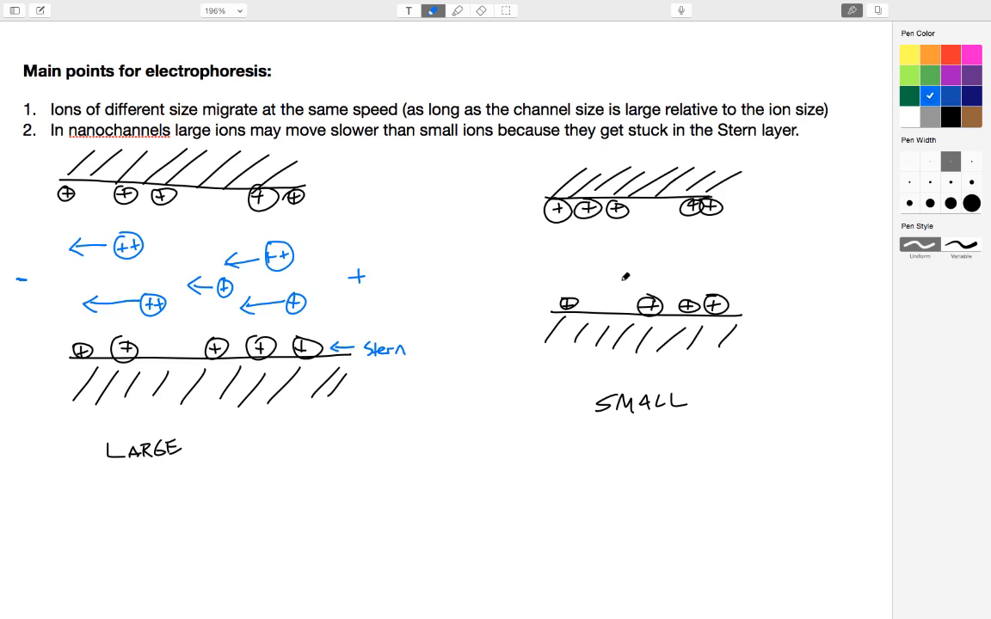
Label SMALL as nm and LARGE as μm, then sketch a doubly charged ion and a leftward small ion.
{"action": "left_click_drag", "start_coordinate": [594, 415], "coordinate": [687, 414]}
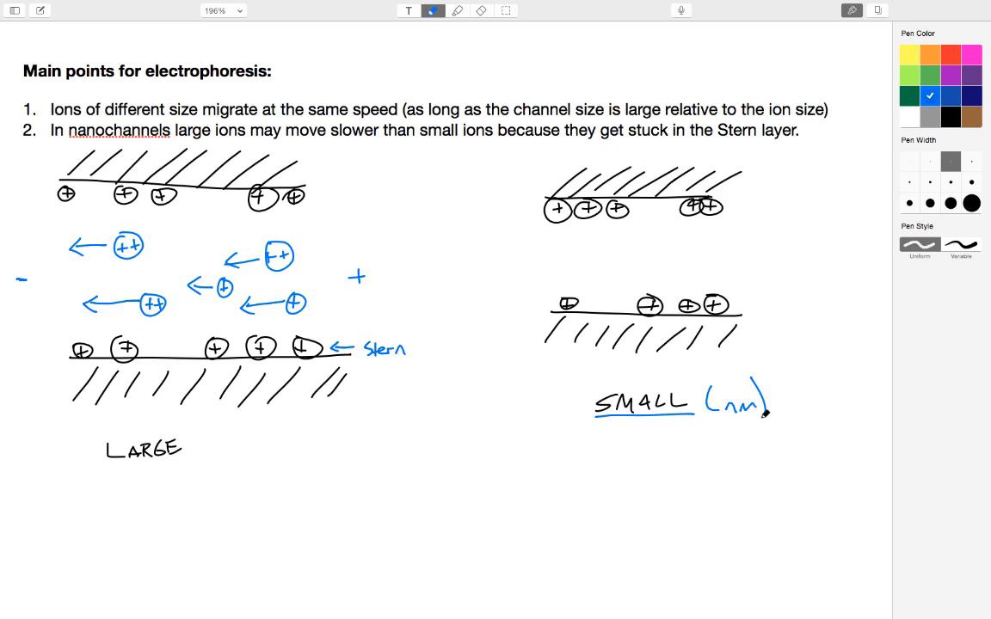
{"action": "left_click_drag", "start_coordinate": [202, 435], "coordinate": [198, 456]}
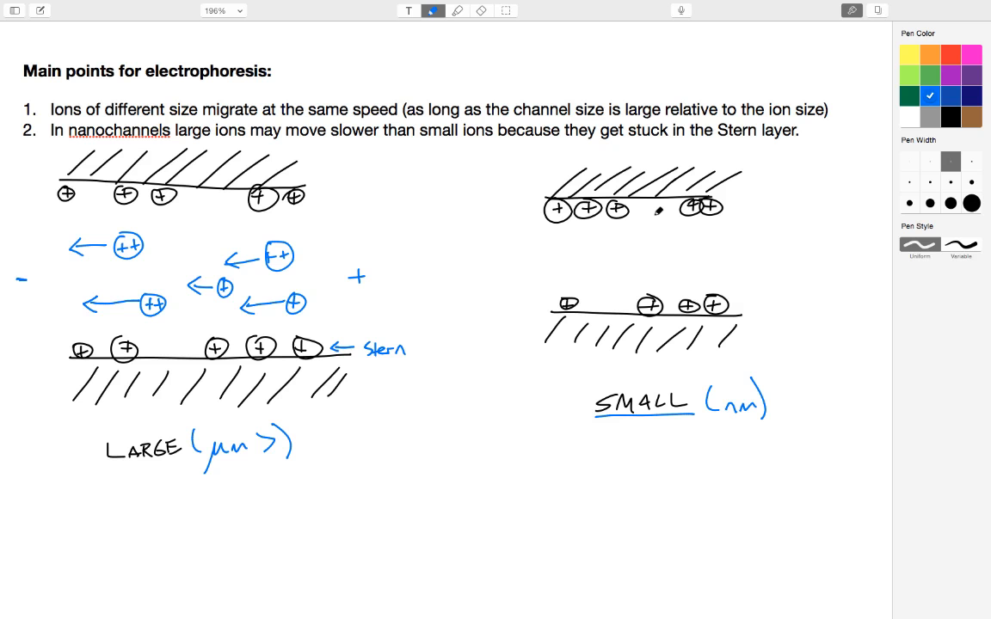
{"action": "left_click_drag", "start_coordinate": [654, 207], "coordinate": [667, 245]}
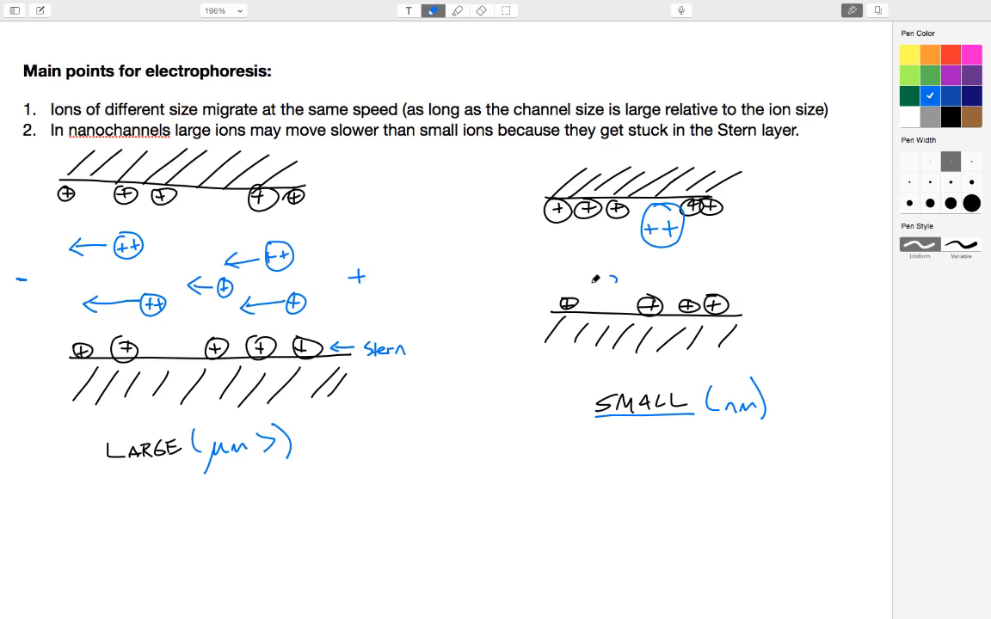
{"action": "left_click_drag", "start_coordinate": [585, 297], "coordinate": [623, 297]}
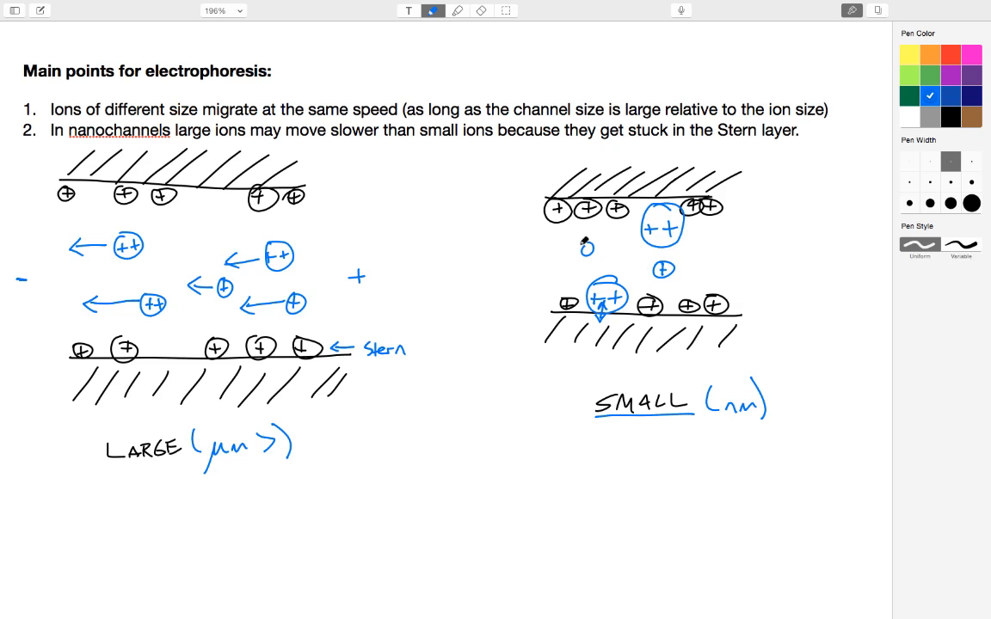
{"action": "left_click_drag", "start_coordinate": [585, 251], "coordinate": [529, 260]}
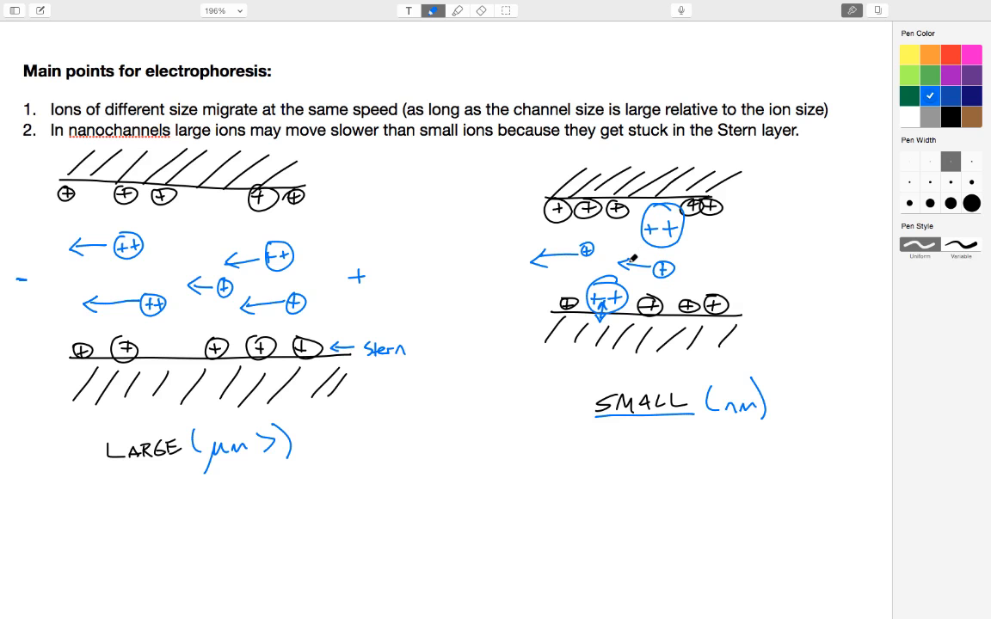
Scroll down to the Electroosmosis page showing the two-reservoir channel diagram.
{"action": "scroll", "scroll_direction": "down", "scroll_amount": 3}
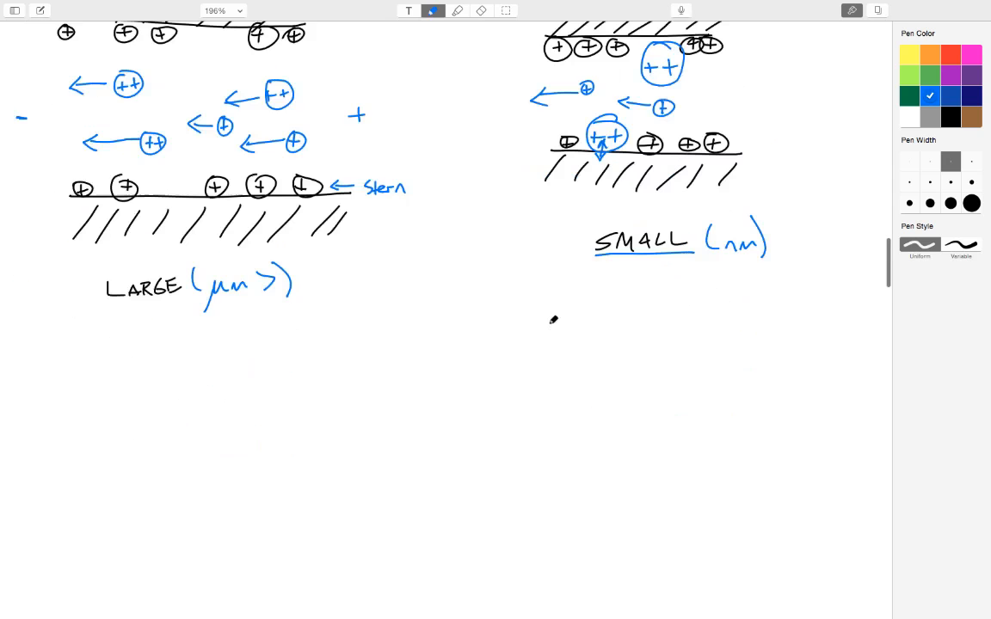
{"action": "scroll", "scroll_direction": "down", "scroll_amount": 3}
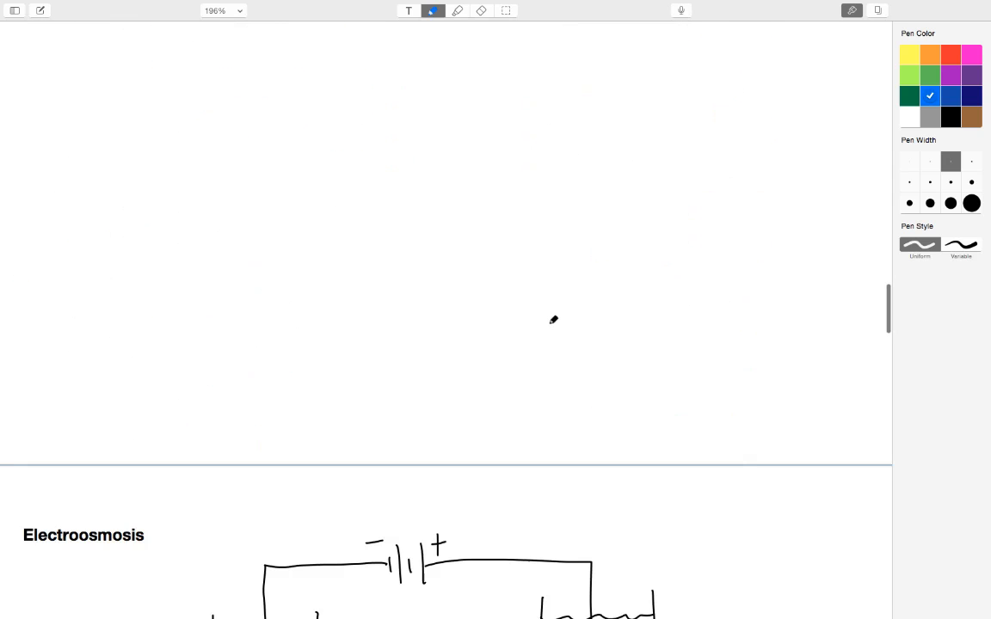
{"action": "scroll", "scroll_direction": "down", "scroll_amount": 3}
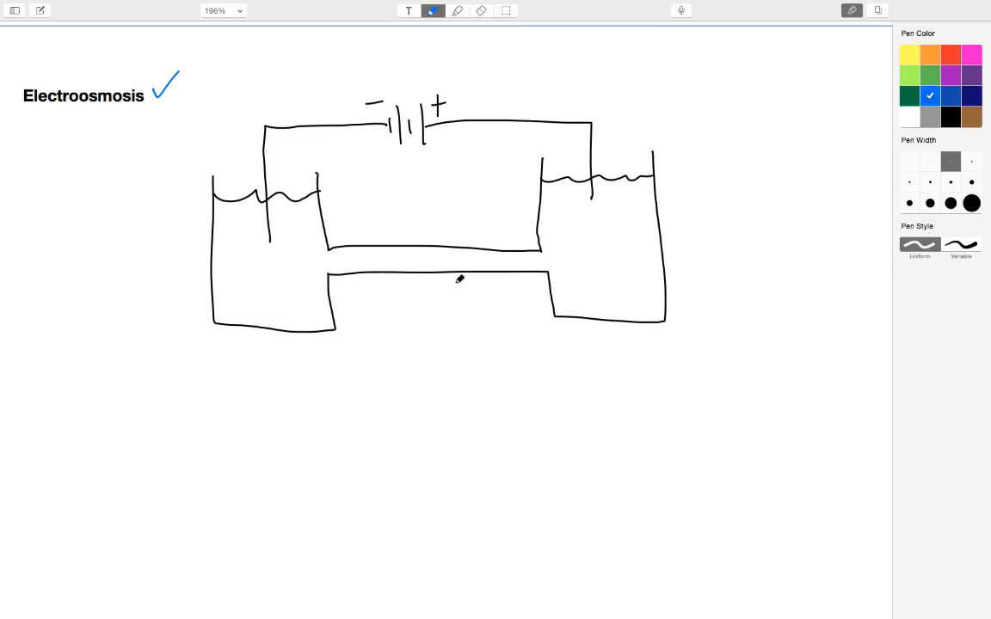
{"action": "mouse_move", "coordinate": [446, 255]}
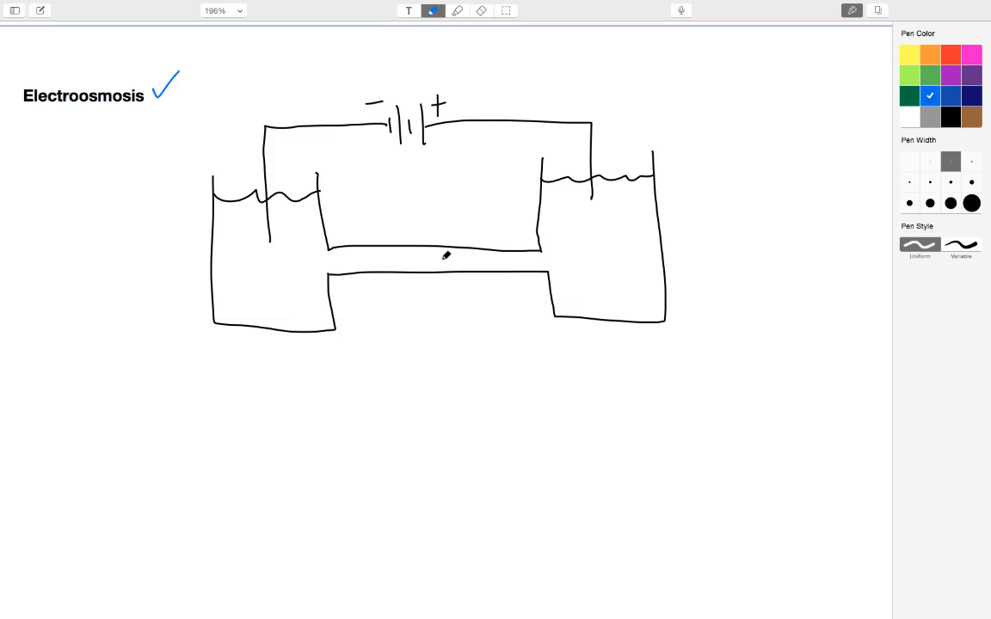
{"action": "mouse_move", "coordinate": [446, 254]}
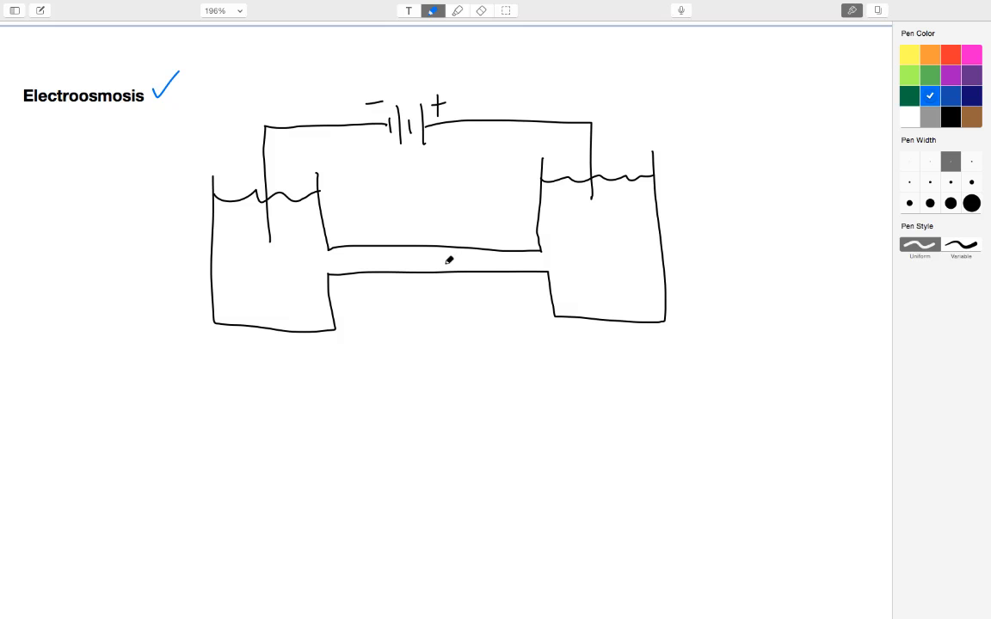
{"action": "mouse_move", "coordinate": [446, 278]}
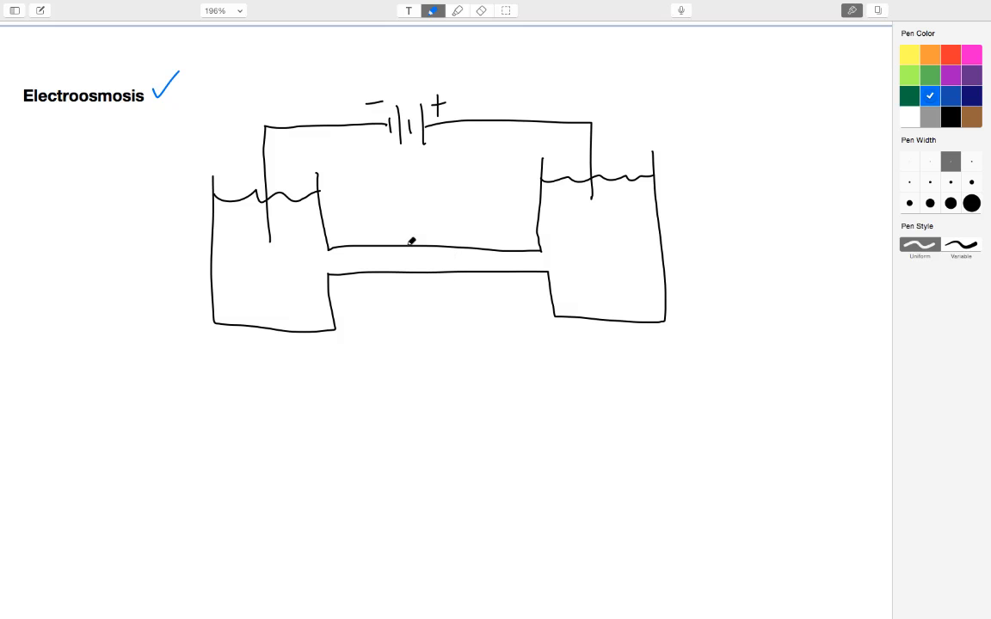
Box a section of the channel and draw two enlarged wall lines below it.
{"action": "left_click_drag", "start_coordinate": [404, 228], "coordinate": [467, 286]}
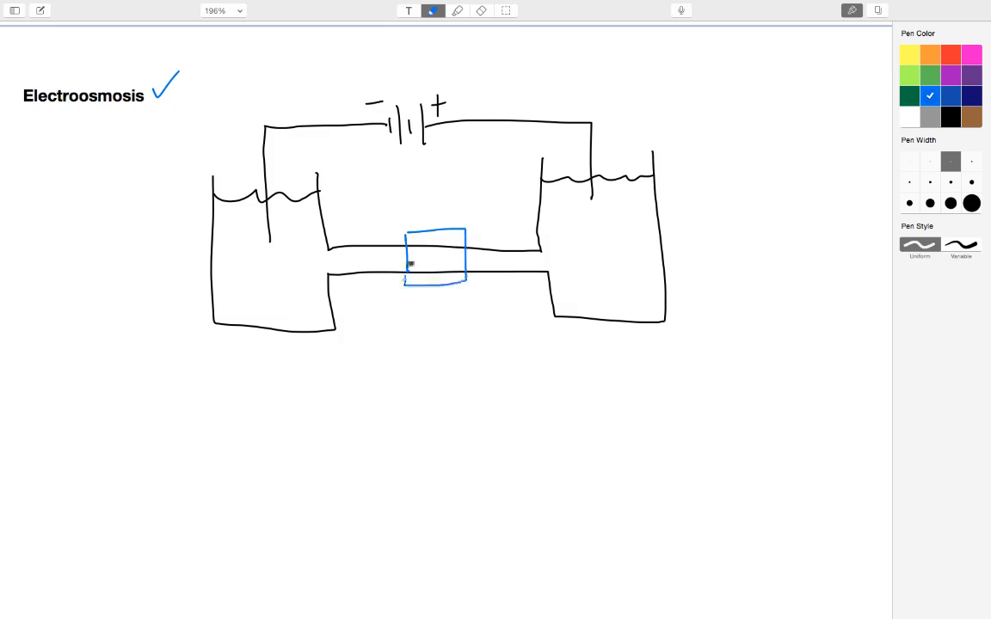
{"action": "mouse_move", "coordinate": [396, 356]}
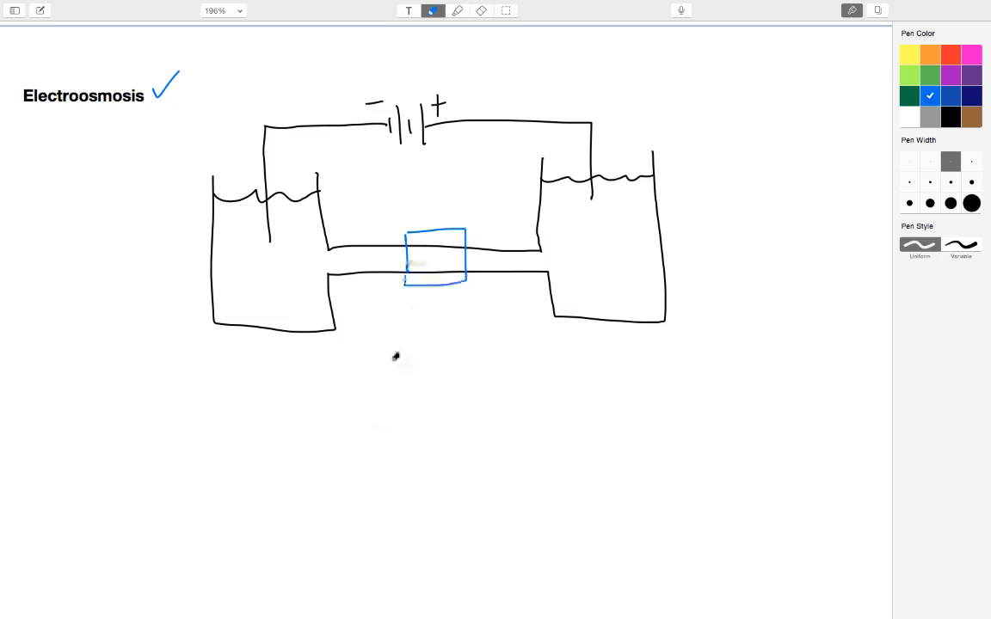
{"action": "left_click_drag", "start_coordinate": [382, 361], "coordinate": [536, 355]}
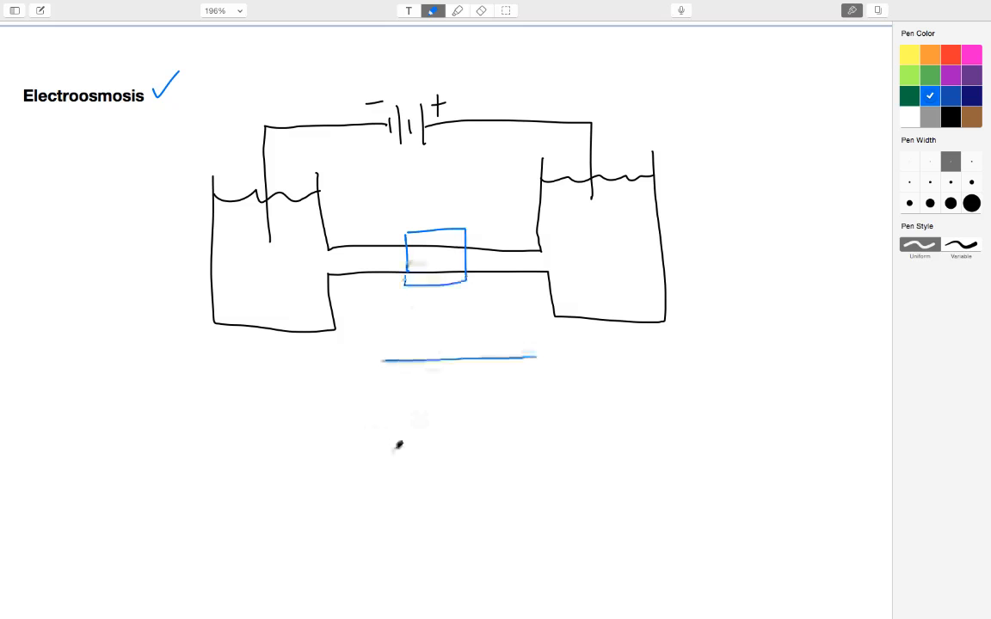
{"action": "left_click_drag", "start_coordinate": [384, 460], "coordinate": [572, 455]}
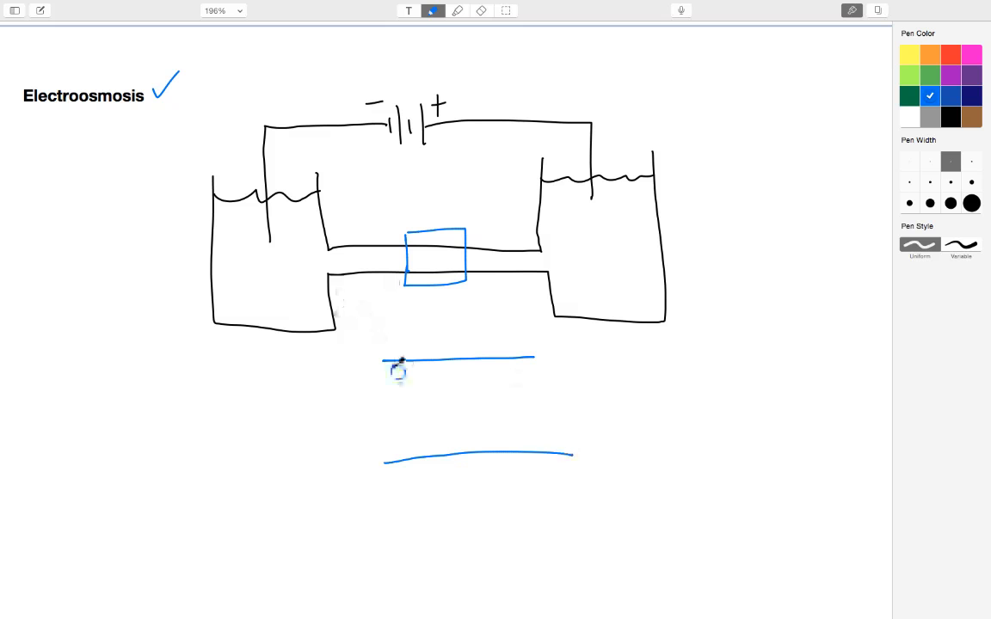
Add + charges along both walls and loose ions, labelled '= DIFFUSE LAYER'.
{"action": "left_click_drag", "start_coordinate": [391, 370], "coordinate": [465, 372]}
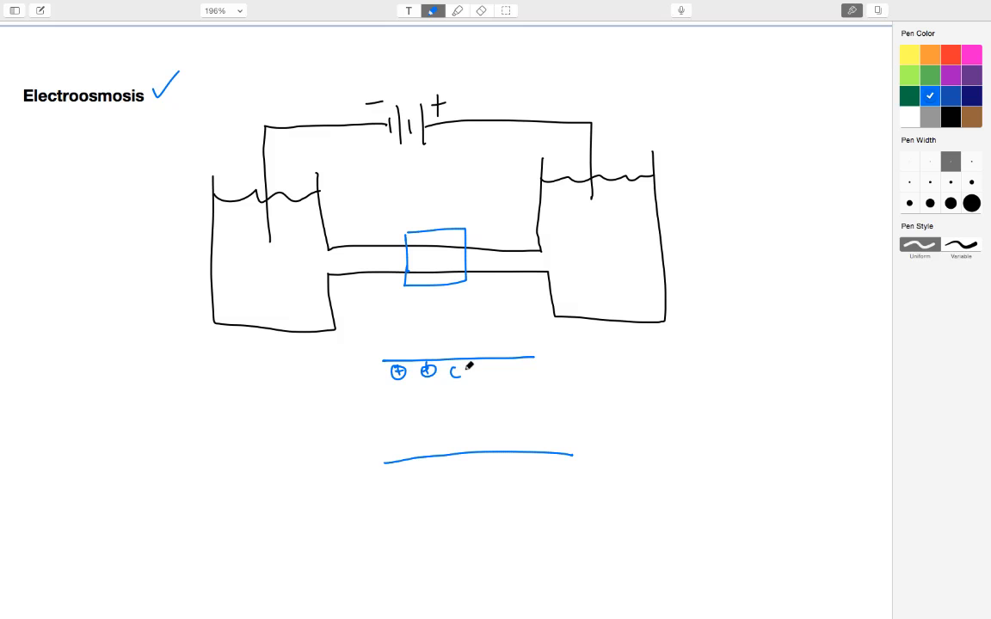
{"action": "left_click_drag", "start_coordinate": [447, 374], "coordinate": [512, 368]}
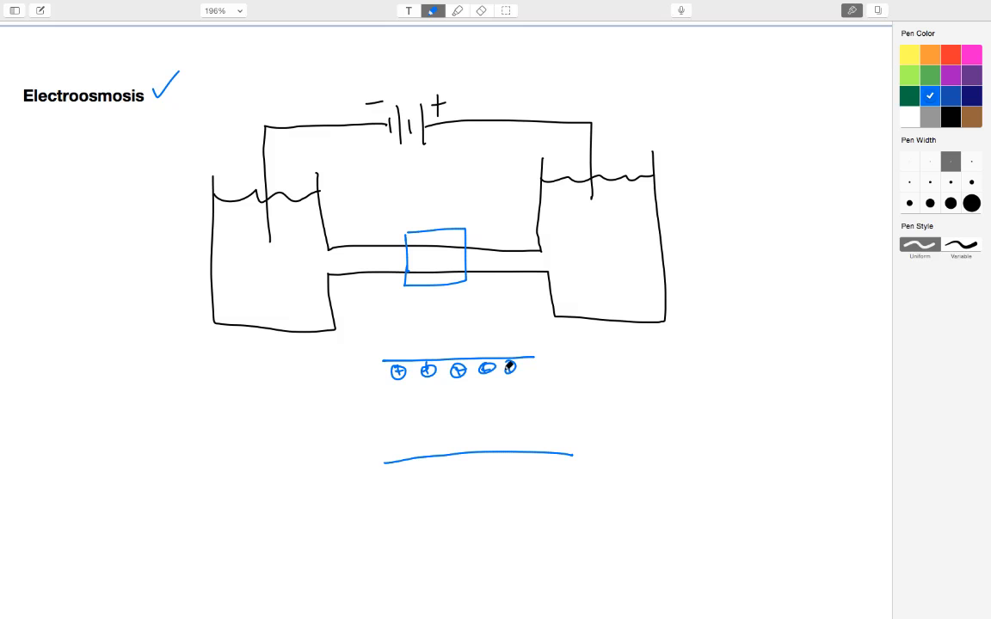
{"action": "left_click_drag", "start_coordinate": [396, 449], "coordinate": [439, 447]}
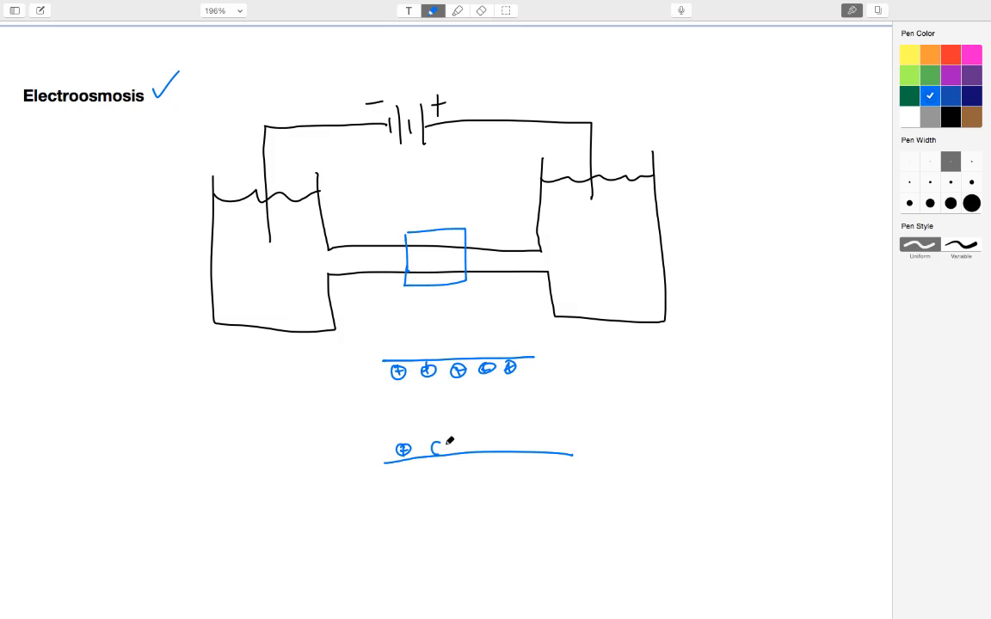
{"action": "left_click_drag", "start_coordinate": [430, 446], "coordinate": [481, 447]}
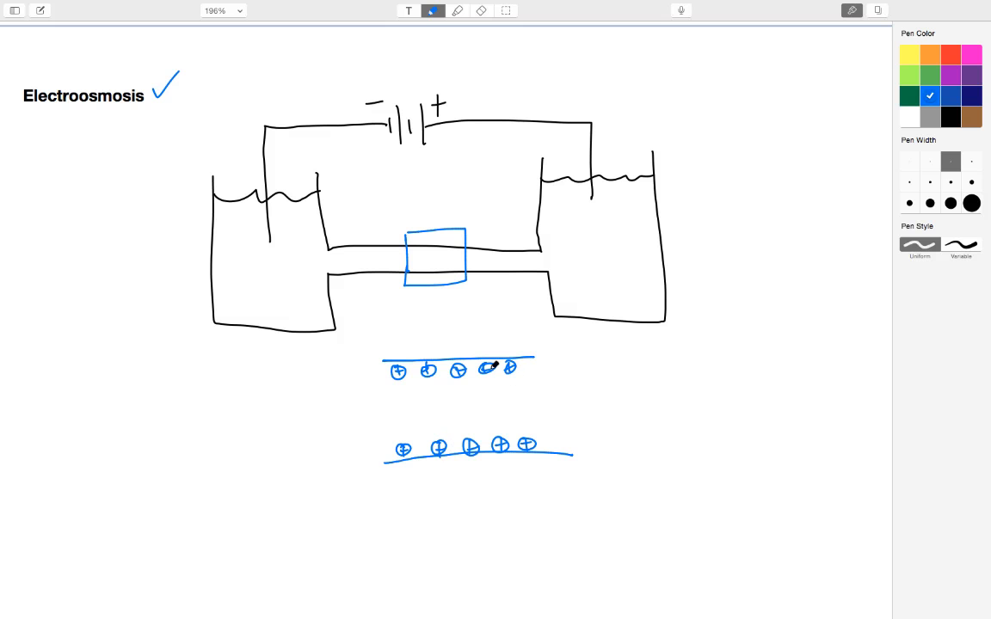
{"action": "left_click_drag", "start_coordinate": [469, 383], "coordinate": [503, 383]}
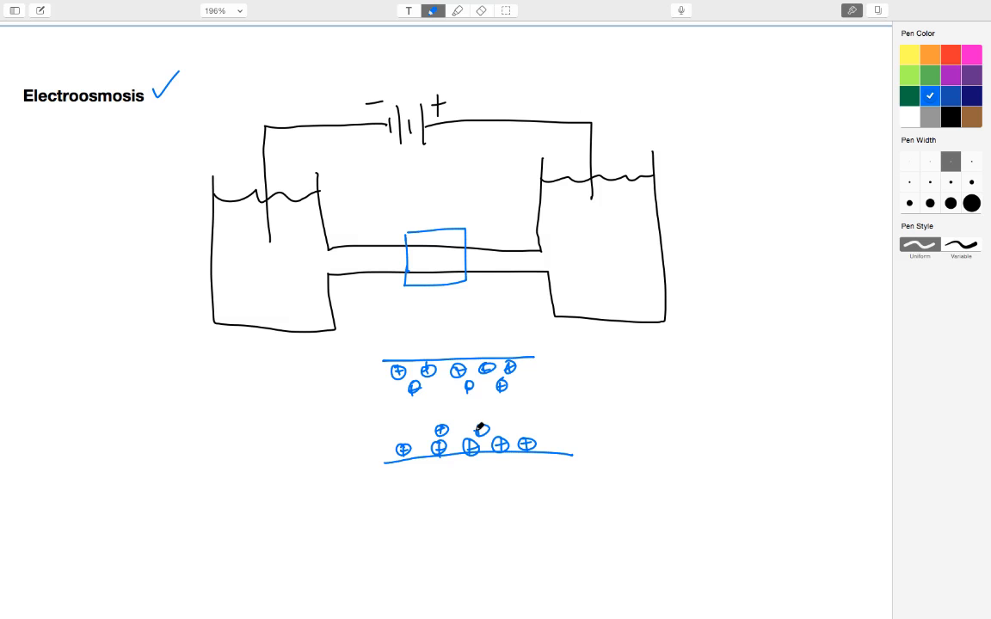
{"action": "left_click_drag", "start_coordinate": [538, 377], "coordinate": [559, 387]}
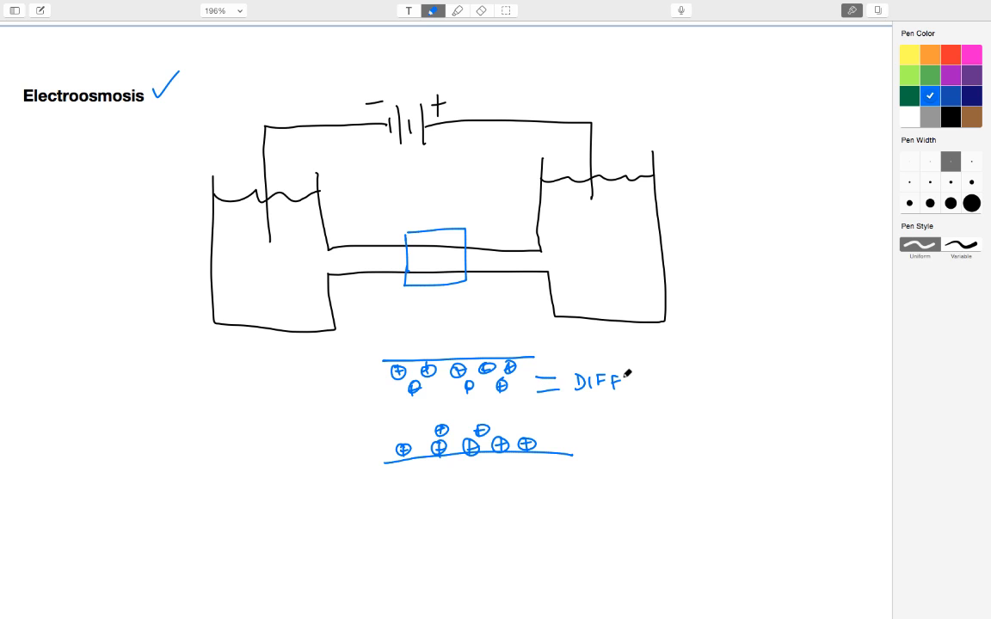
{"action": "type", "text": "SE LAYER"}
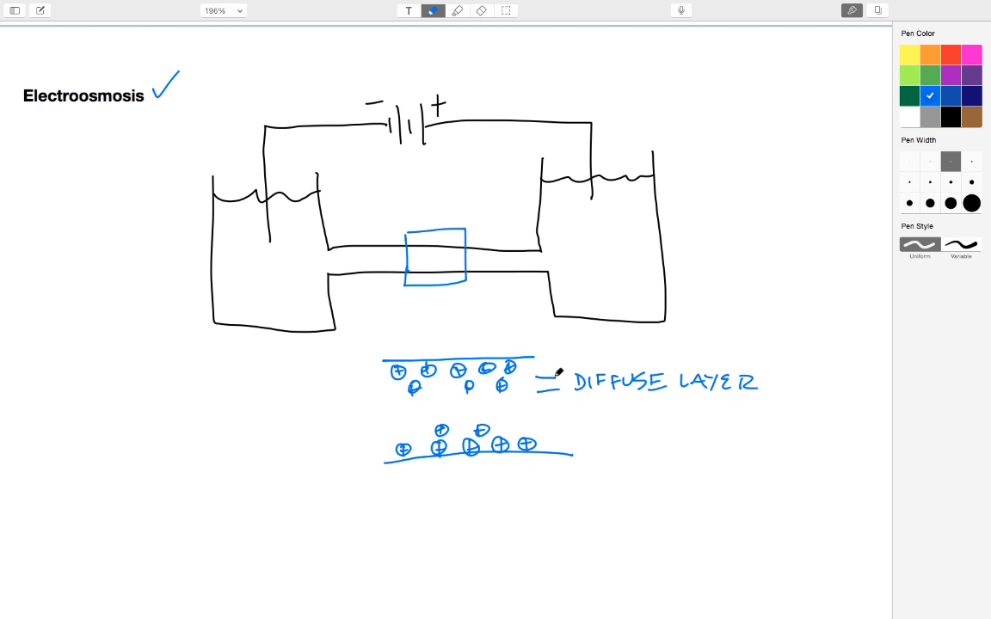
{"action": "mouse_move", "coordinate": [498, 314]}
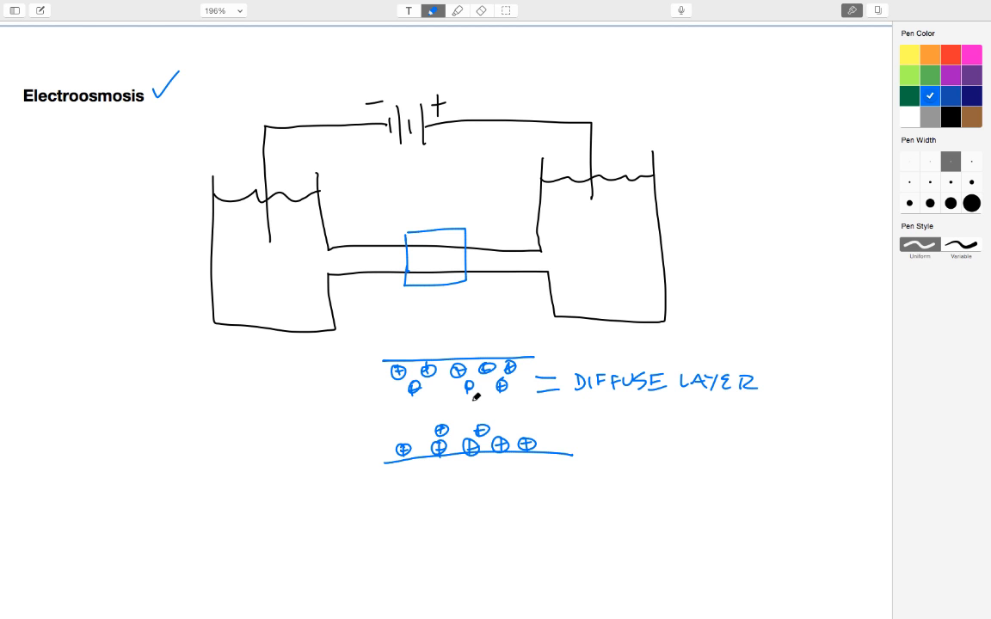
Draw a new two-wall channel sketch with leftward arrows beside the walls.
{"action": "scroll", "scroll_direction": "down", "scroll_amount": 3}
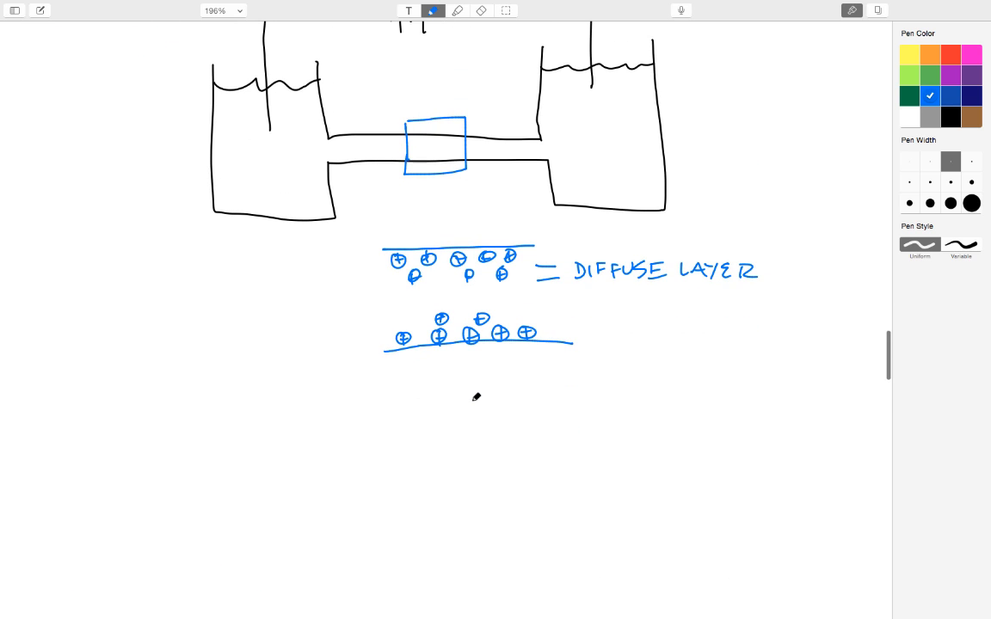
{"action": "scroll", "scroll_direction": "down", "scroll_amount": 3}
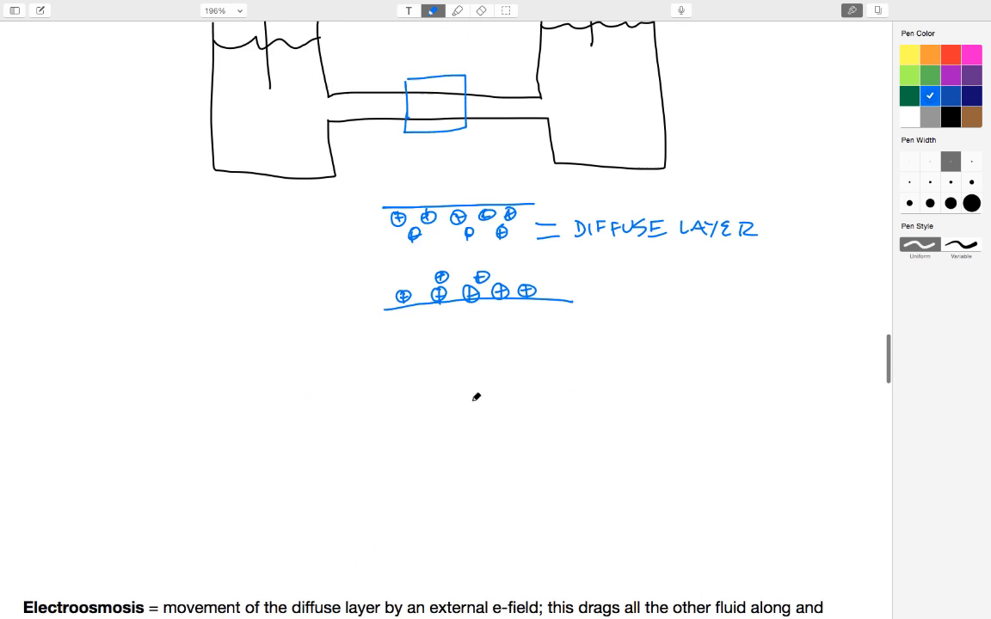
{"action": "scroll", "scroll_direction": "down", "scroll_amount": 3}
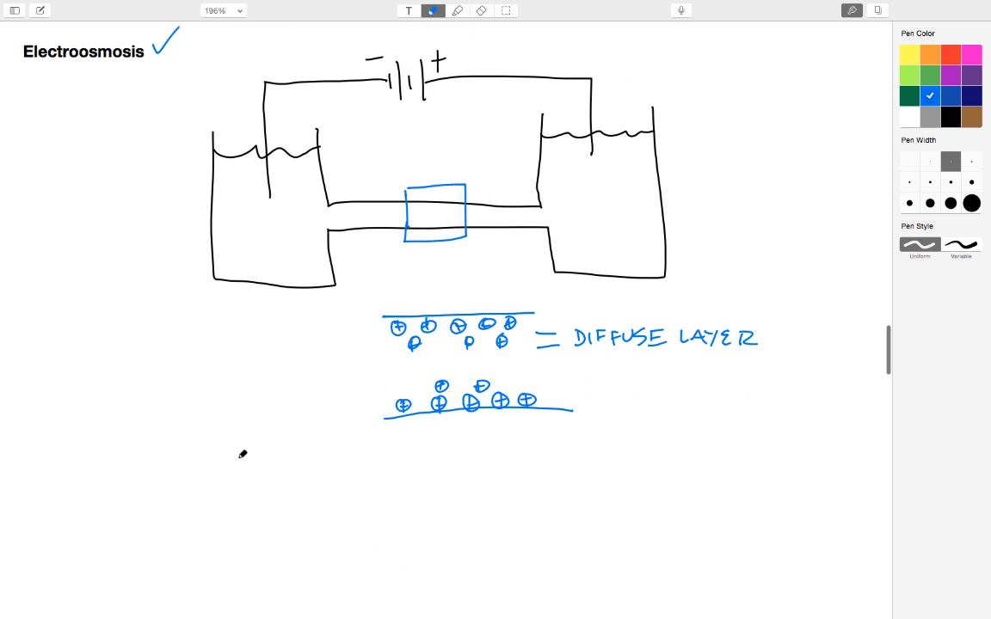
{"action": "mouse_move", "coordinate": [154, 448]}
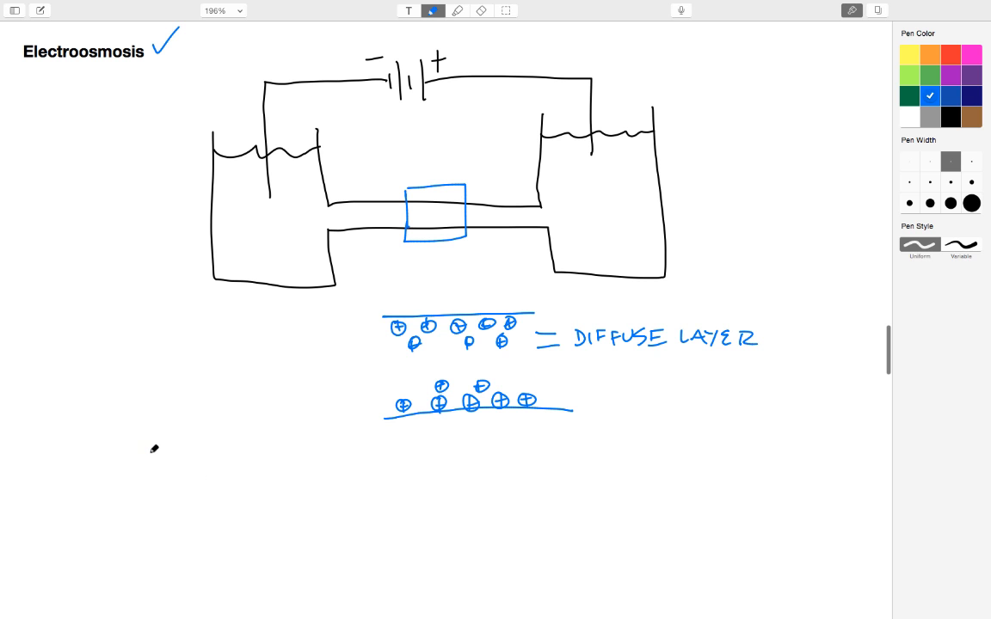
{"action": "left_click_drag", "start_coordinate": [153, 449], "coordinate": [299, 450]}
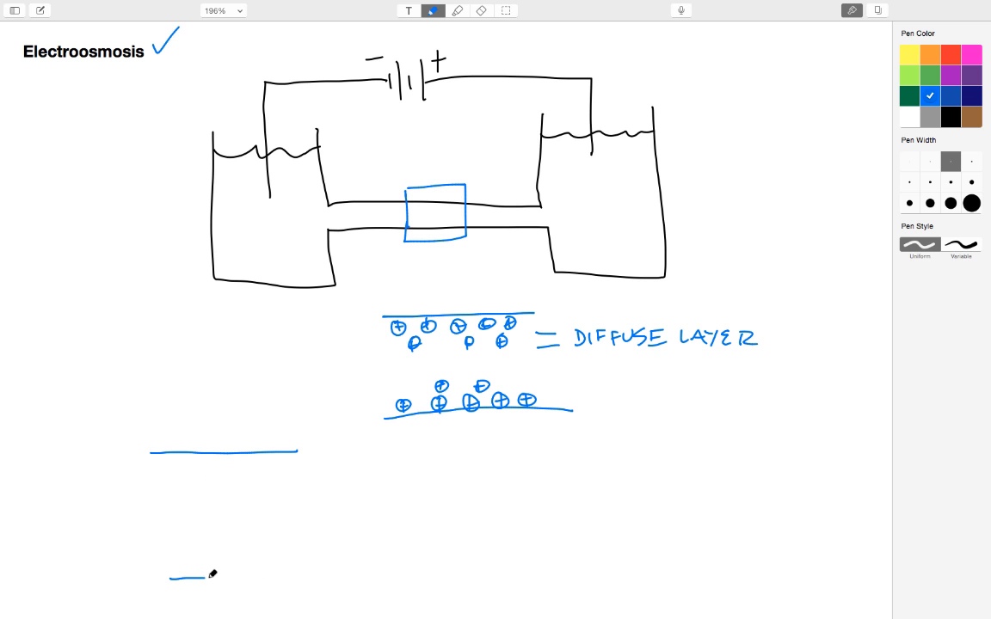
{"action": "left_click_drag", "start_coordinate": [172, 578], "coordinate": [337, 581]}
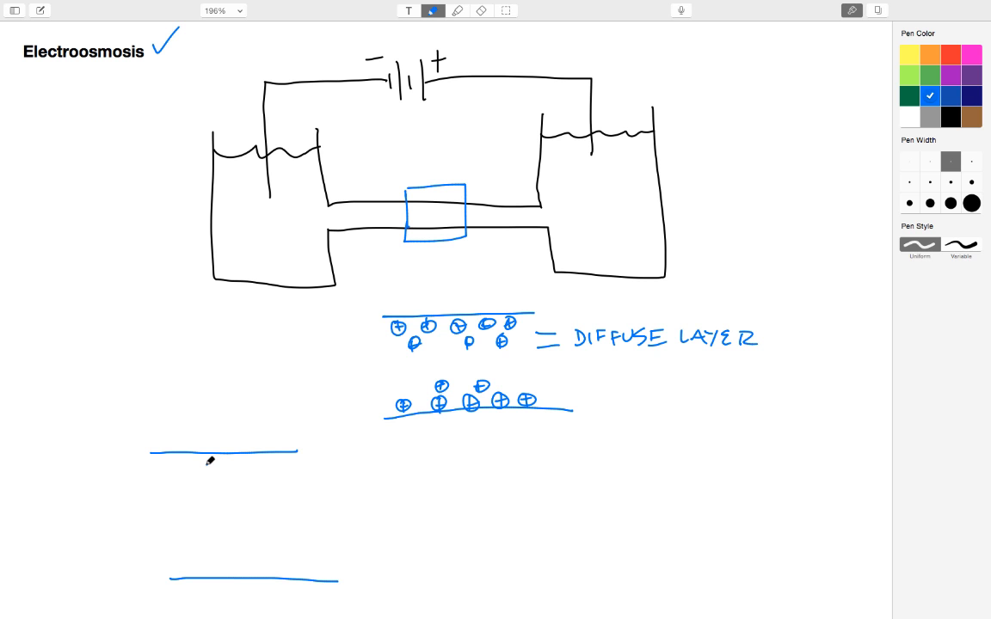
{"action": "left_click_drag", "start_coordinate": [241, 467], "coordinate": [202, 465]}
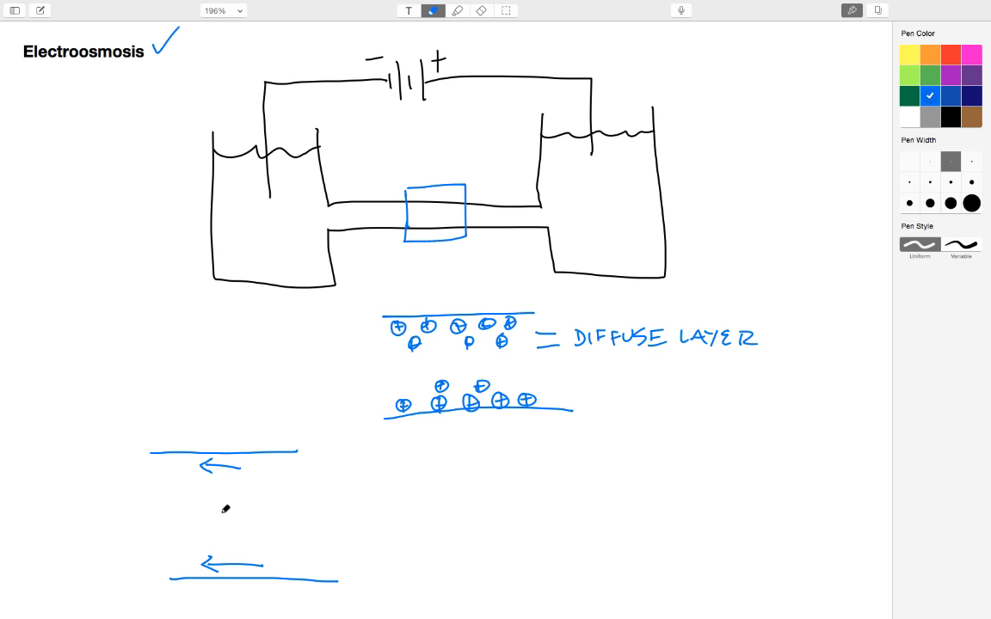
{"action": "mouse_move", "coordinate": [241, 455]}
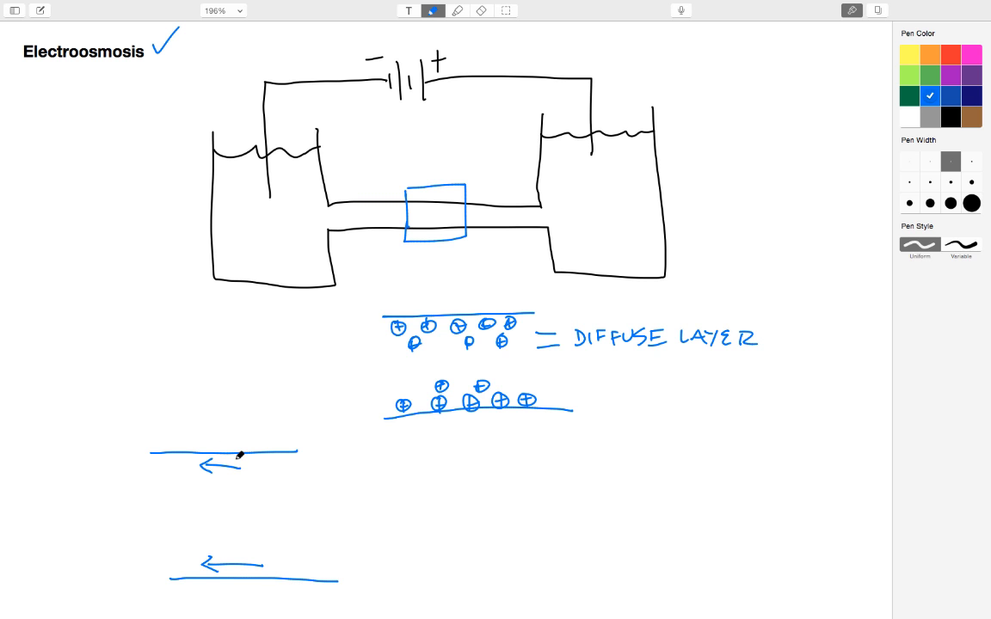
{"action": "mouse_move", "coordinate": [265, 480]}
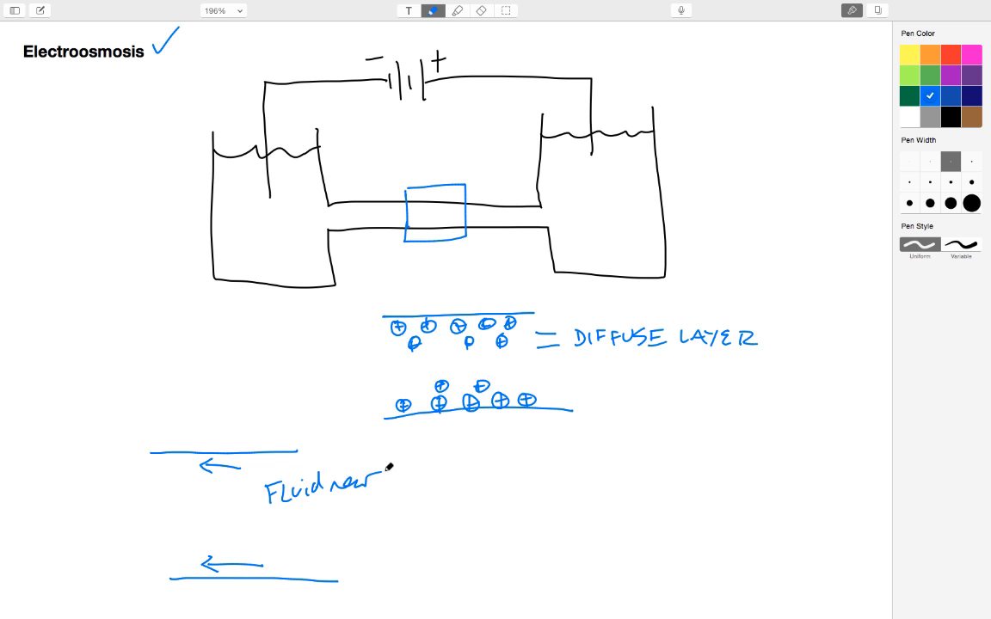
Label the sketch 'Fluid near walls moves' and 'start'.
{"action": "type", "text": "walls"}
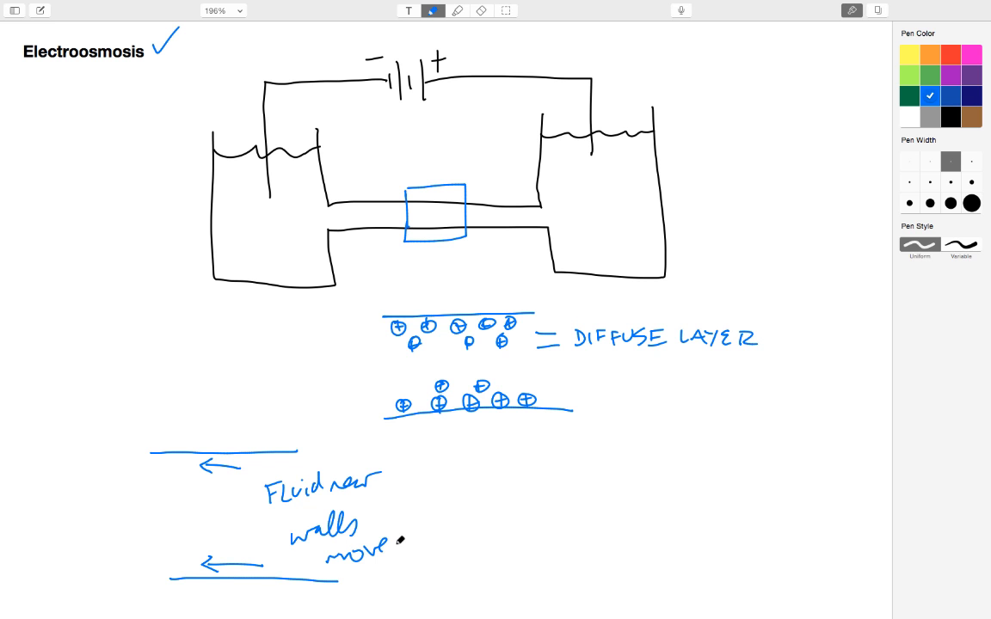
{"action": "type", "text": "s"}
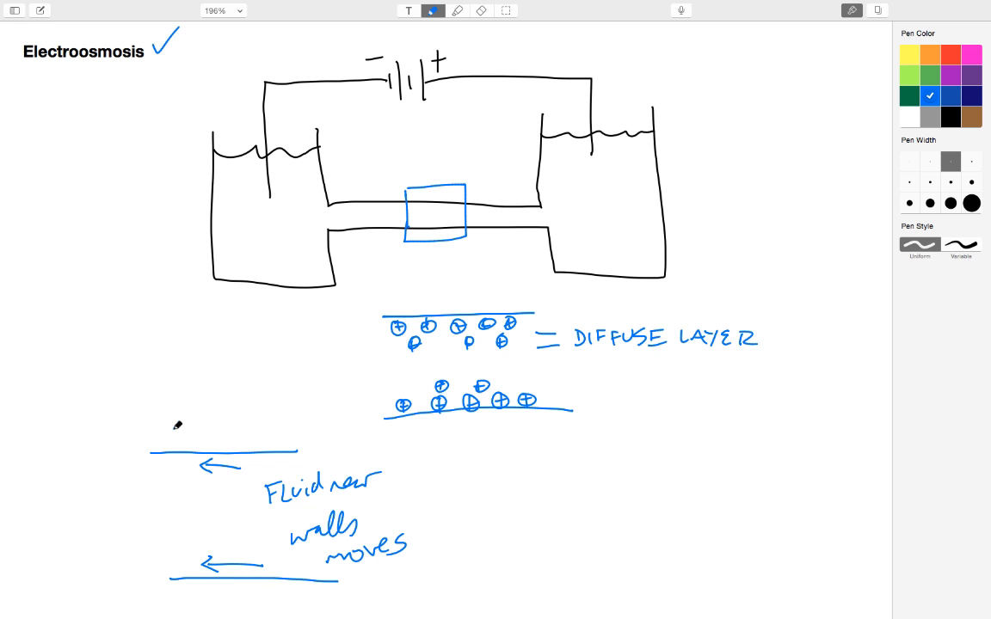
{"action": "type", "text": "start"}
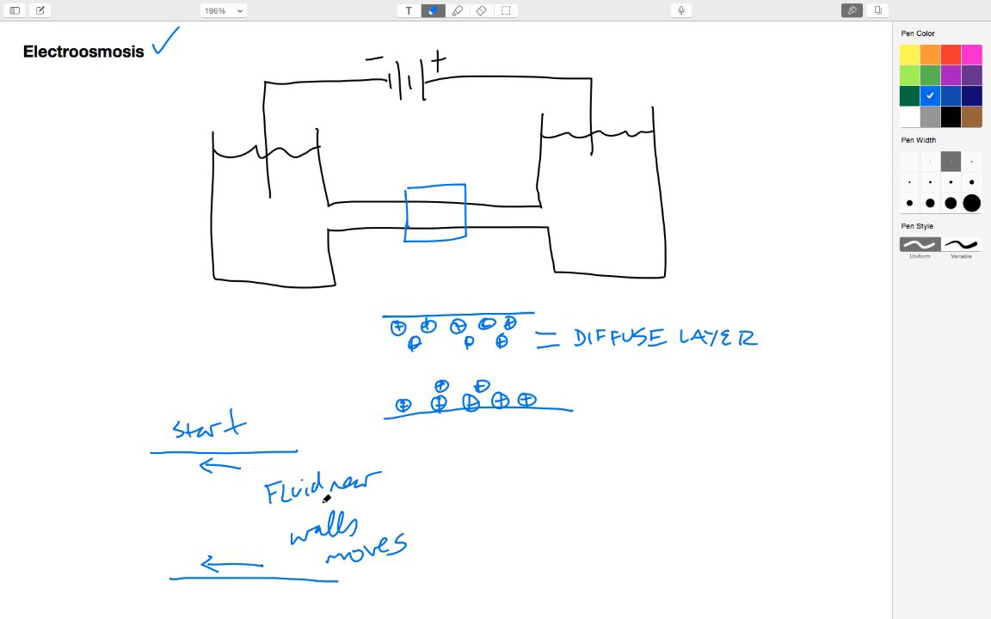
{"action": "mouse_move", "coordinate": [237, 480]}
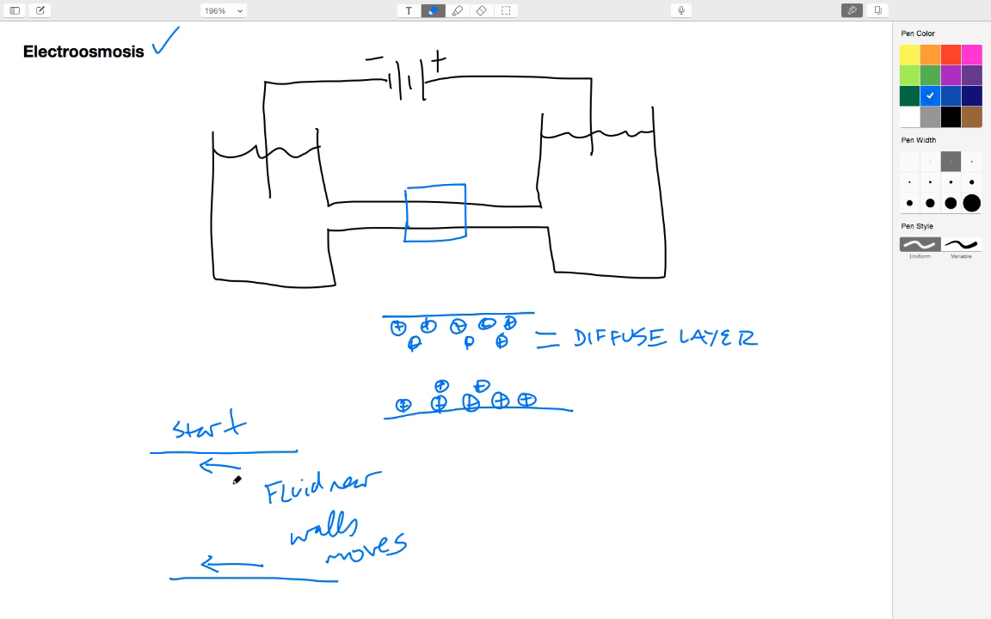
{"action": "mouse_move", "coordinate": [246, 465]}
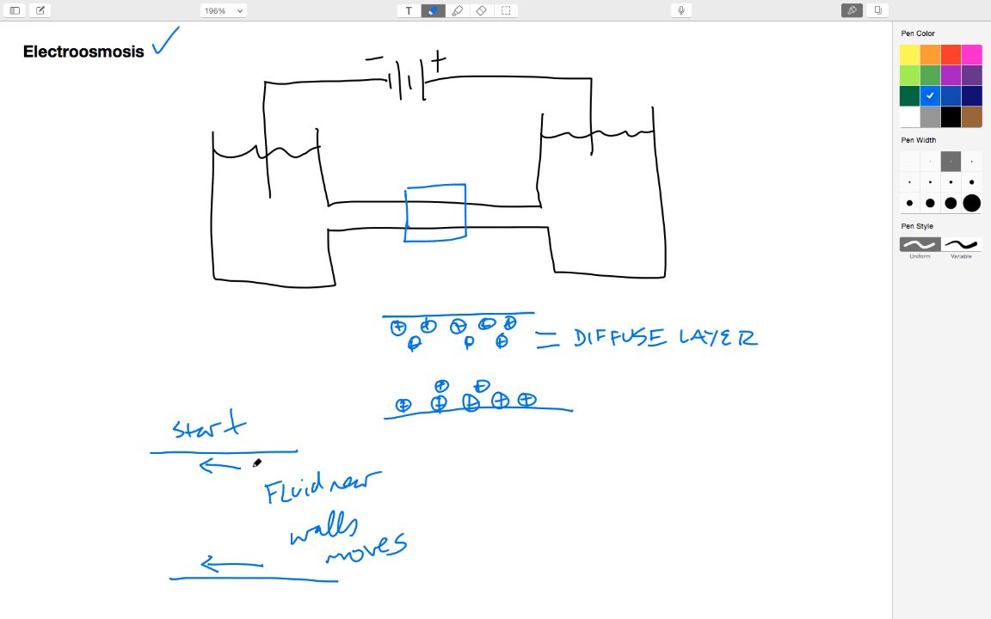
{"action": "mouse_move", "coordinate": [216, 480]}
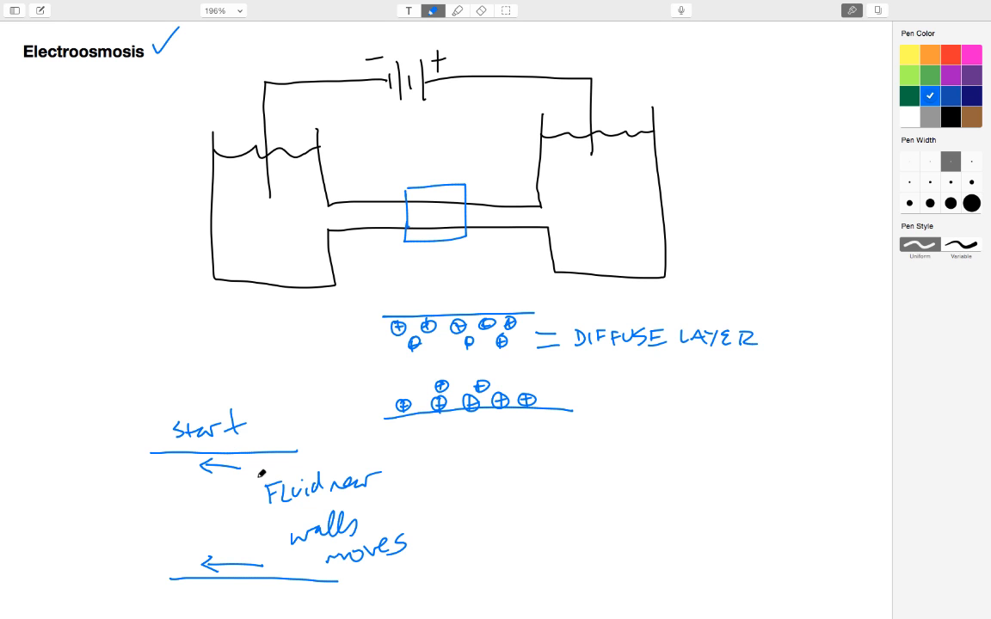
{"action": "mouse_move", "coordinate": [336, 456]}
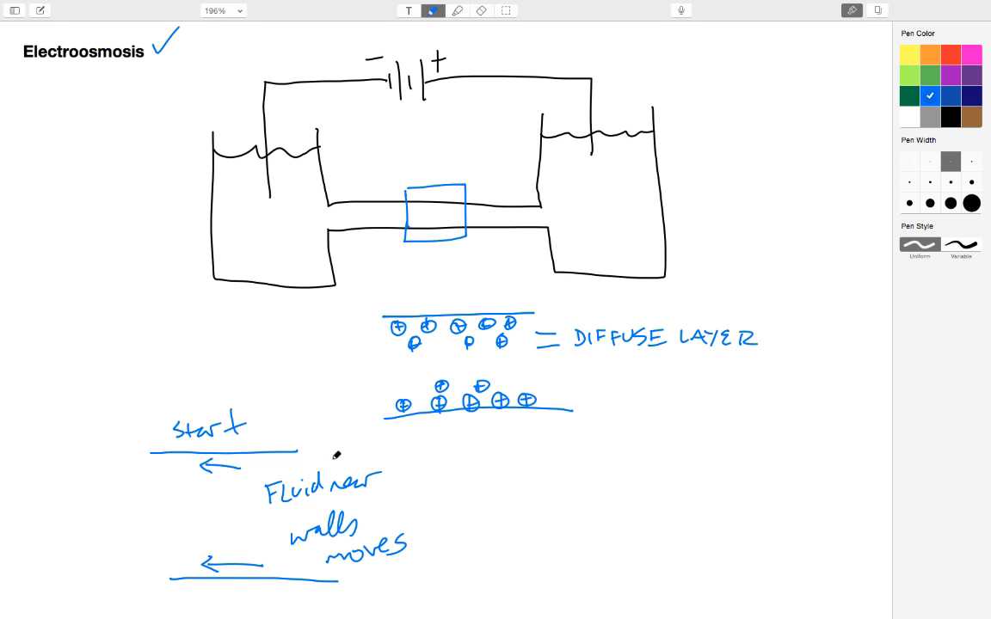
{"action": "mouse_move", "coordinate": [228, 480]}
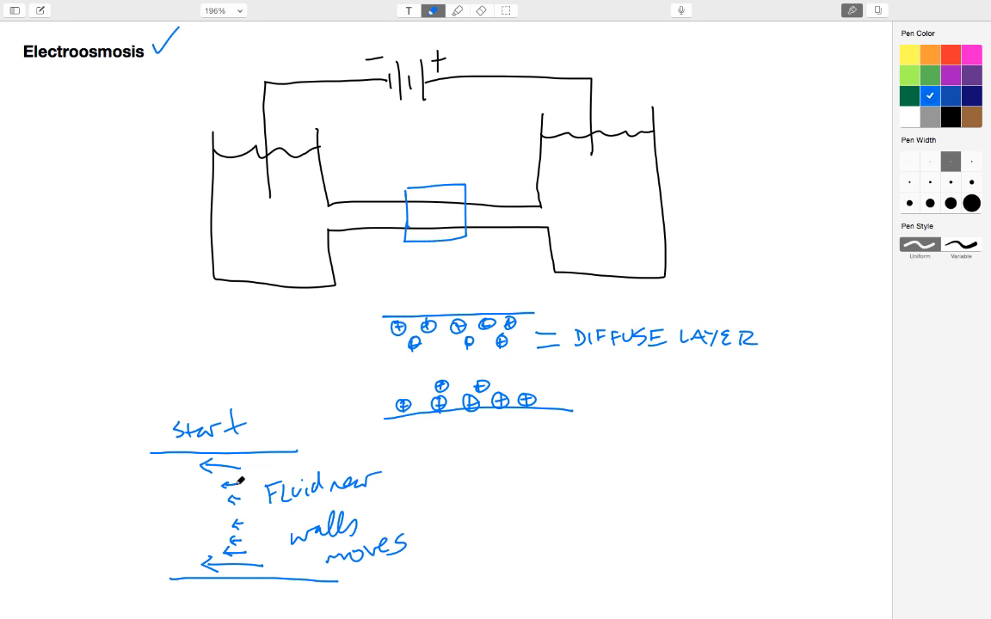
{"action": "mouse_move", "coordinate": [533, 464]}
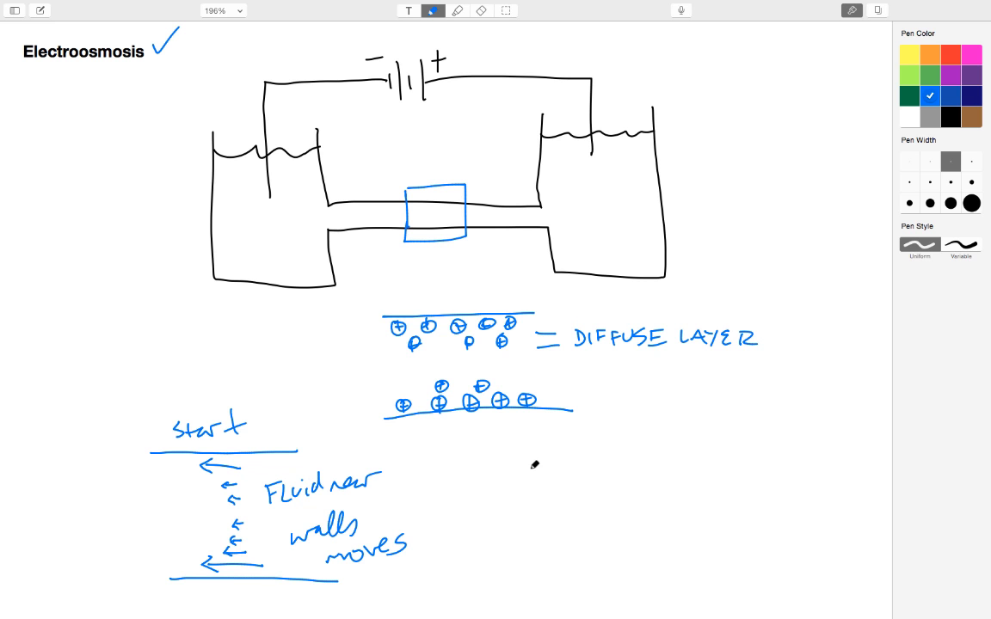
Draw the LATER two-wall sketch with long leftward arrows spanning the whole channel.
{"action": "left_click_drag", "start_coordinate": [557, 464], "coordinate": [717, 456]}
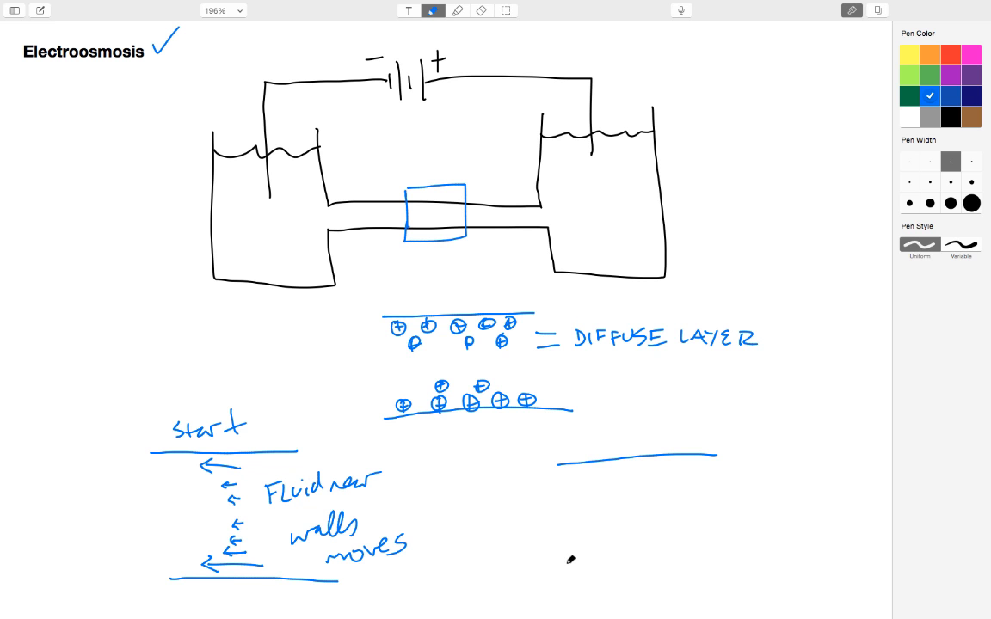
{"action": "left_click_drag", "start_coordinate": [563, 575], "coordinate": [748, 563]}
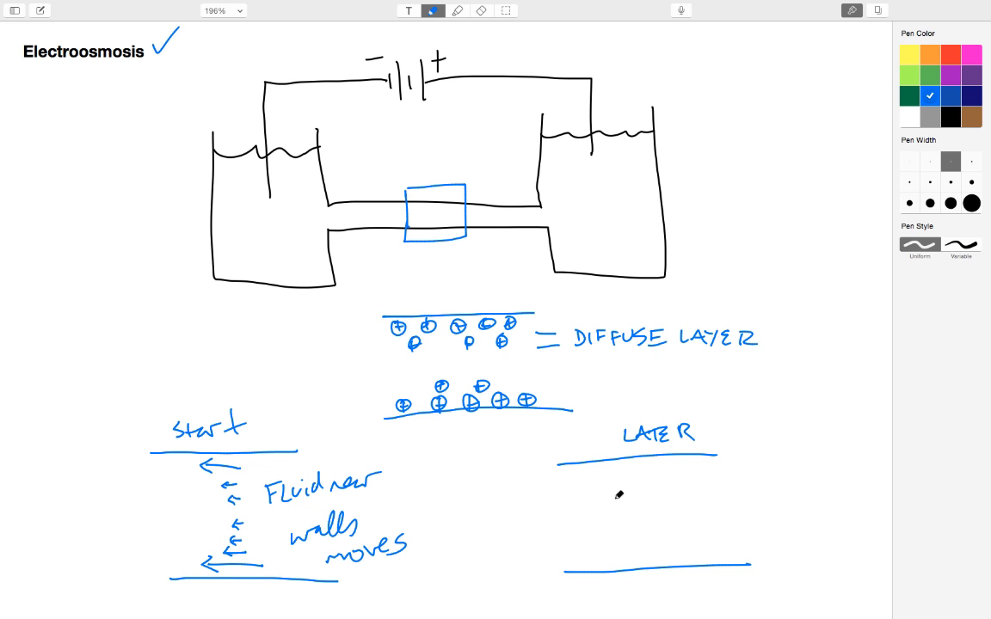
{"action": "left_click_drag", "start_coordinate": [658, 472], "coordinate": [597, 476]}
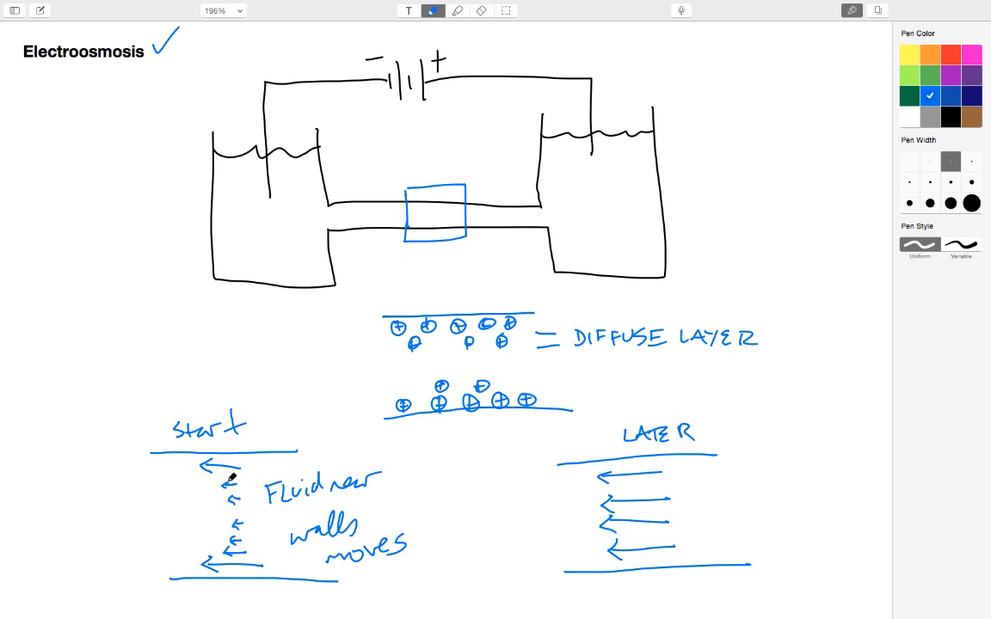
{"action": "mouse_move", "coordinate": [267, 508]}
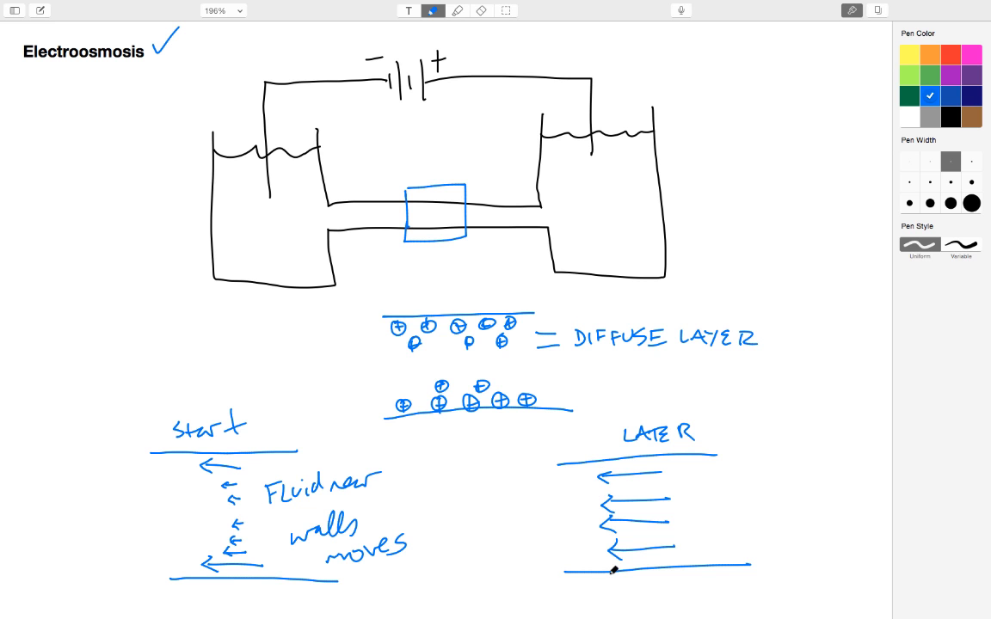
{"action": "mouse_move", "coordinate": [712, 489]}
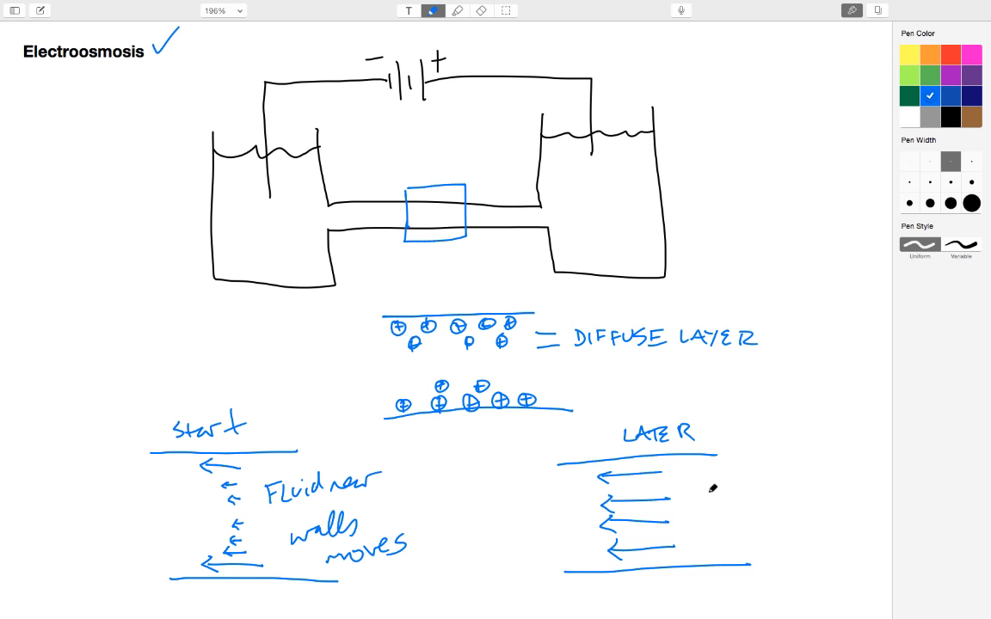
{"action": "mouse_move", "coordinate": [718, 489]}
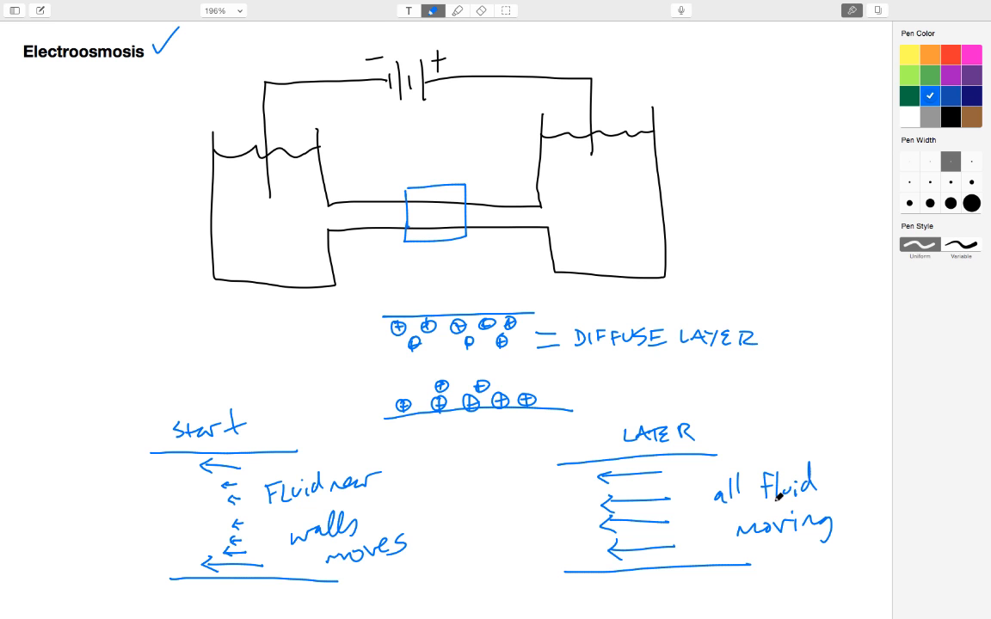
{"action": "mouse_move", "coordinate": [590, 465]}
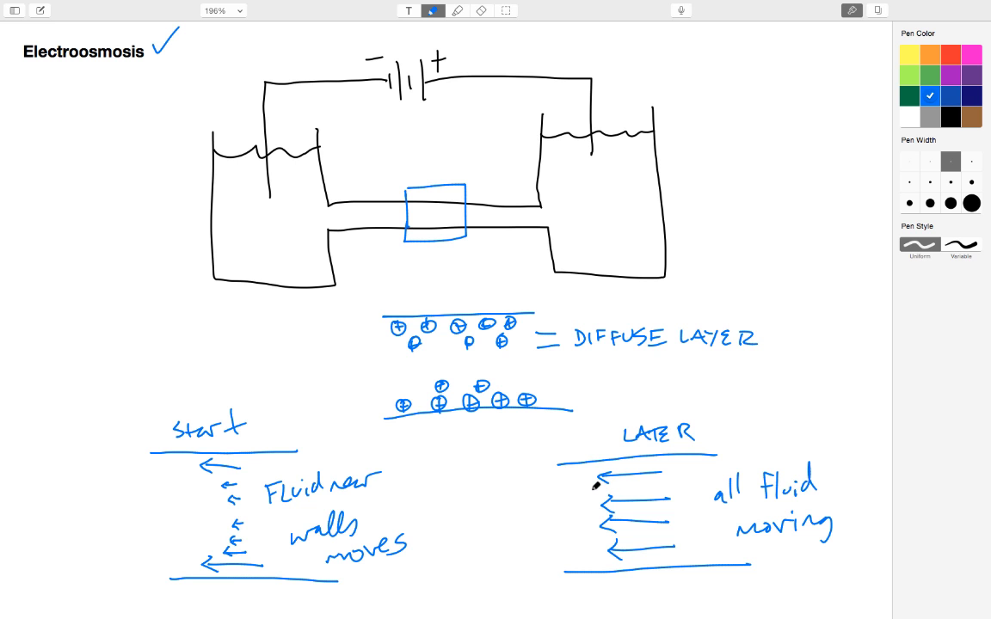
Write v_eo = μ_eo E under the velocity definition.
{"action": "scroll", "scroll_direction": "down", "scroll_amount": 3}
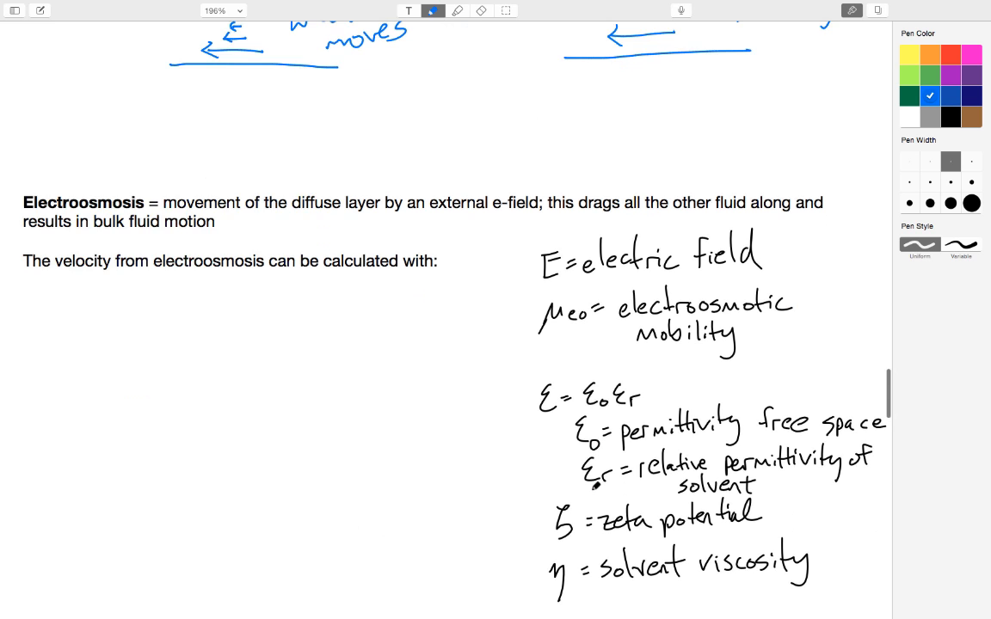
{"action": "scroll", "scroll_direction": "down", "scroll_amount": 3}
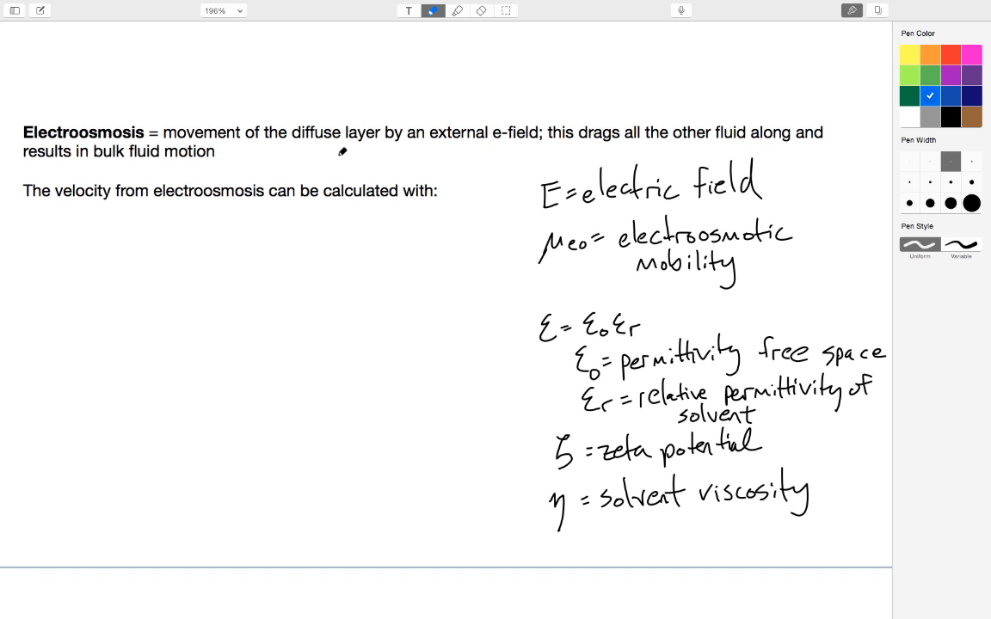
{"action": "mouse_move", "coordinate": [510, 156]}
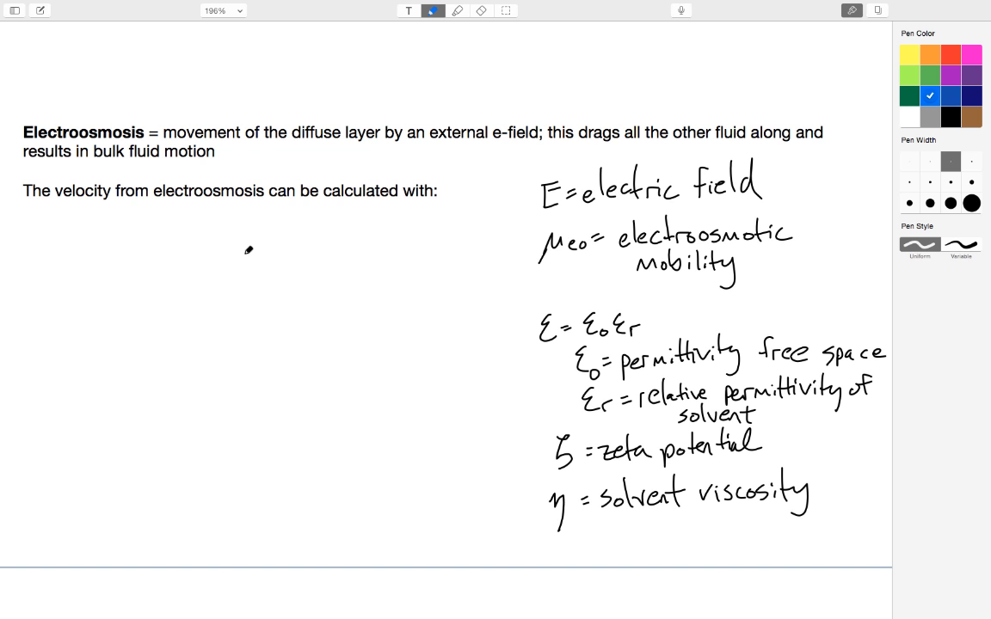
{"action": "mouse_move", "coordinate": [206, 245]}
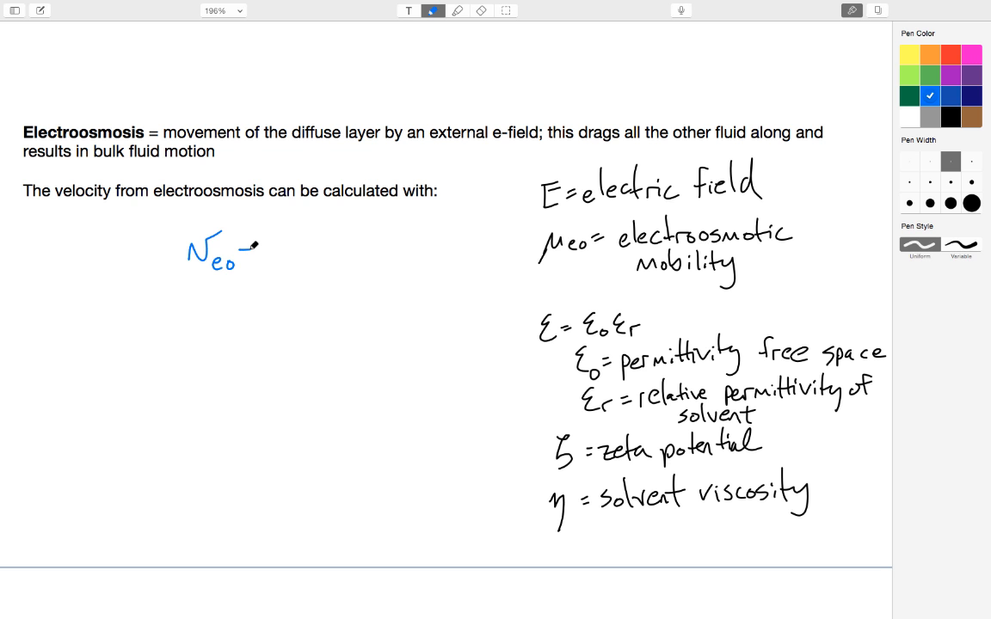
{"action": "left_click_drag", "start_coordinate": [245, 249], "coordinate": [258, 258]}
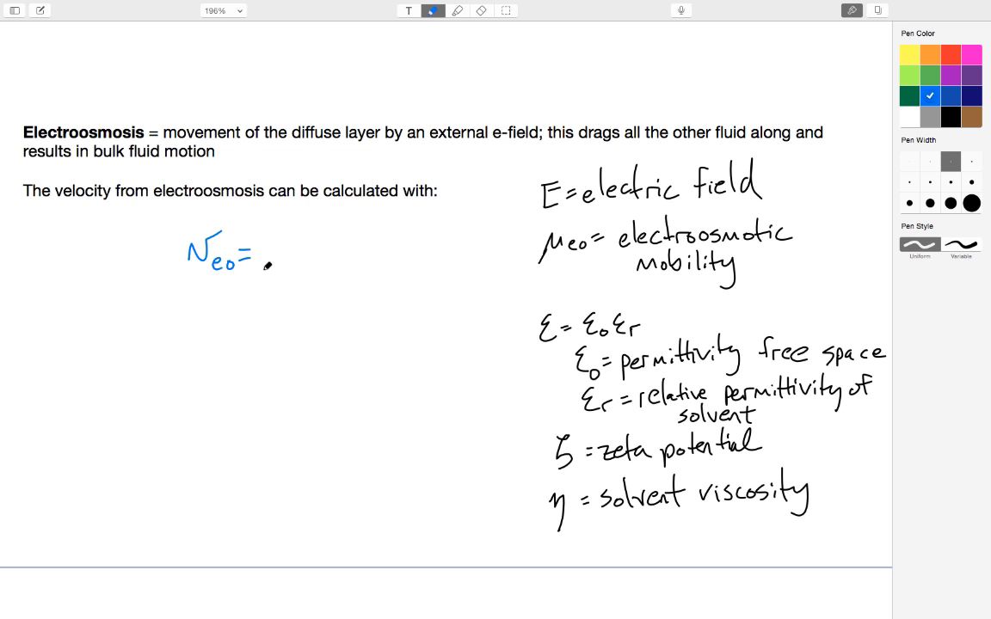
{"action": "left_click_drag", "start_coordinate": [266, 275], "coordinate": [323, 241]}
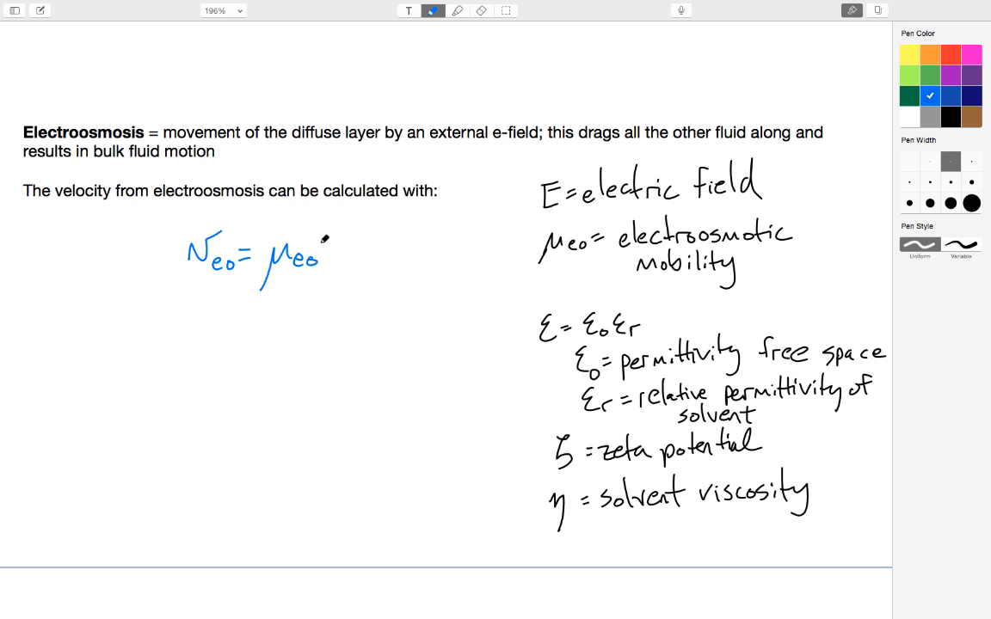
{"action": "left_click_drag", "start_coordinate": [336, 232], "coordinate": [362, 271]}
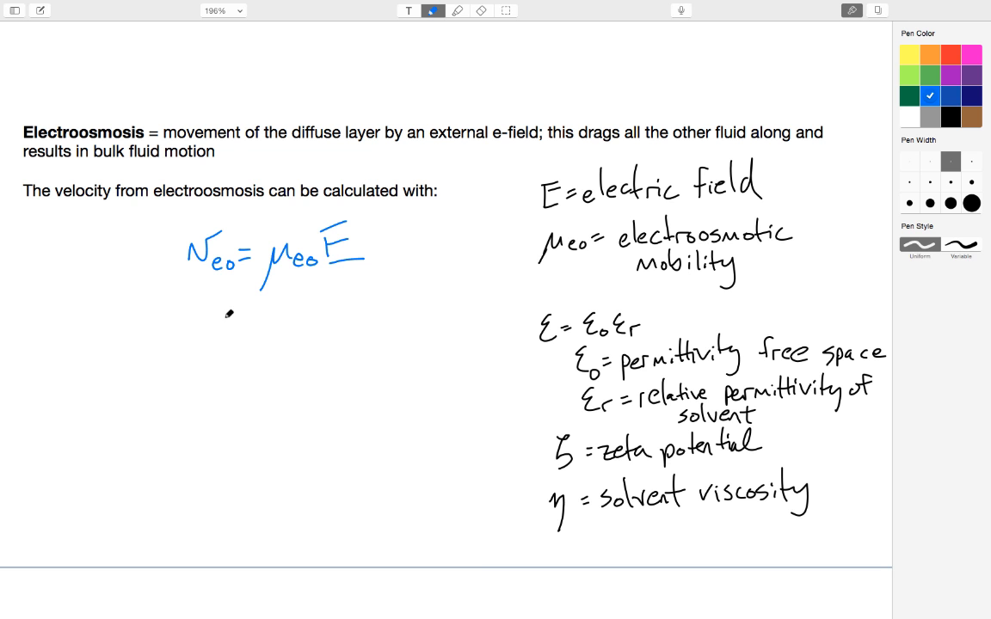
{"action": "mouse_move", "coordinate": [200, 356]}
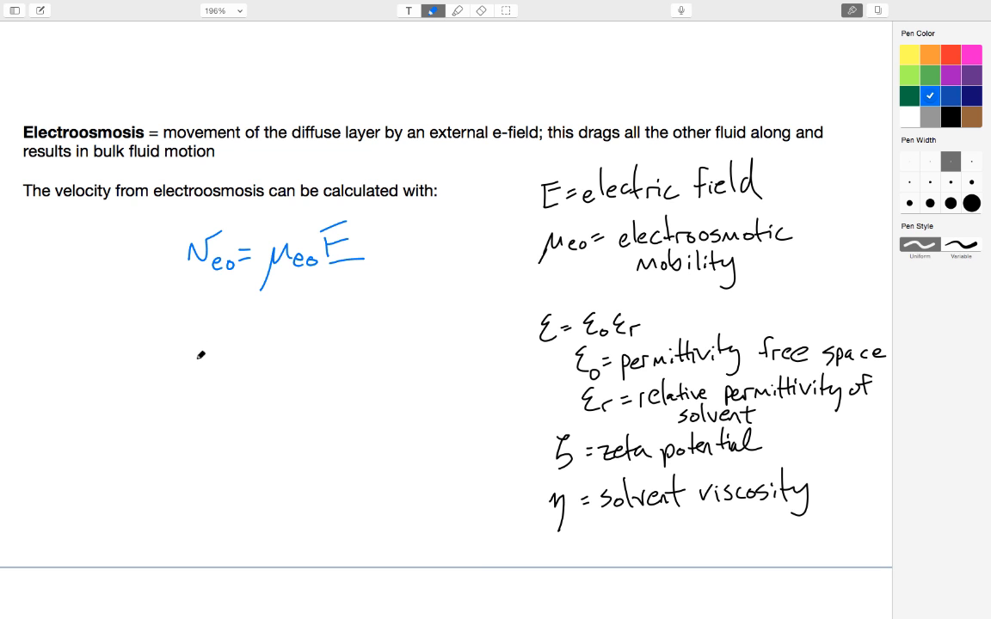
Write μ_eo = εζ / 4πη below the velocity equation.
{"action": "left_click_drag", "start_coordinate": [181, 378], "coordinate": [232, 353]}
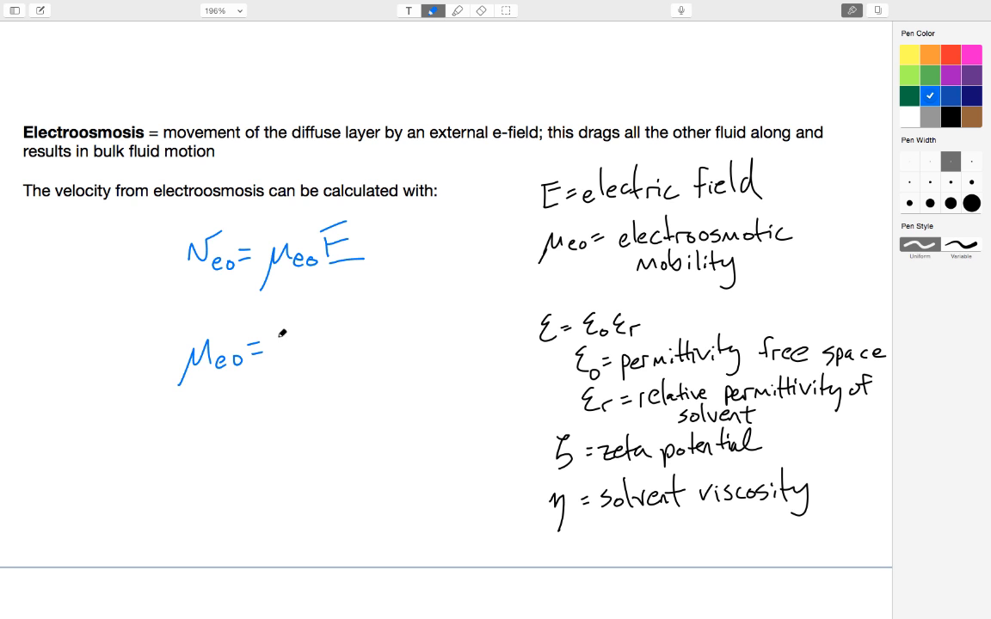
{"action": "left_click_drag", "start_coordinate": [288, 334], "coordinate": [296, 348]}
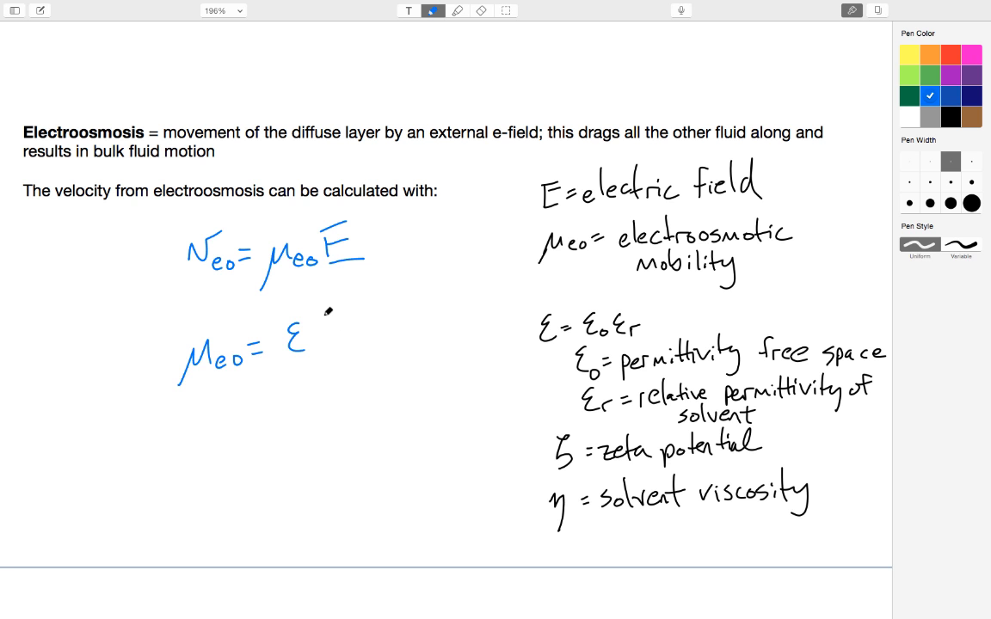
{"action": "left_click_drag", "start_coordinate": [322, 314], "coordinate": [325, 344]}
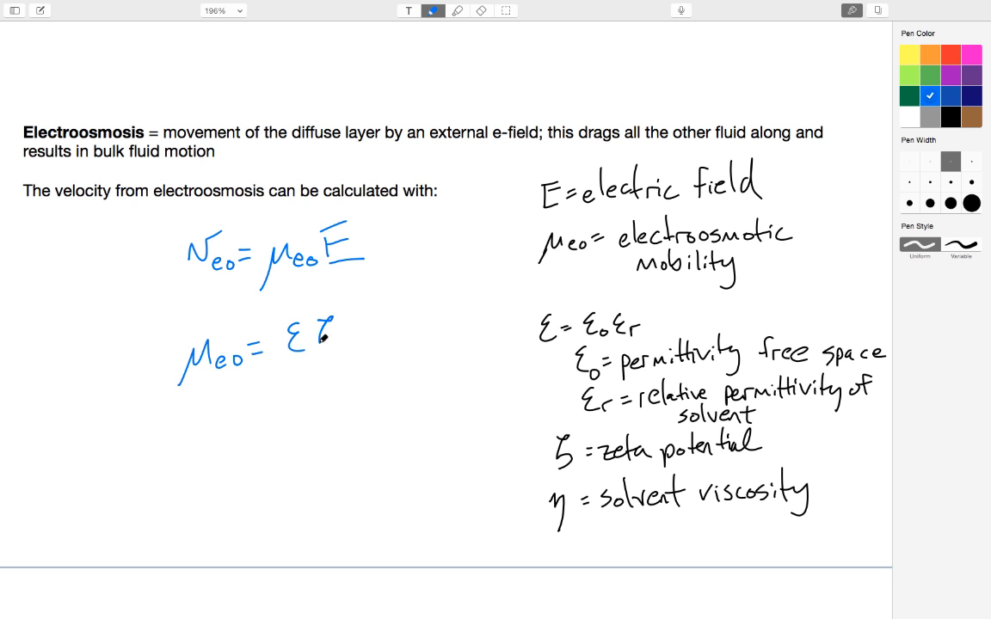
{"action": "left_click_drag", "start_coordinate": [276, 361], "coordinate": [357, 356]}
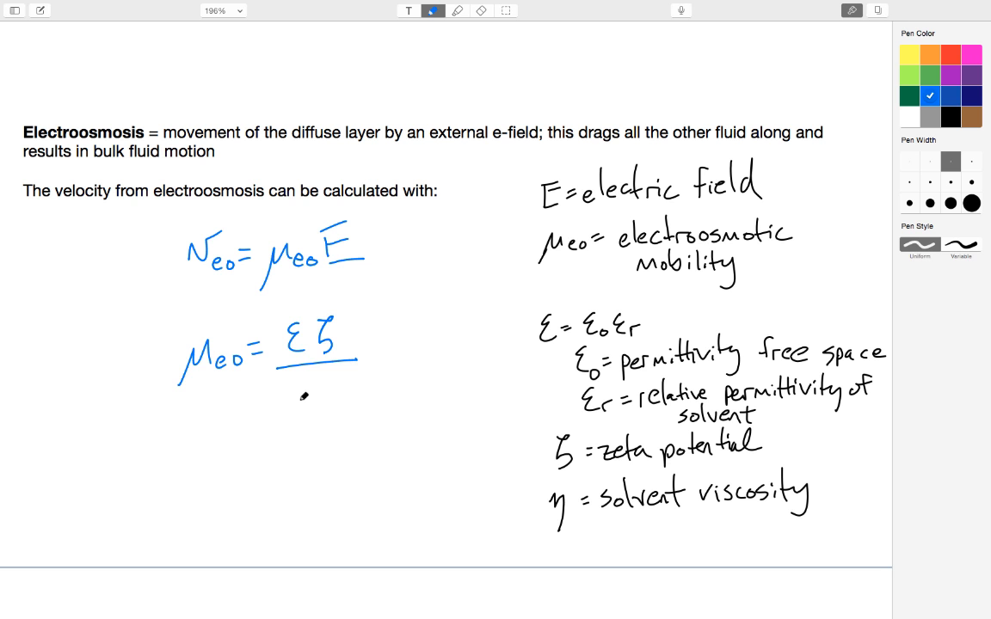
{"action": "left_click_drag", "start_coordinate": [279, 408], "coordinate": [314, 409]}
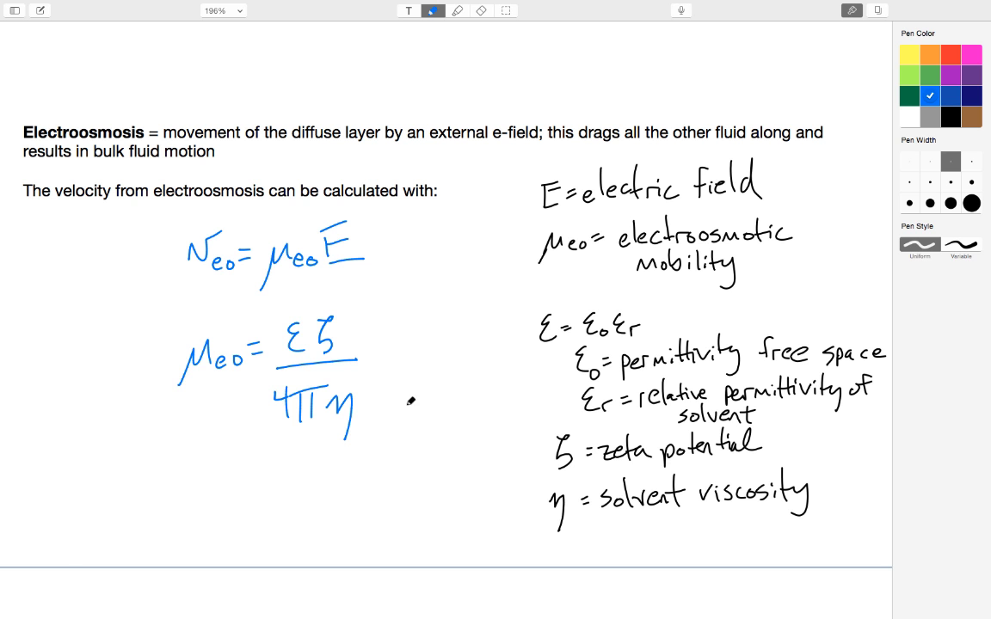
Draw a new channel with a blunt flow profile and leftward flow arrows.
{"action": "scroll", "scroll_direction": "down", "scroll_amount": 3}
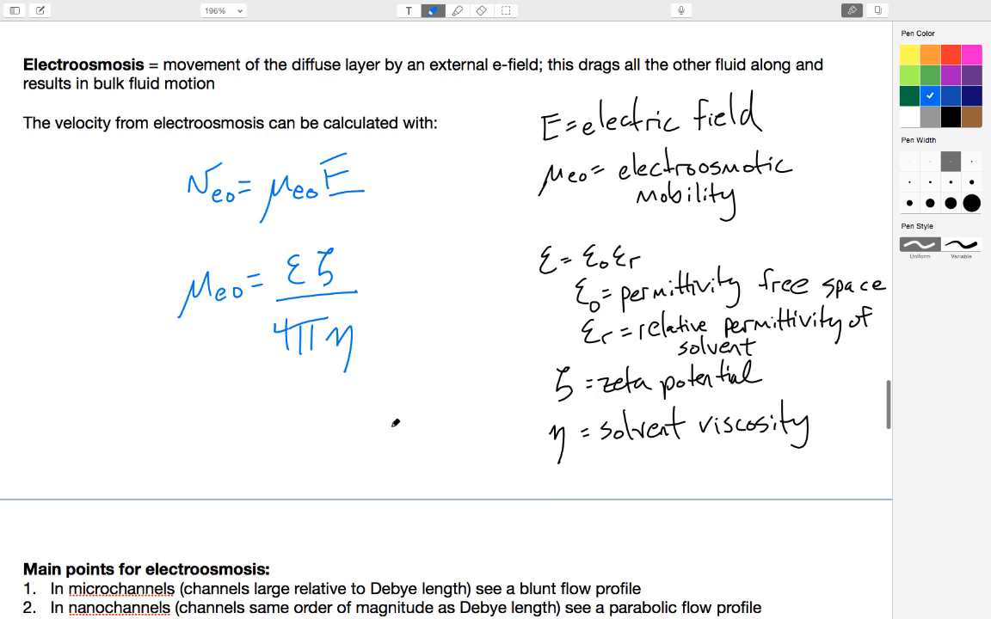
{"action": "scroll", "scroll_direction": "down", "scroll_amount": 3}
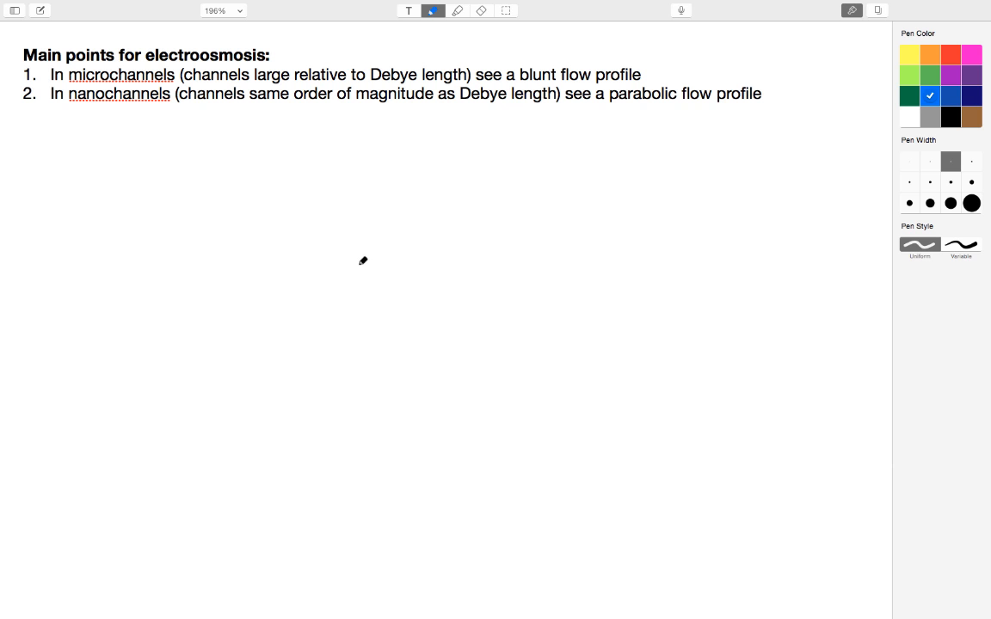
{"action": "mouse_move", "coordinate": [336, 179]}
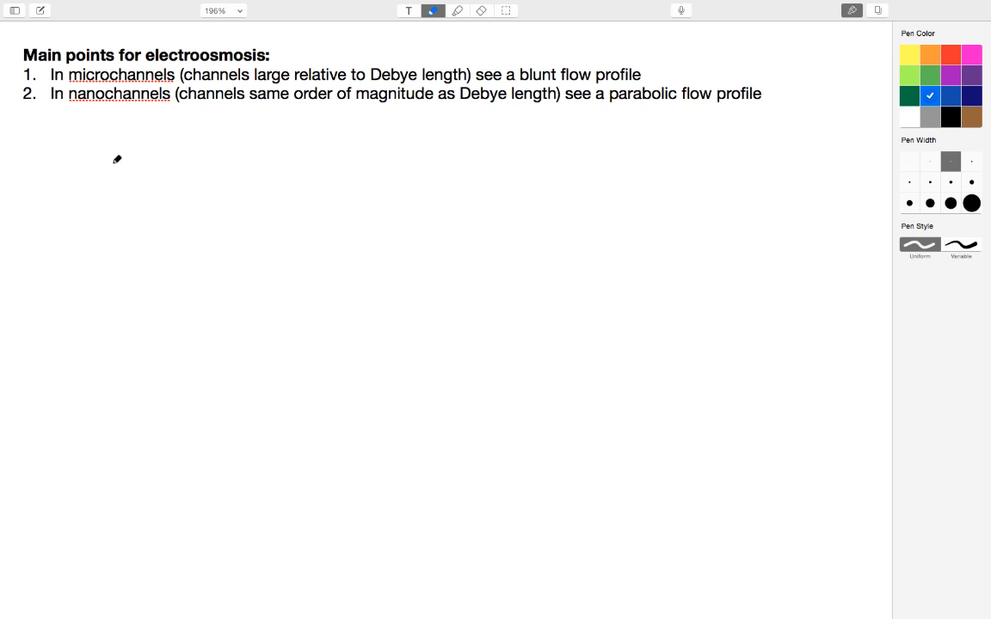
{"action": "mouse_move", "coordinate": [127, 167]}
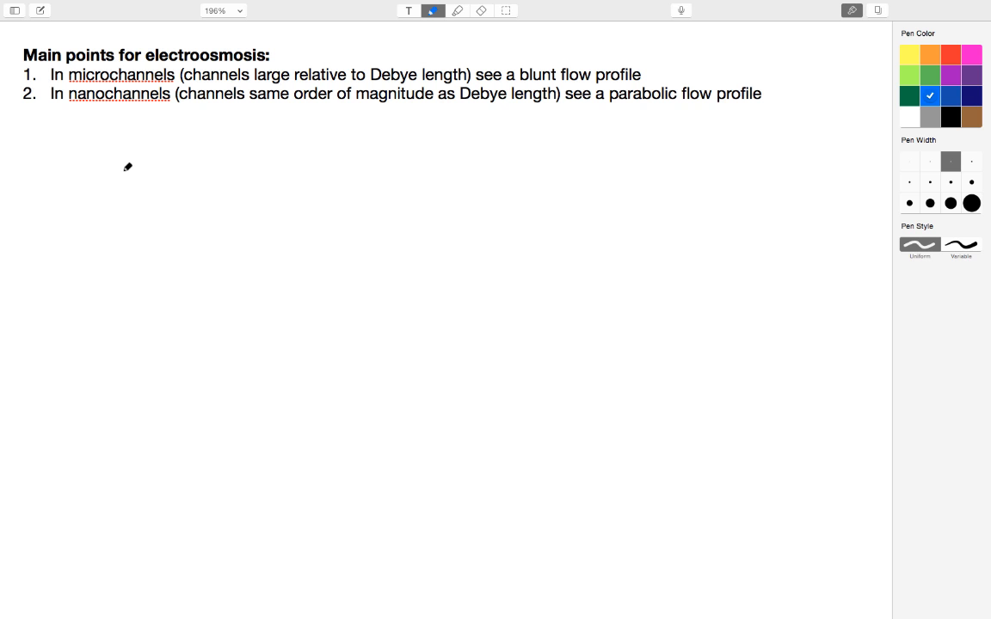
{"action": "mouse_move", "coordinate": [82, 164]}
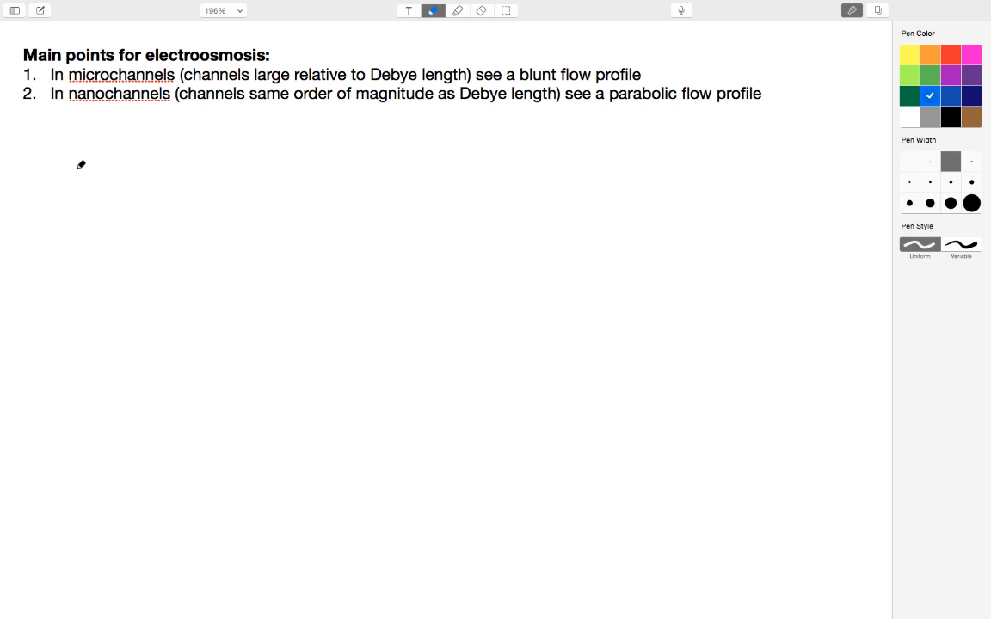
{"action": "left_click_drag", "start_coordinate": [78, 171], "coordinate": [258, 172]}
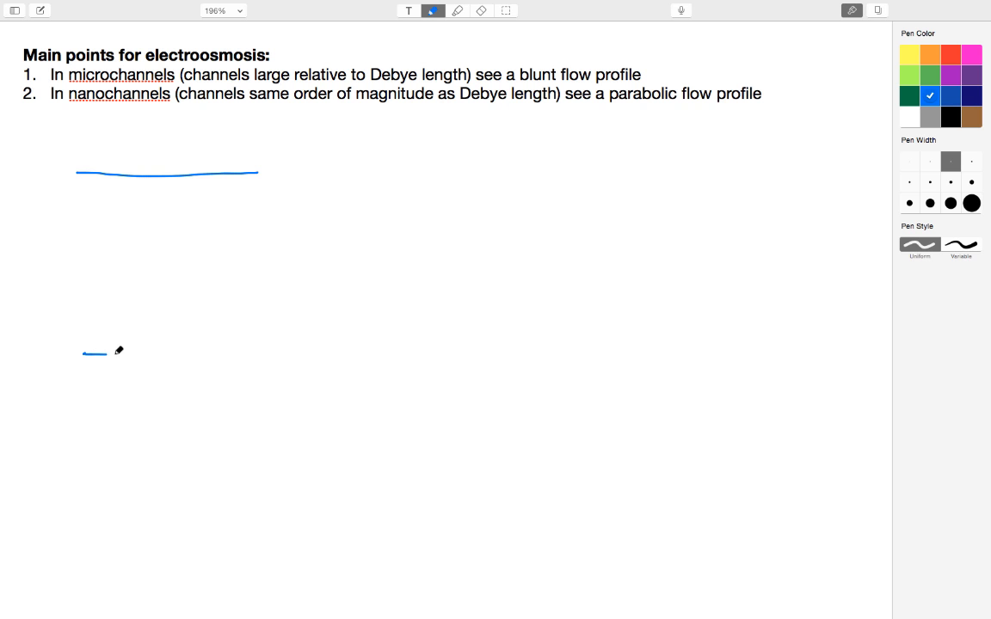
{"action": "left_click_drag", "start_coordinate": [86, 354], "coordinate": [289, 356]}
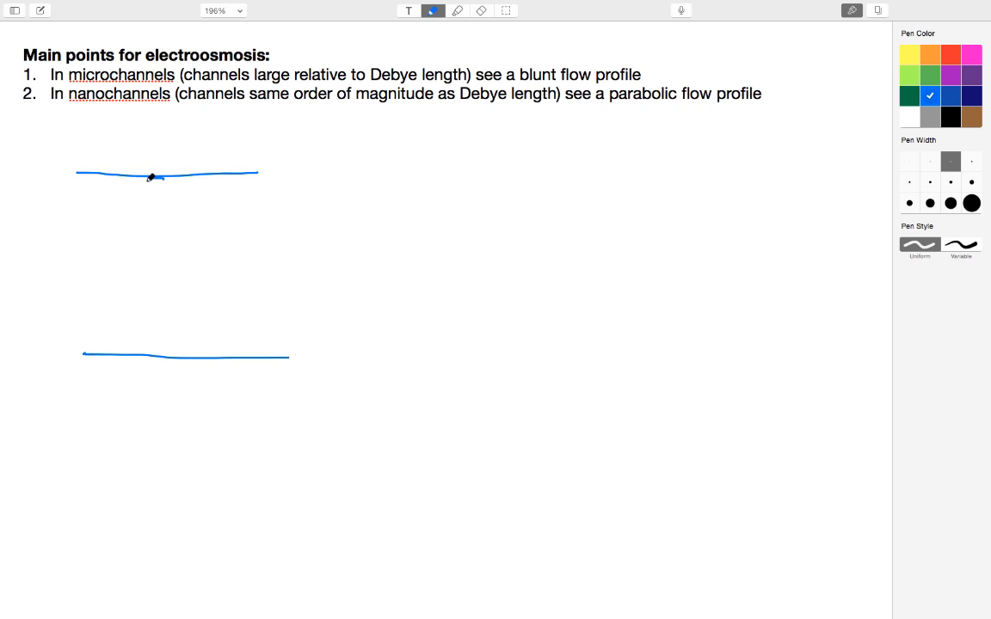
{"action": "left_click_drag", "start_coordinate": [159, 176], "coordinate": [146, 333]}
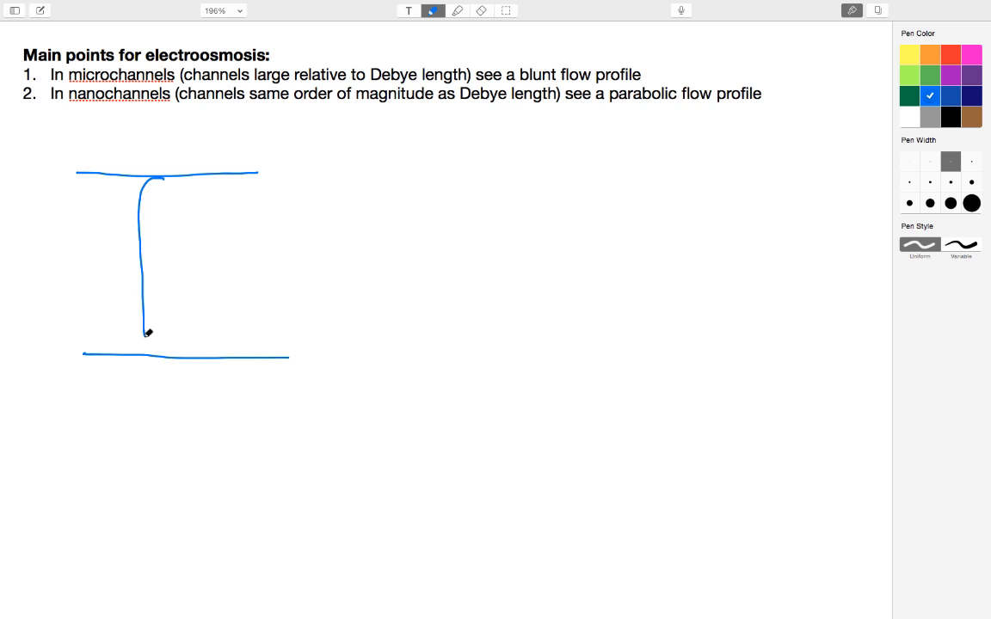
{"action": "left_click_drag", "start_coordinate": [144, 335], "coordinate": [157, 188]}
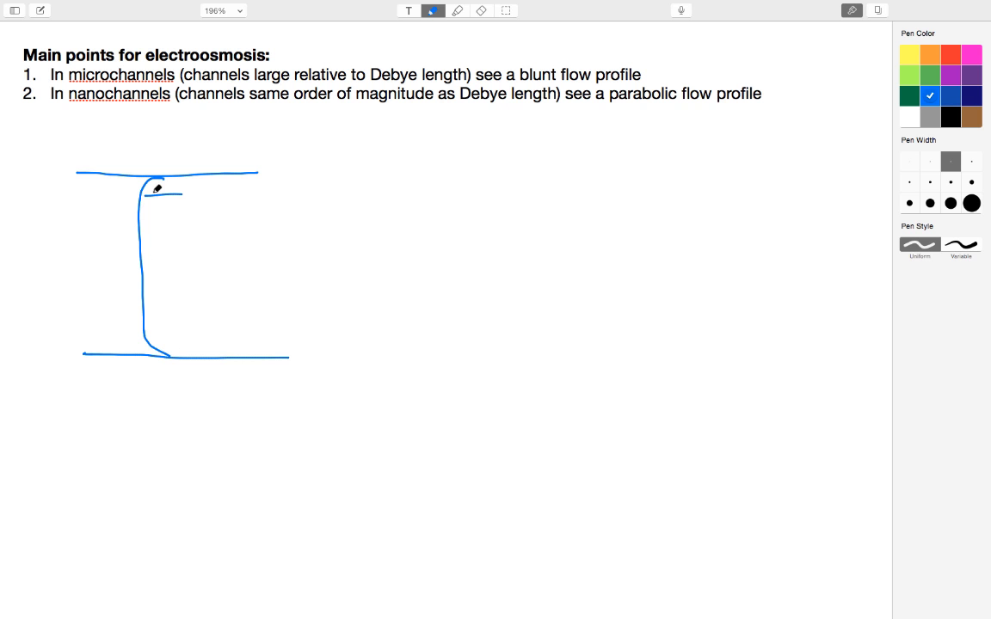
{"action": "left_click_drag", "start_coordinate": [181, 198], "coordinate": [142, 225]}
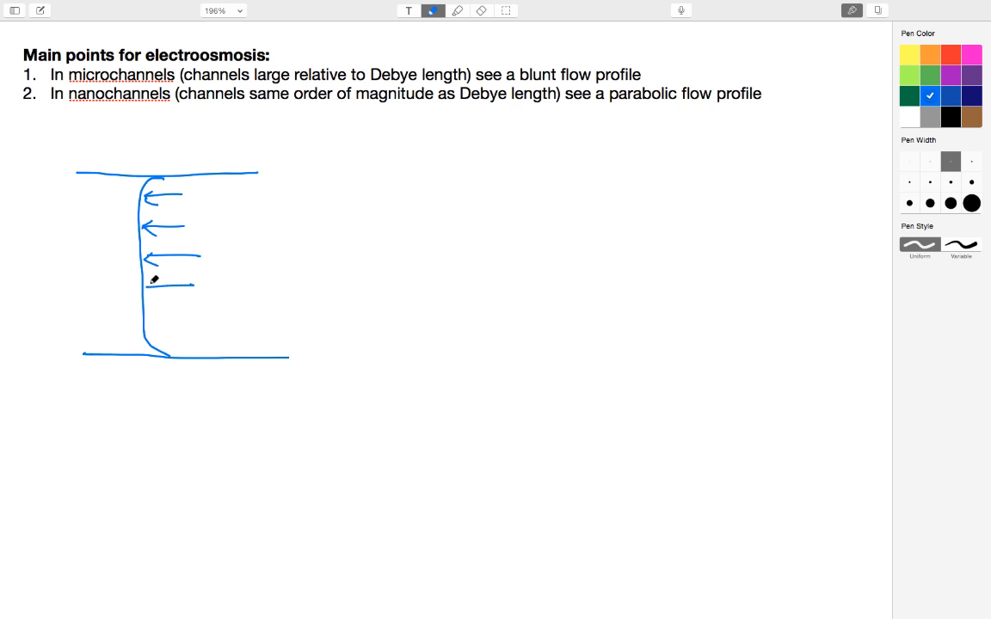
{"action": "left_click_drag", "start_coordinate": [189, 314], "coordinate": [147, 323]}
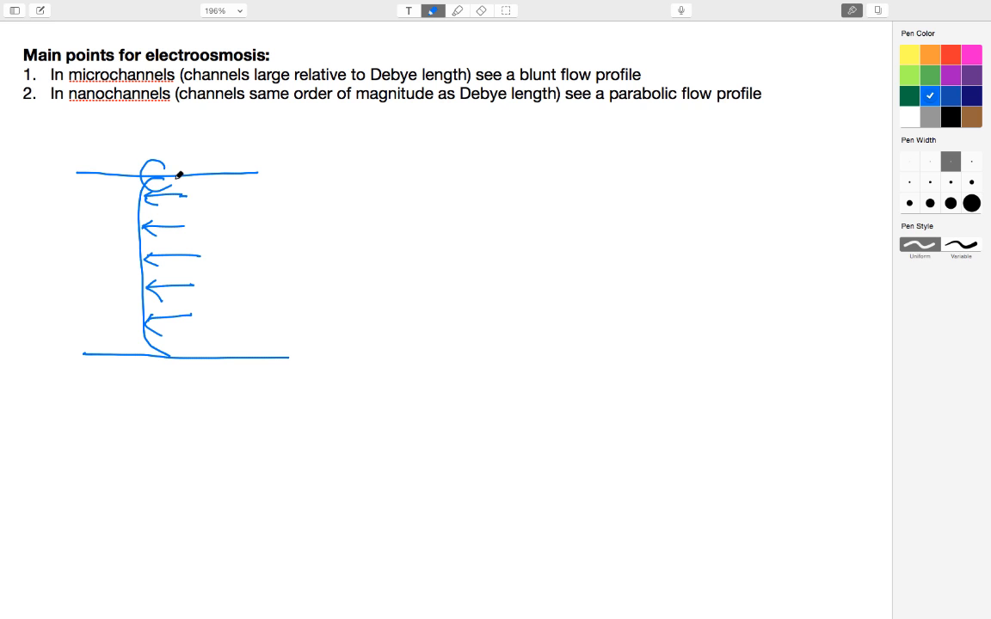
Circle the wall regions and mark λD layer thicknesses at both walls.
{"action": "left_click_drag", "start_coordinate": [172, 348], "coordinate": [159, 361]}
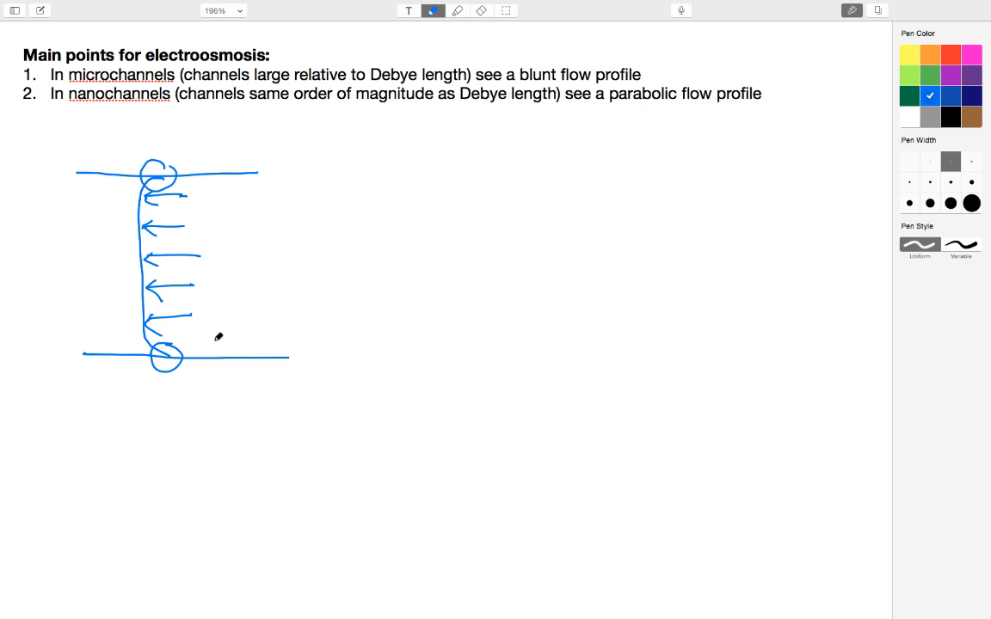
{"action": "left_click_drag", "start_coordinate": [214, 340], "coordinate": [214, 359]}
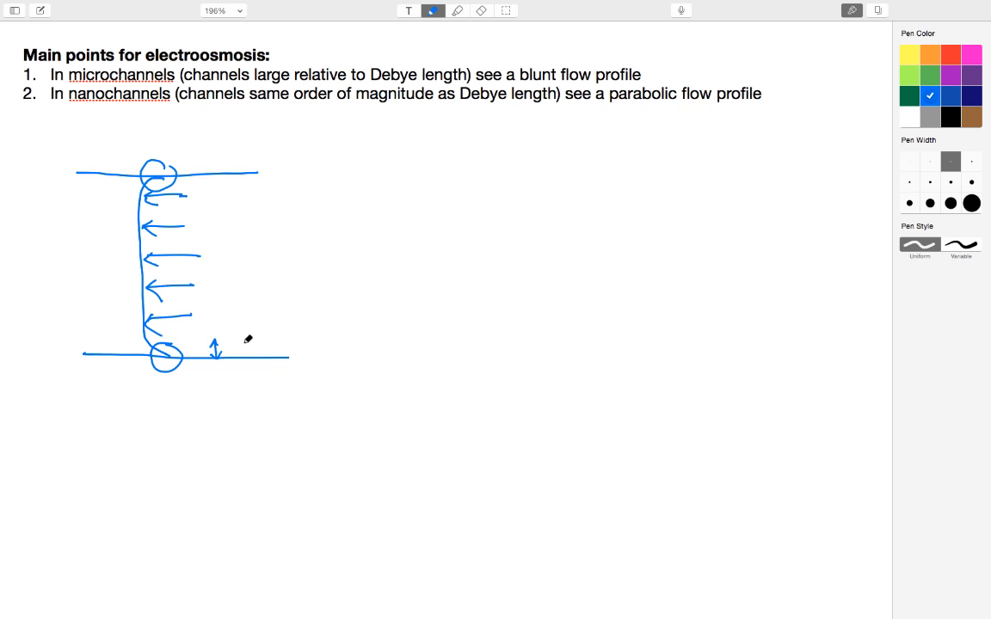
{"action": "left_click_drag", "start_coordinate": [231, 348], "coordinate": [245, 343]}
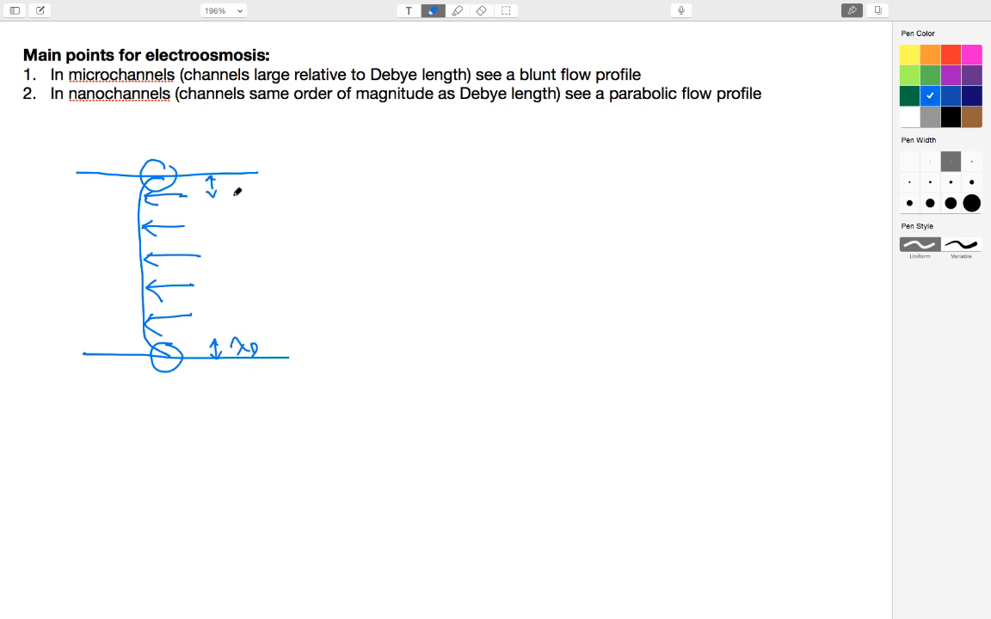
{"action": "left_click_drag", "start_coordinate": [226, 180], "coordinate": [239, 194]}
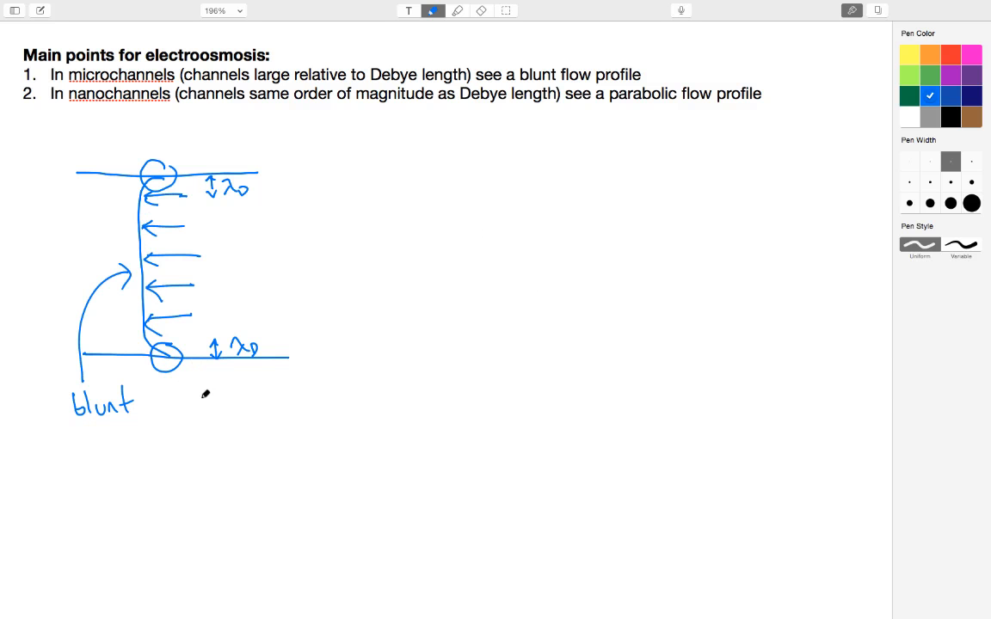
Label LARGE (μm) and sketch a nanochannel with an arrowed parabolic profile and λD marks.
{"action": "left_click_drag", "start_coordinate": [176, 439], "coordinate": [203, 421]}
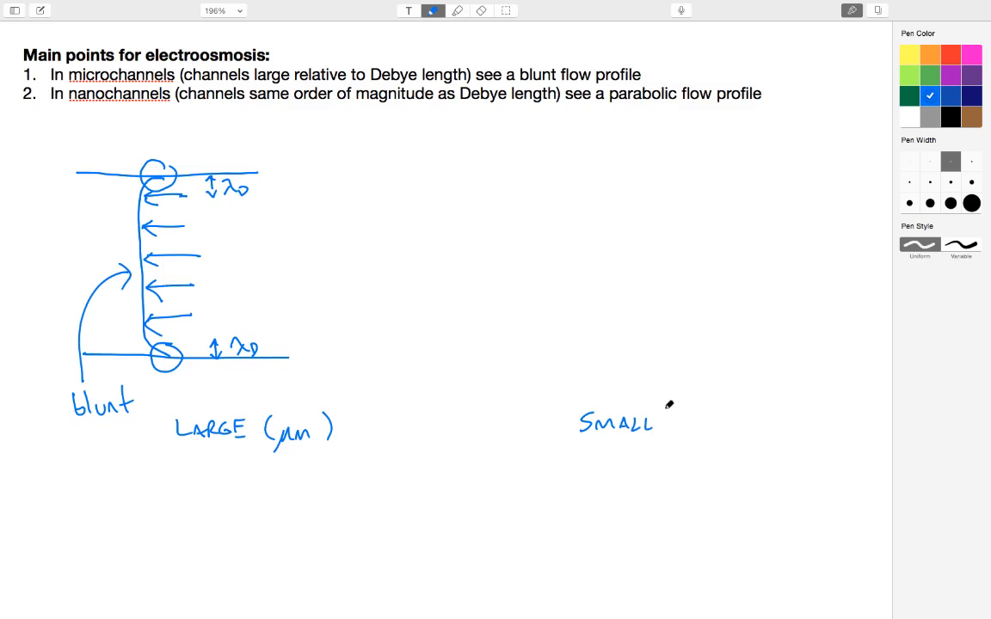
{"action": "left_click_drag", "start_coordinate": [662, 422], "coordinate": [727, 439]}
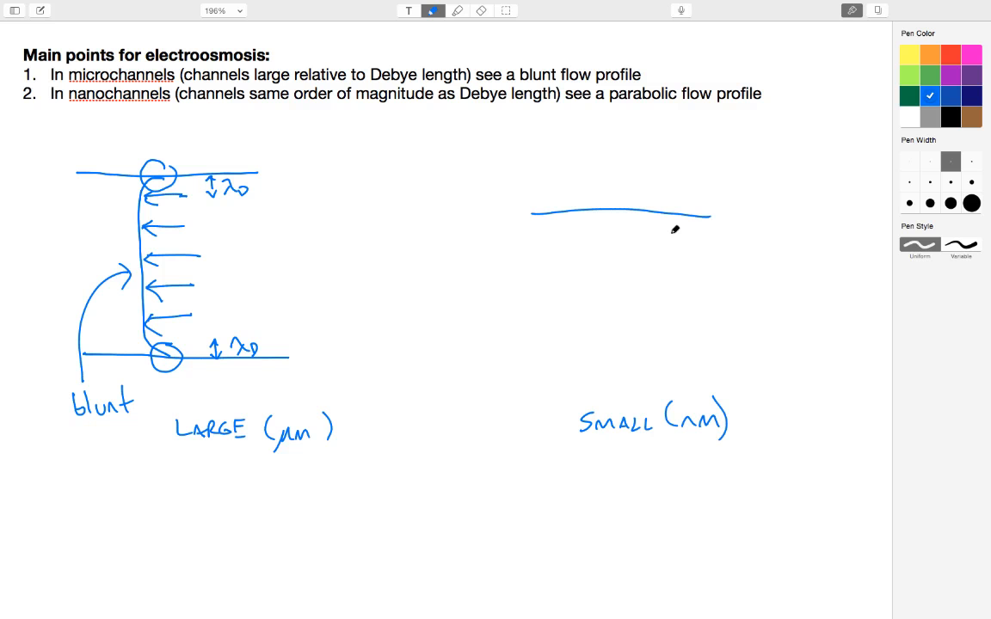
{"action": "left_click_drag", "start_coordinate": [544, 307], "coordinate": [743, 295]}
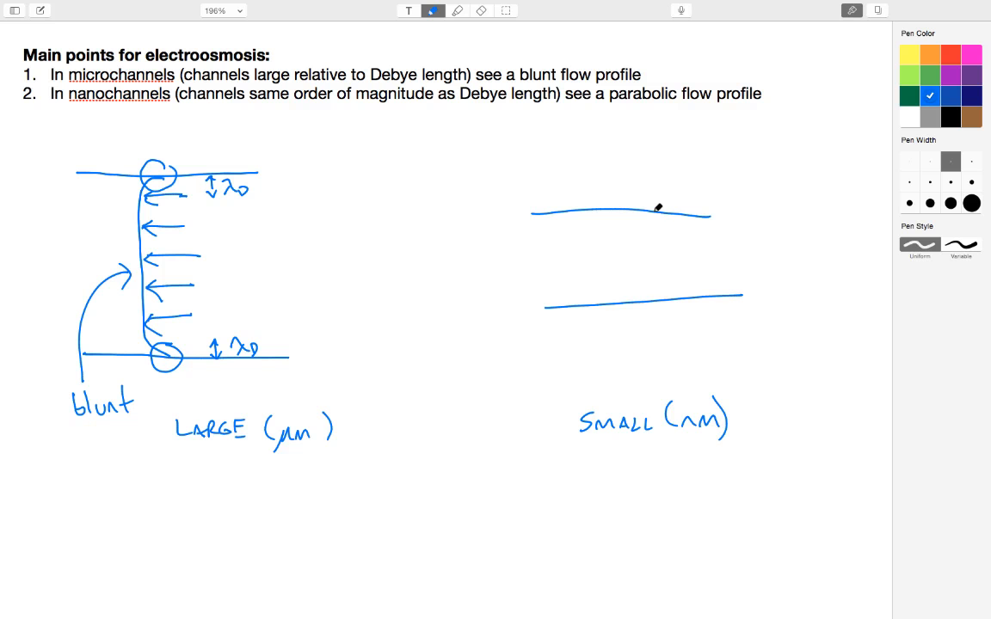
{"action": "left_click_drag", "start_coordinate": [655, 207], "coordinate": [621, 277]}
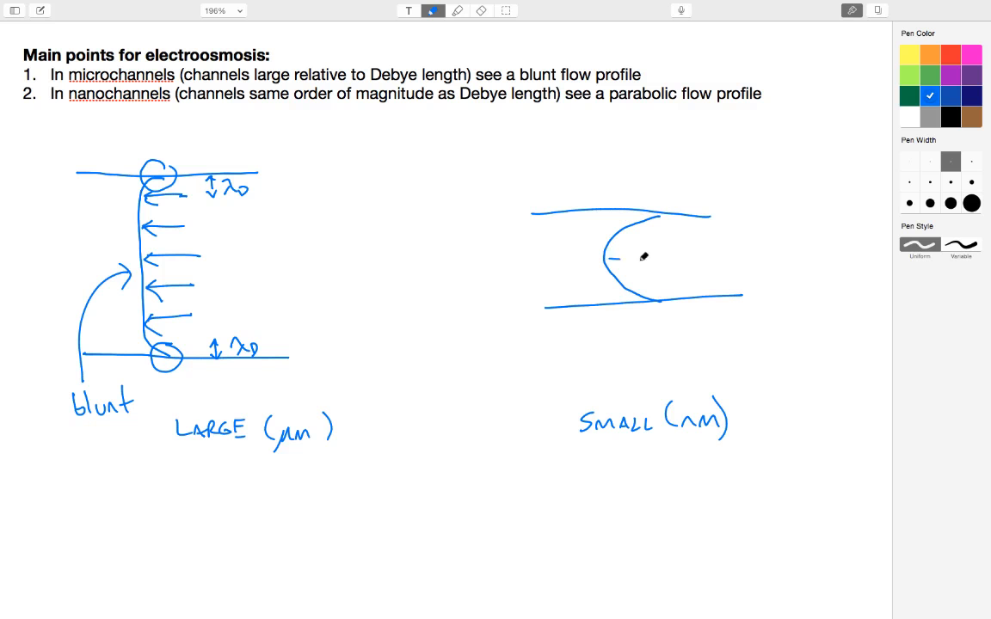
{"action": "left_click_drag", "start_coordinate": [641, 233], "coordinate": [611, 237]}
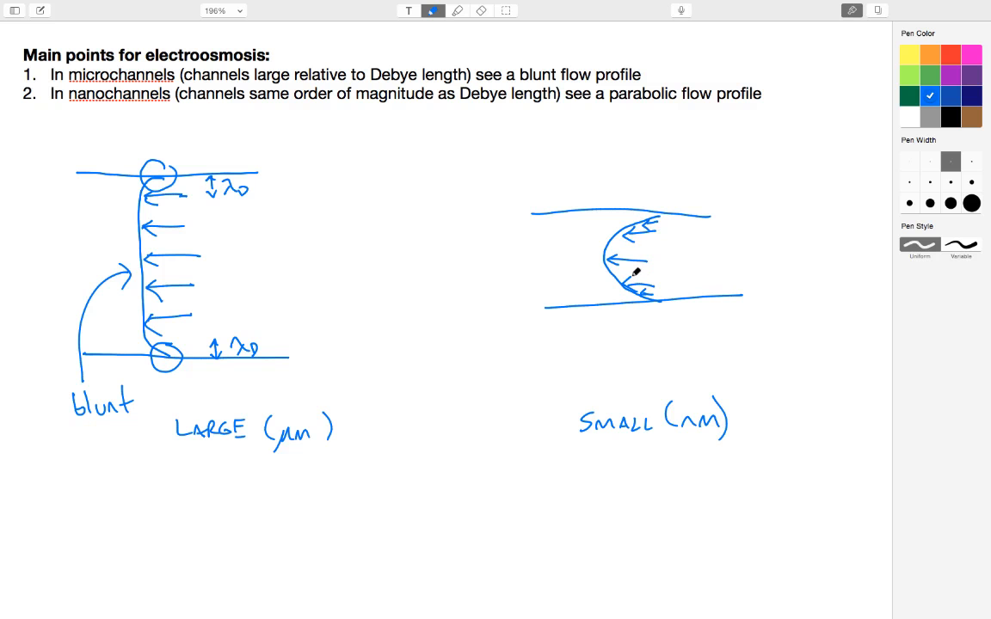
{"action": "left_click_drag", "start_coordinate": [533, 213], "coordinate": [532, 245]}
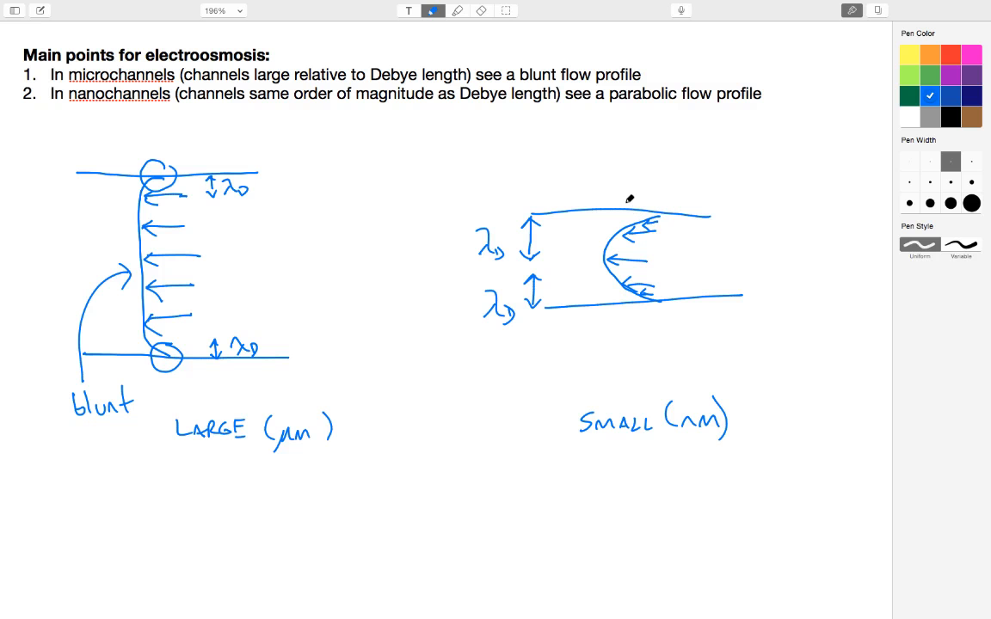
Note '↓ = better' beside point A and cross point B with an X.
{"action": "scroll", "scroll_direction": "down", "scroll_amount": 3}
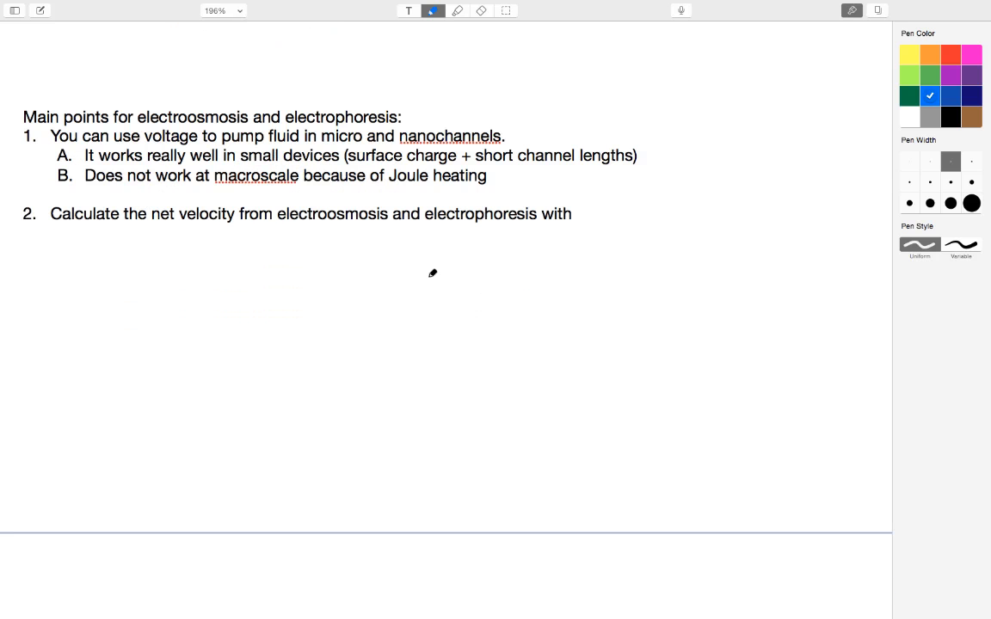
{"action": "mouse_move", "coordinate": [417, 227]}
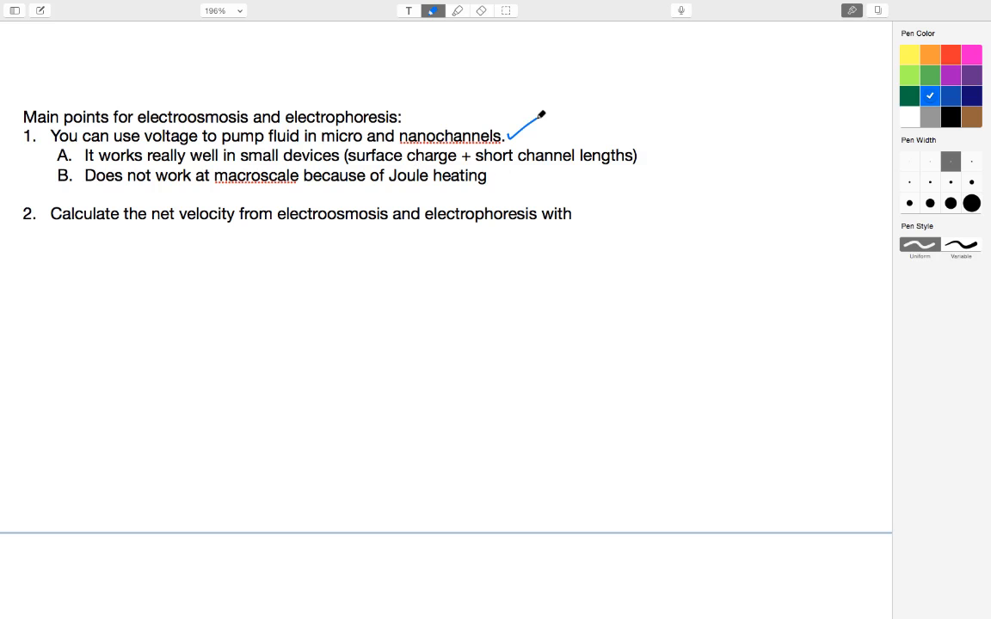
{"action": "mouse_move", "coordinate": [540, 162]}
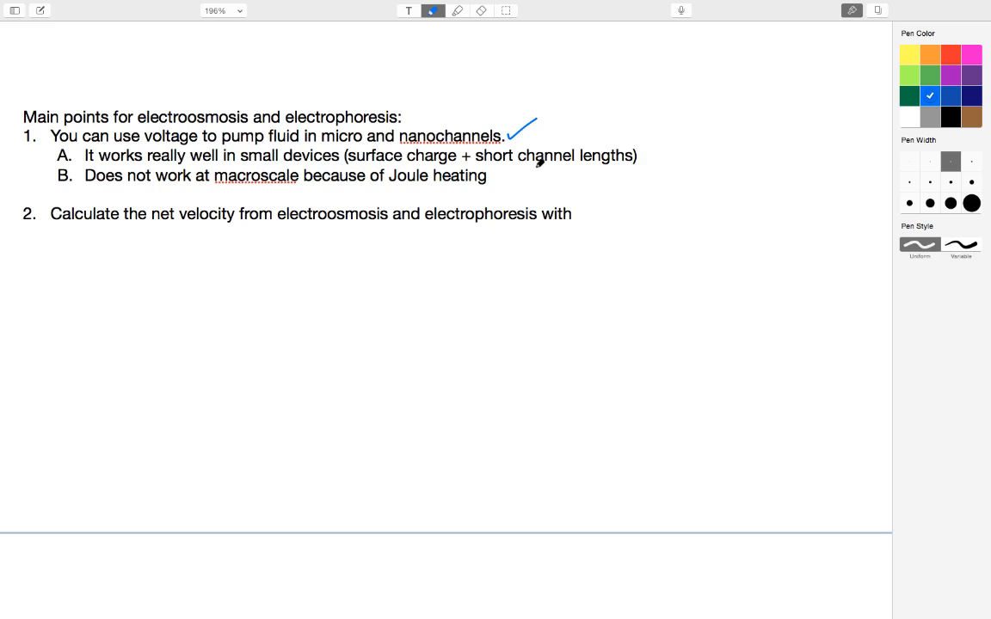
{"action": "mouse_move", "coordinate": [537, 164]}
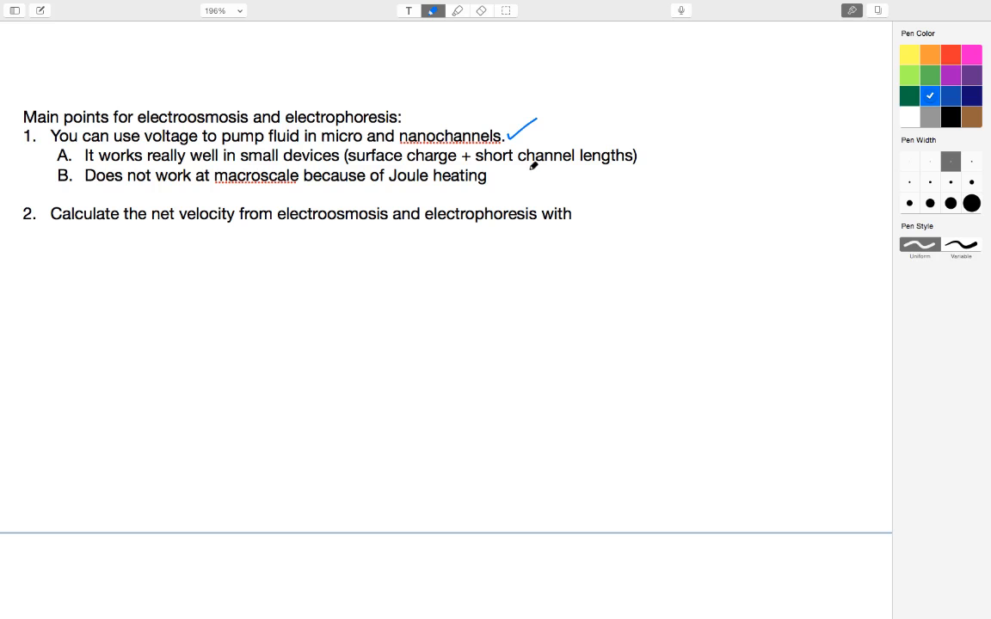
{"action": "mouse_move", "coordinate": [550, 143]}
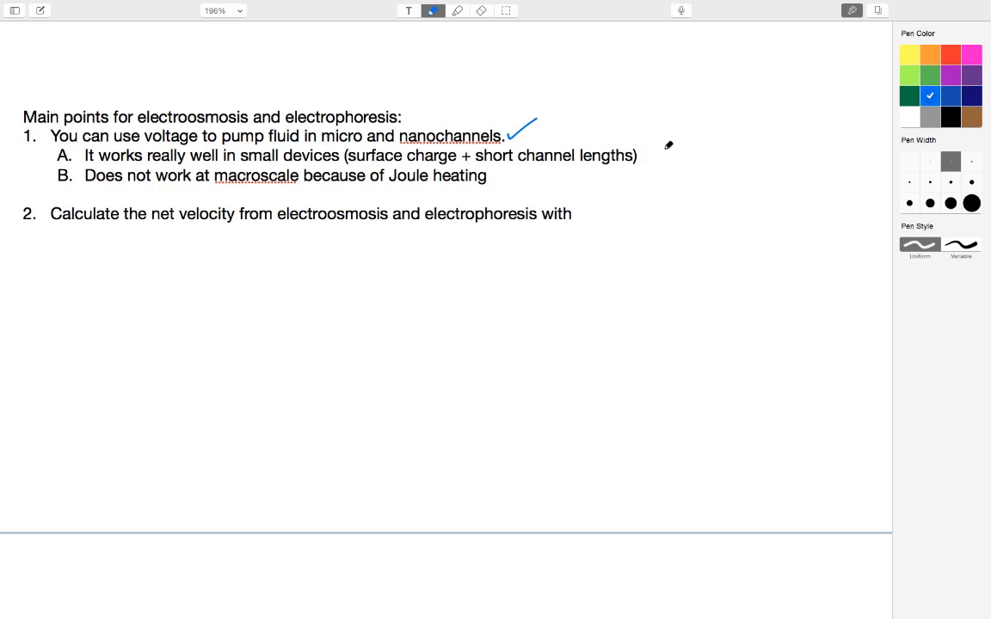
{"action": "left_click_drag", "start_coordinate": [670, 148], "coordinate": [668, 163]}
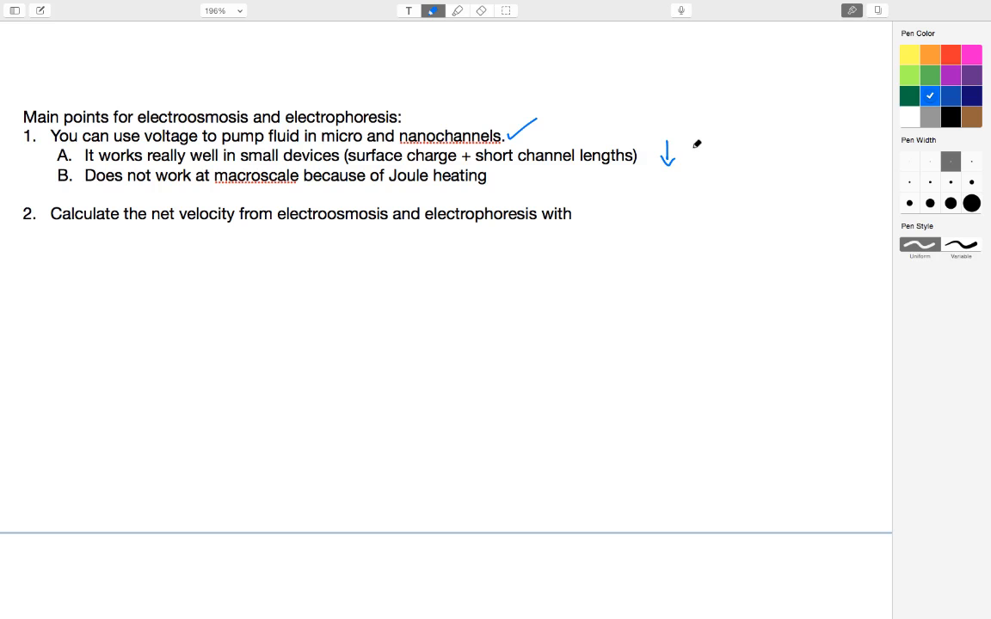
{"action": "left_click_drag", "start_coordinate": [684, 153], "coordinate": [727, 153]}
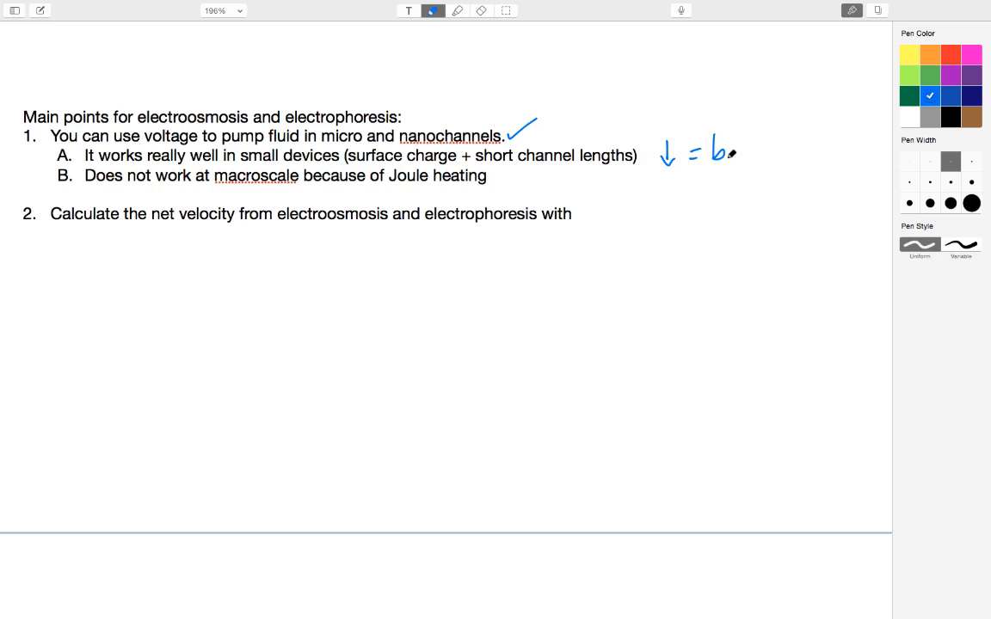
{"action": "left_click_drag", "start_coordinate": [714, 150], "coordinate": [783, 151]}
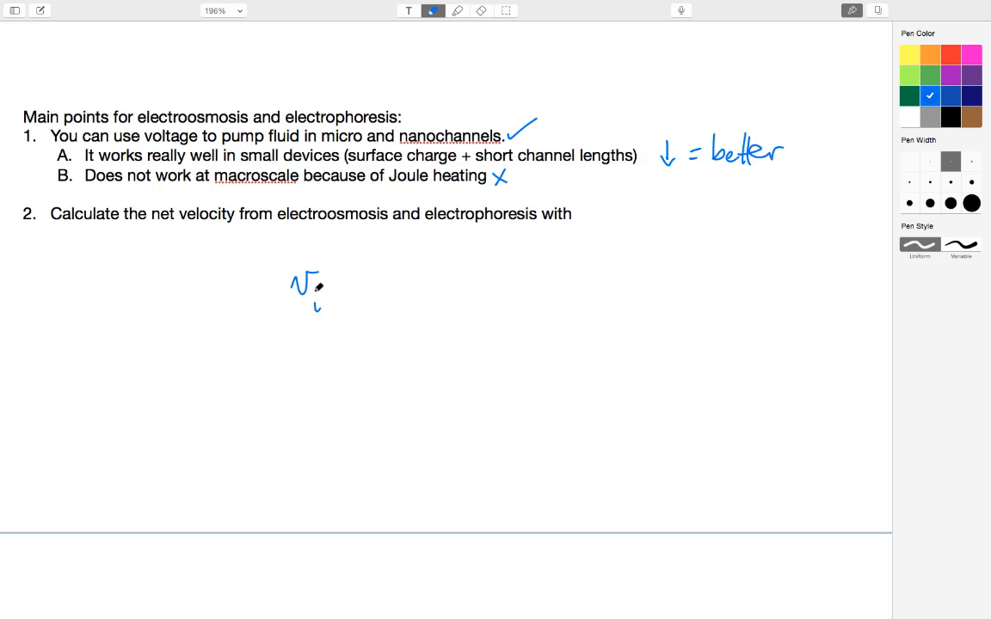
Handwrite v_i = (μ_eo + μ_ep) E below point 2.
{"action": "left_click_drag", "start_coordinate": [327, 288], "coordinate": [348, 288]}
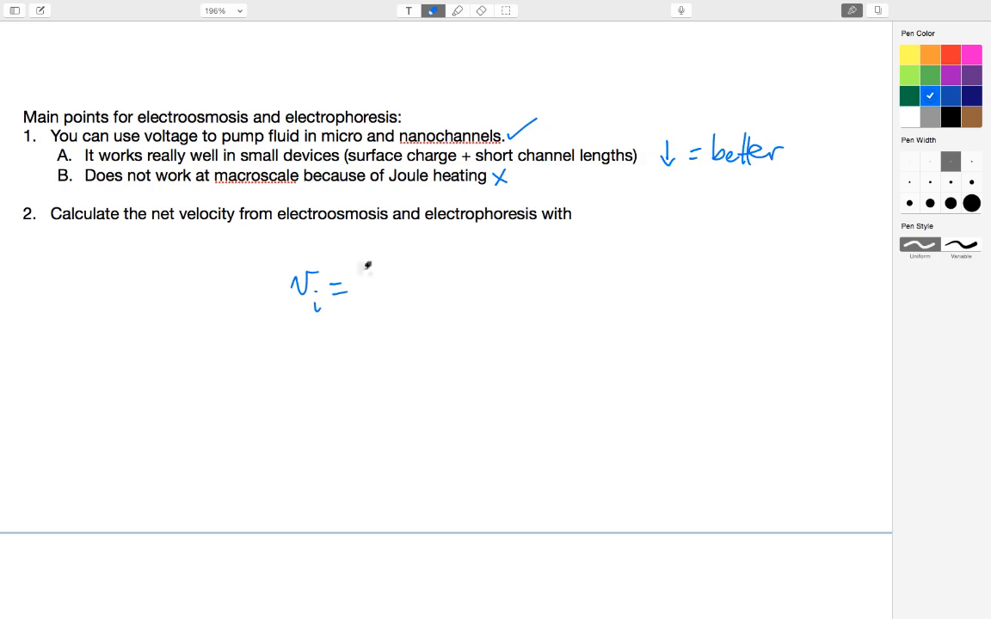
{"action": "left_click_drag", "start_coordinate": [372, 258], "coordinate": [383, 318]}
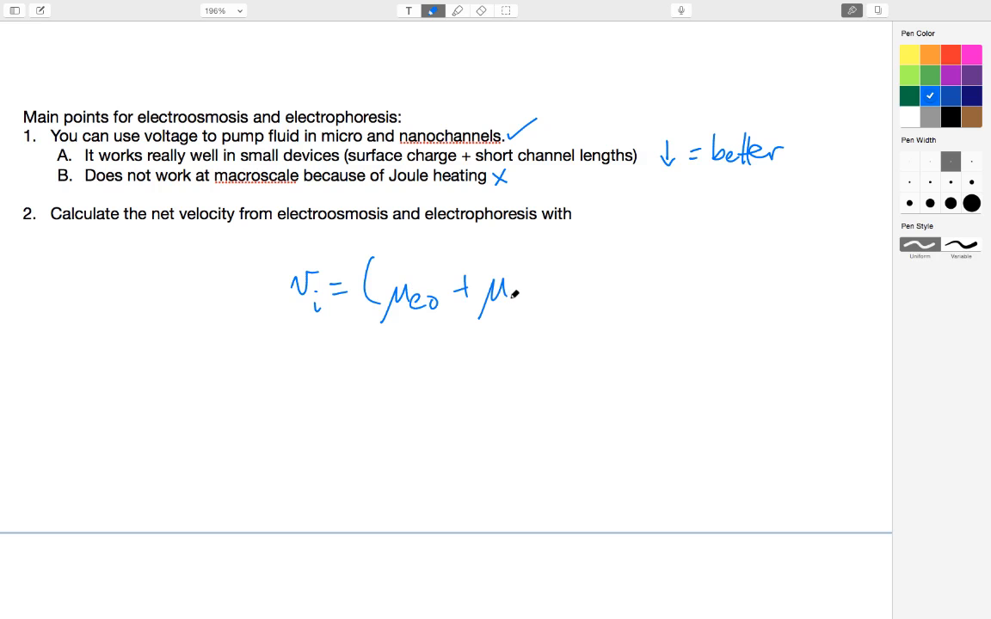
{"action": "left_click_drag", "start_coordinate": [508, 297], "coordinate": [555, 297]}
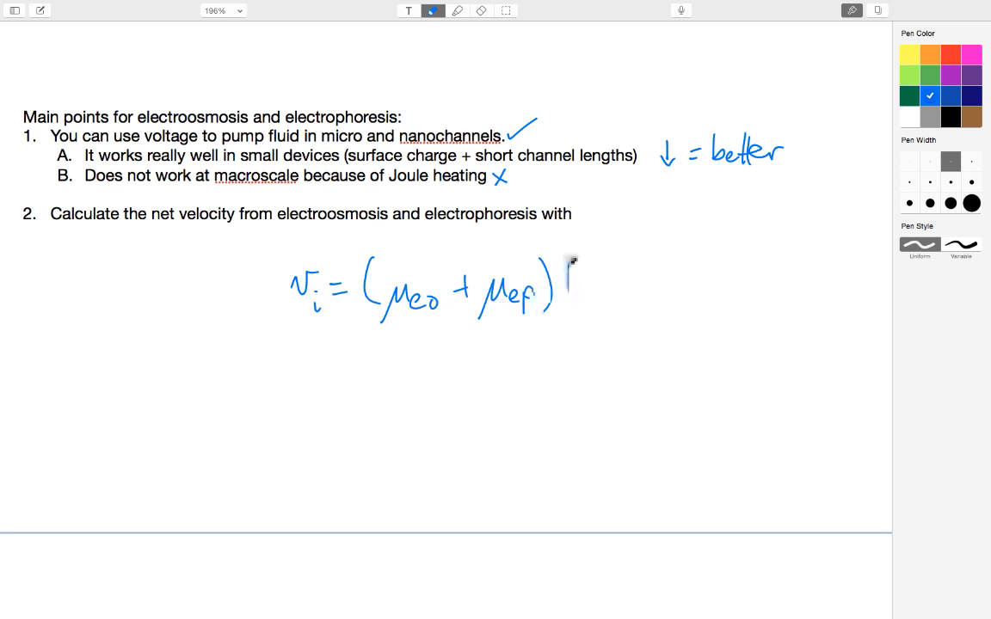
{"action": "left_click_drag", "start_coordinate": [568, 258], "coordinate": [594, 310]}
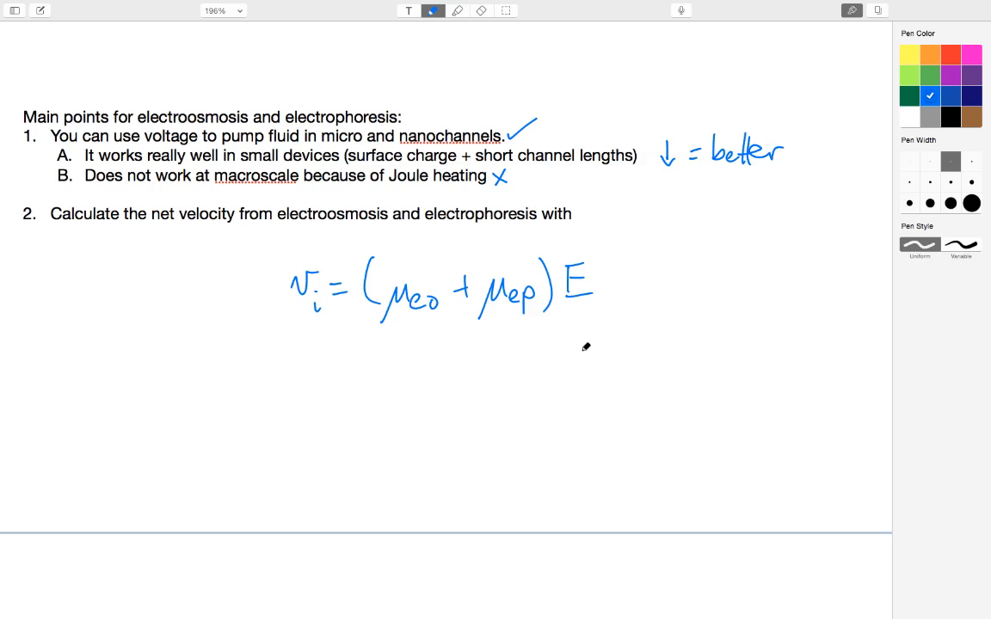
{"action": "mouse_move", "coordinate": [351, 326]}
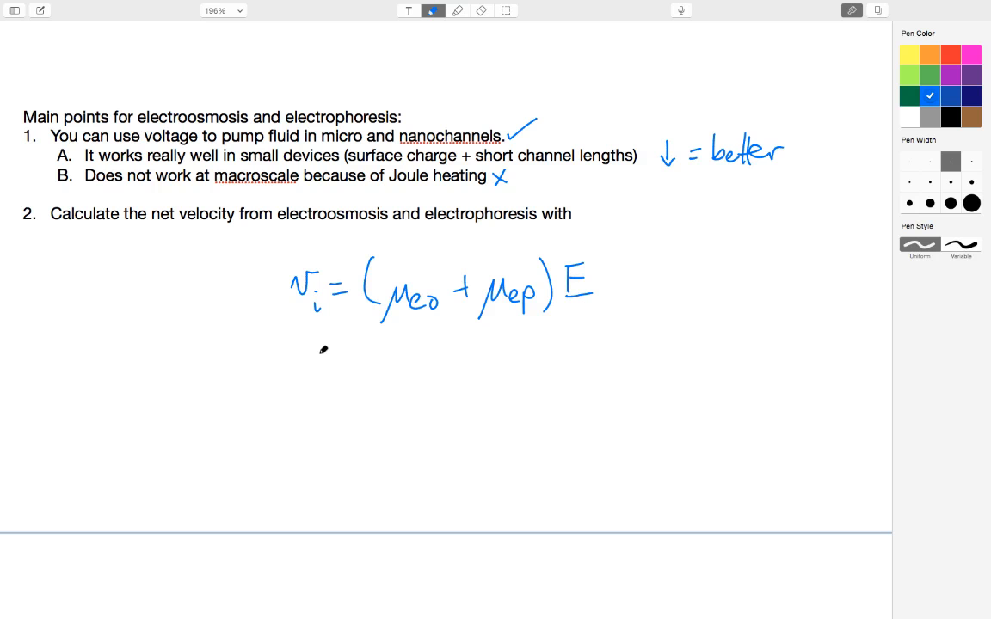
{"action": "mouse_move", "coordinate": [373, 378]}
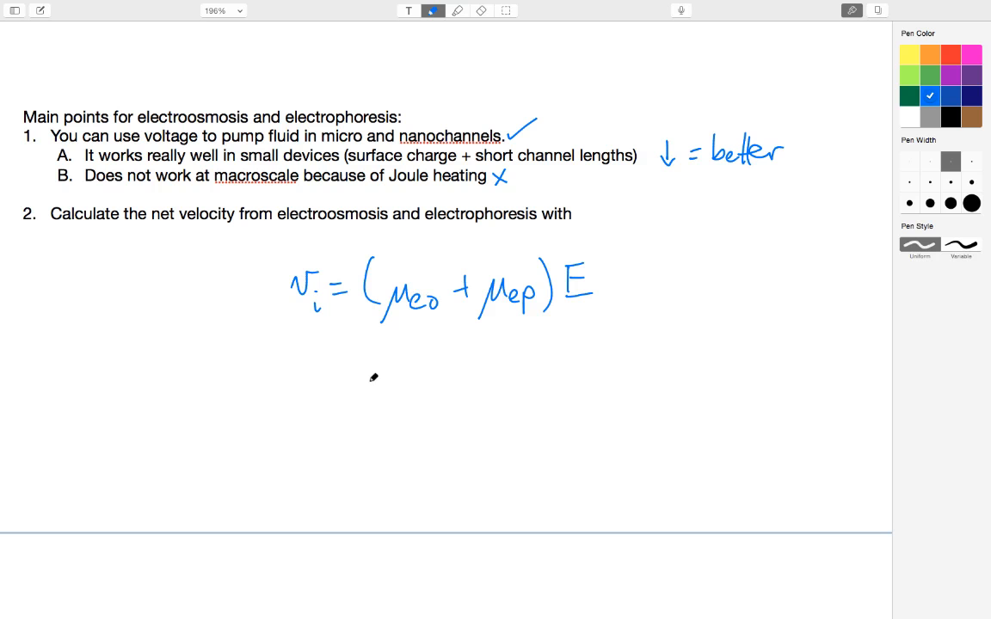
{"action": "mouse_move", "coordinate": [397, 403]}
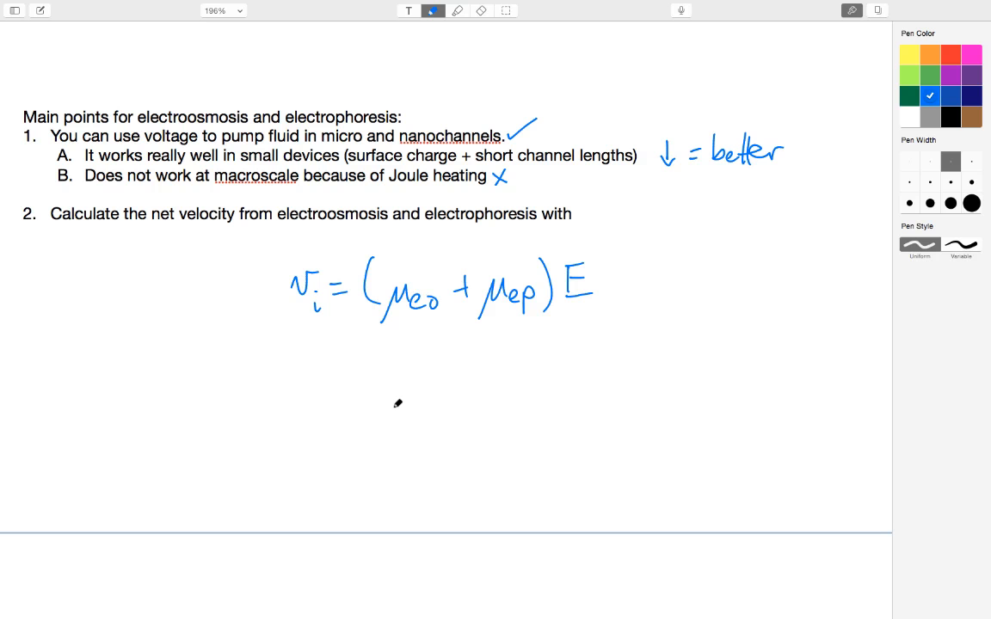